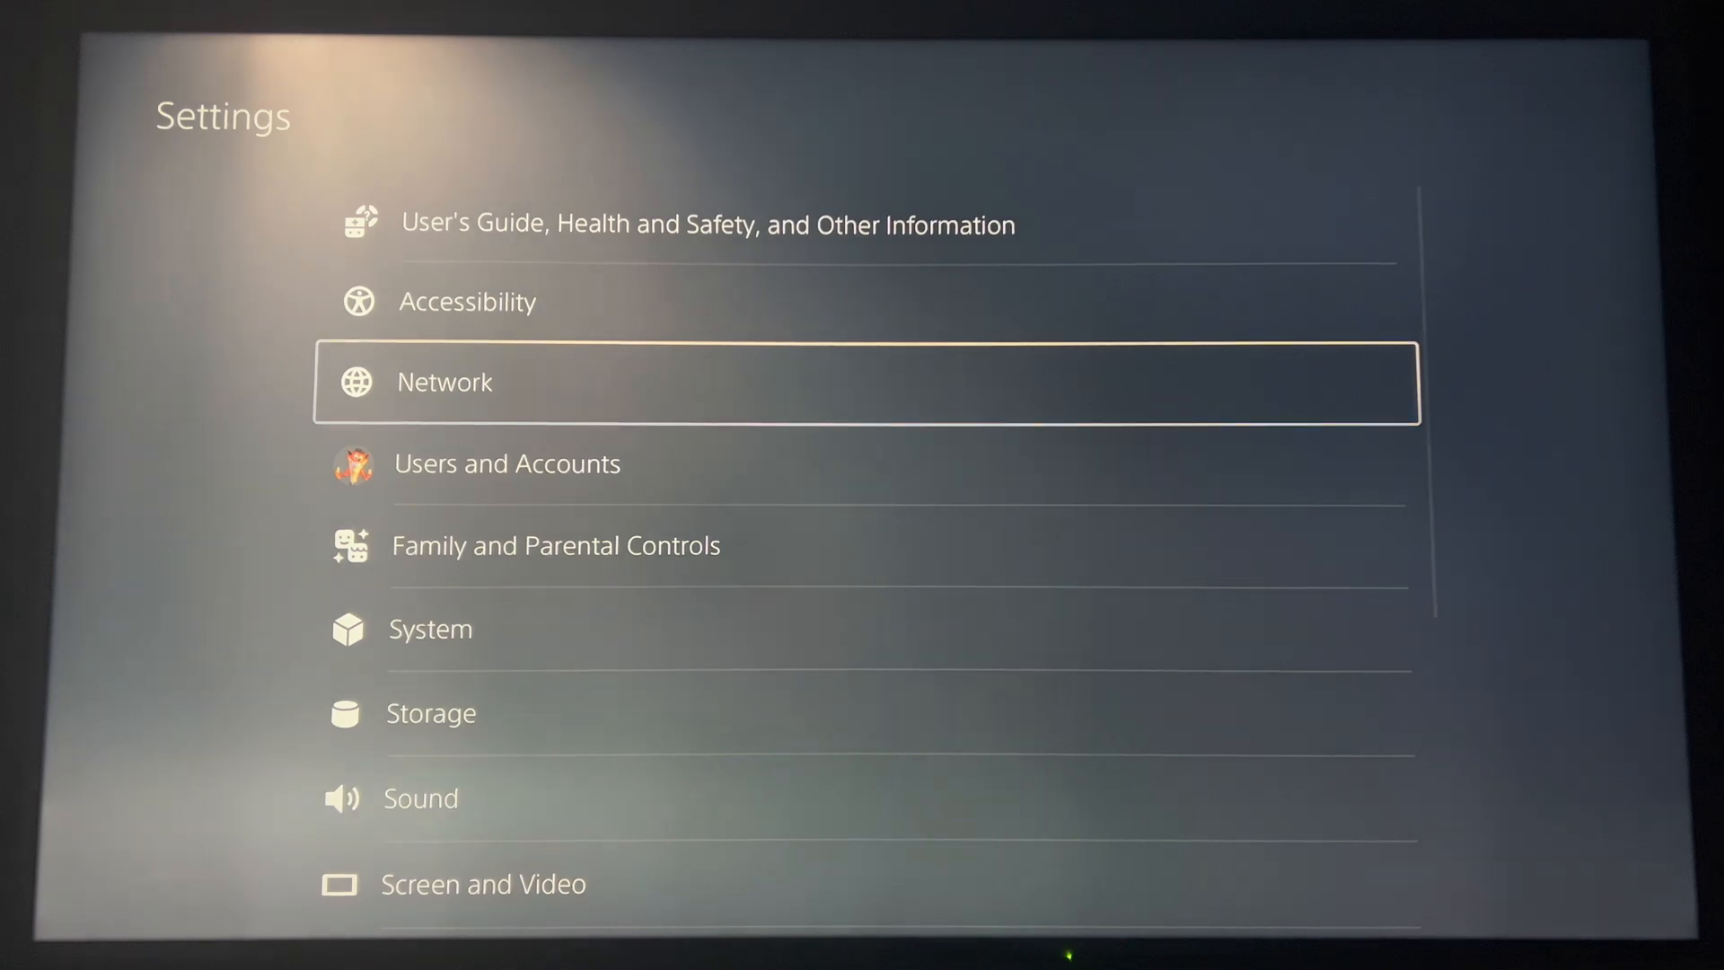
- Link a Twitter account via Users and Accounts > Linked Services > Twitter
left_click(506, 463)
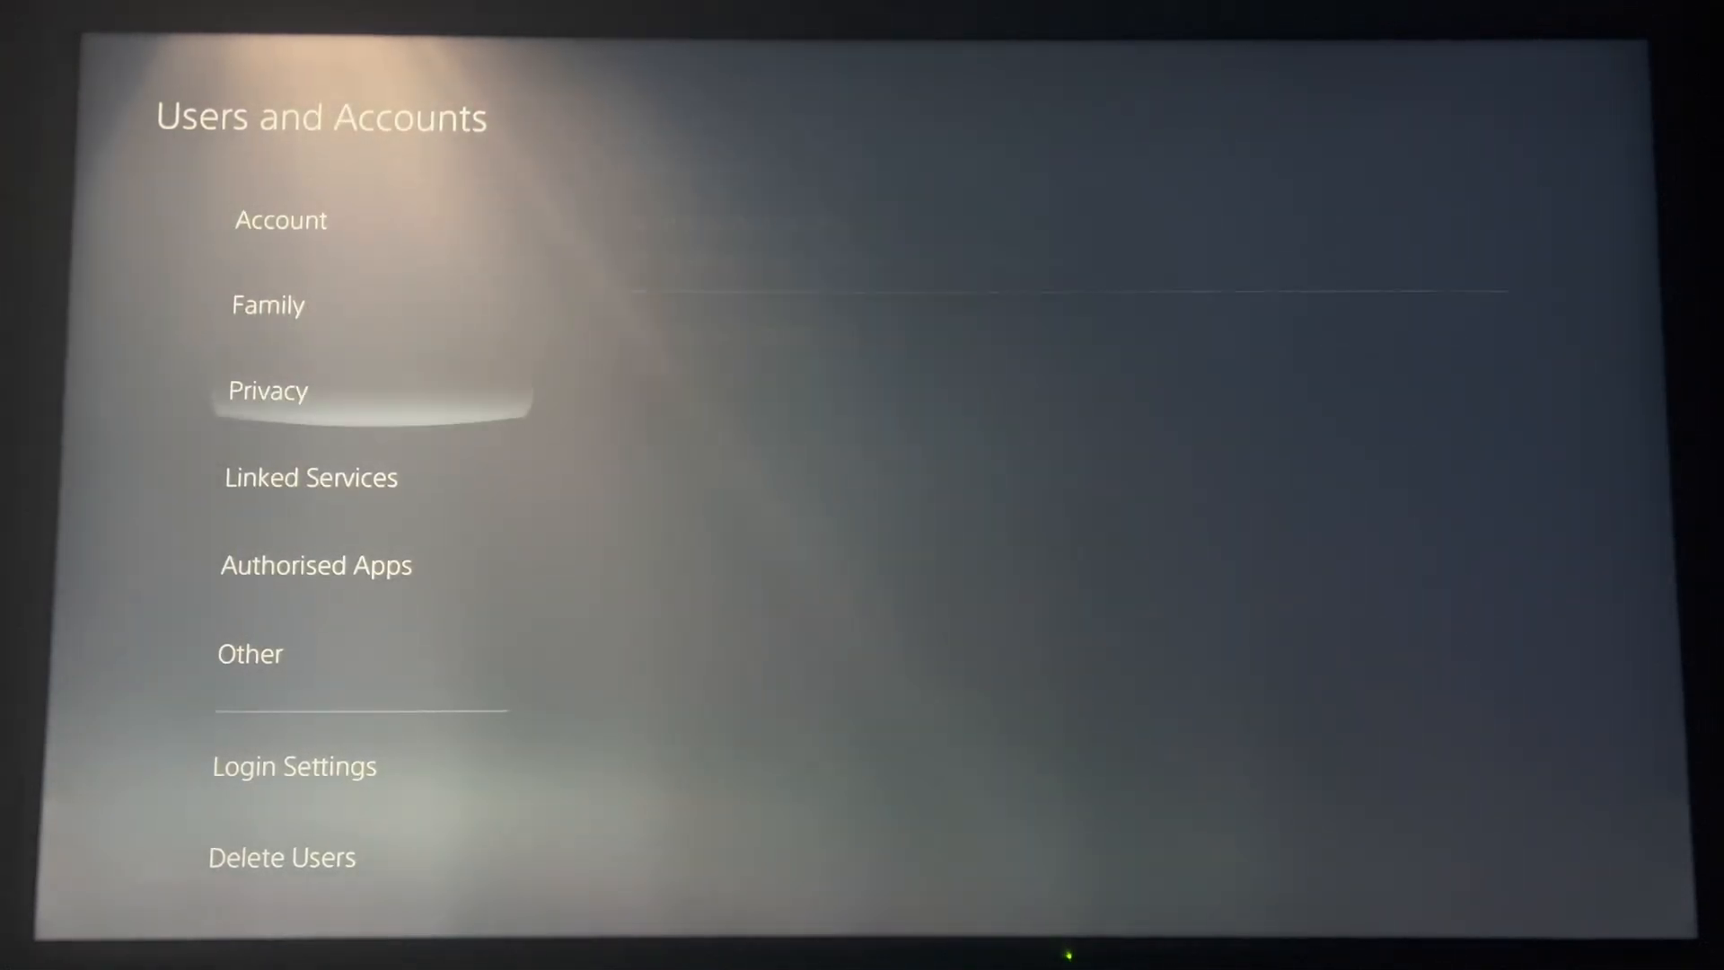
left_click(310, 477)
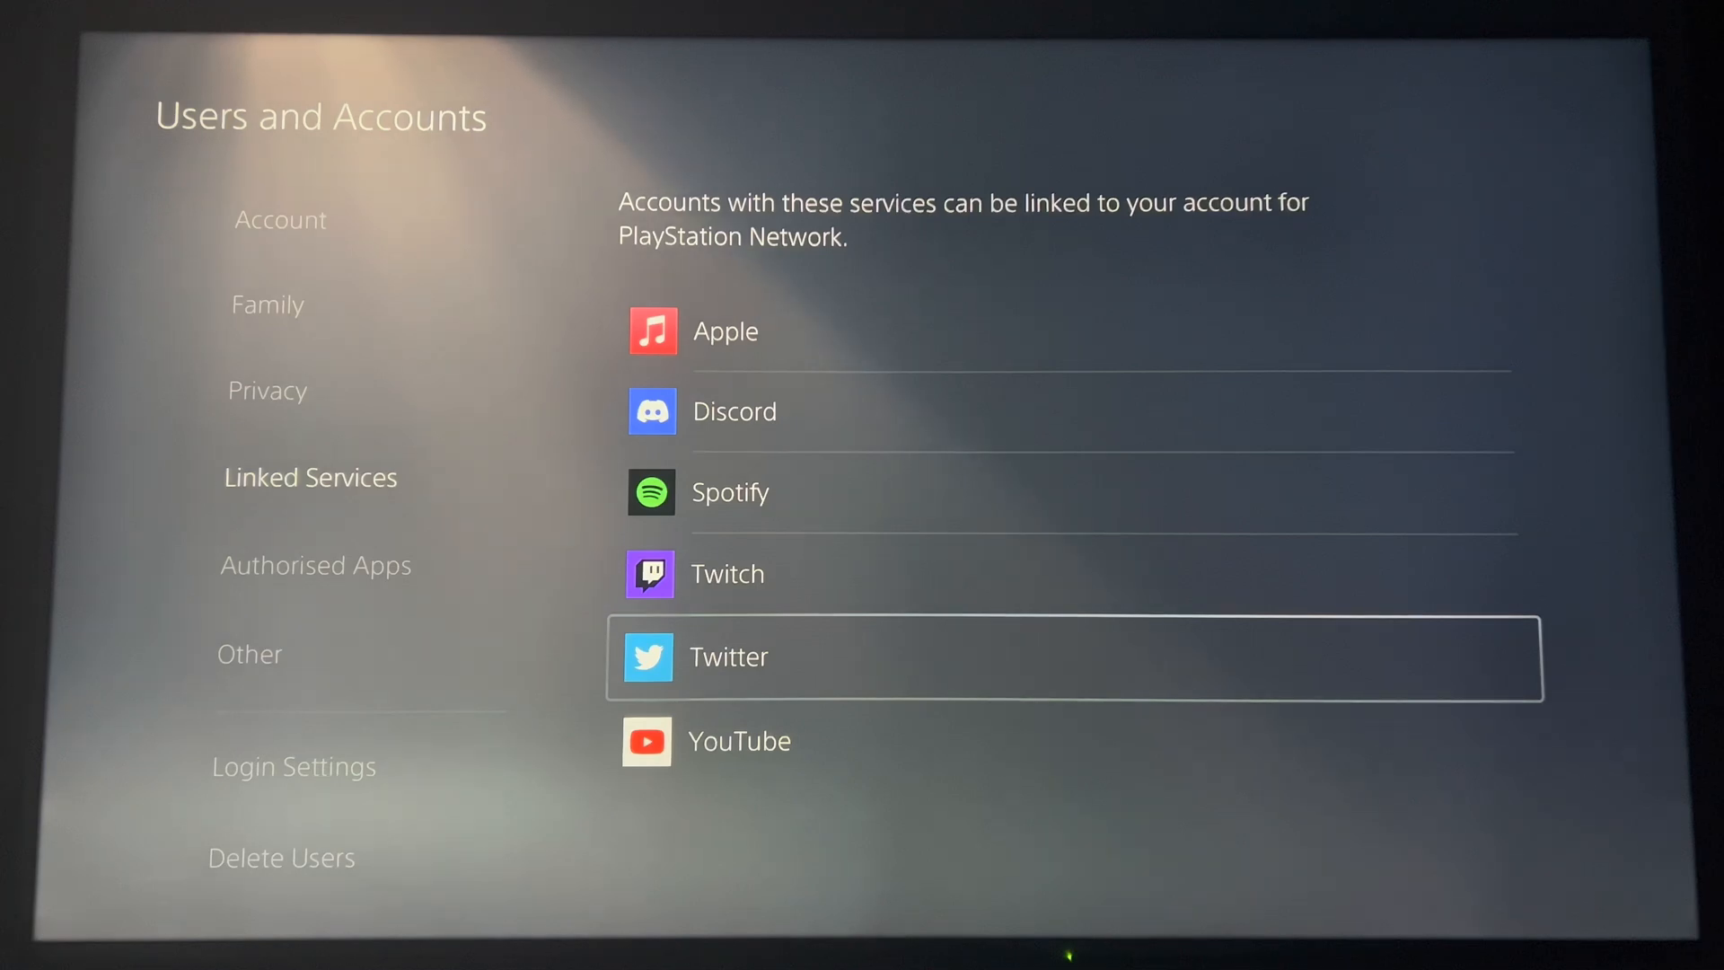
left_click(726, 658)
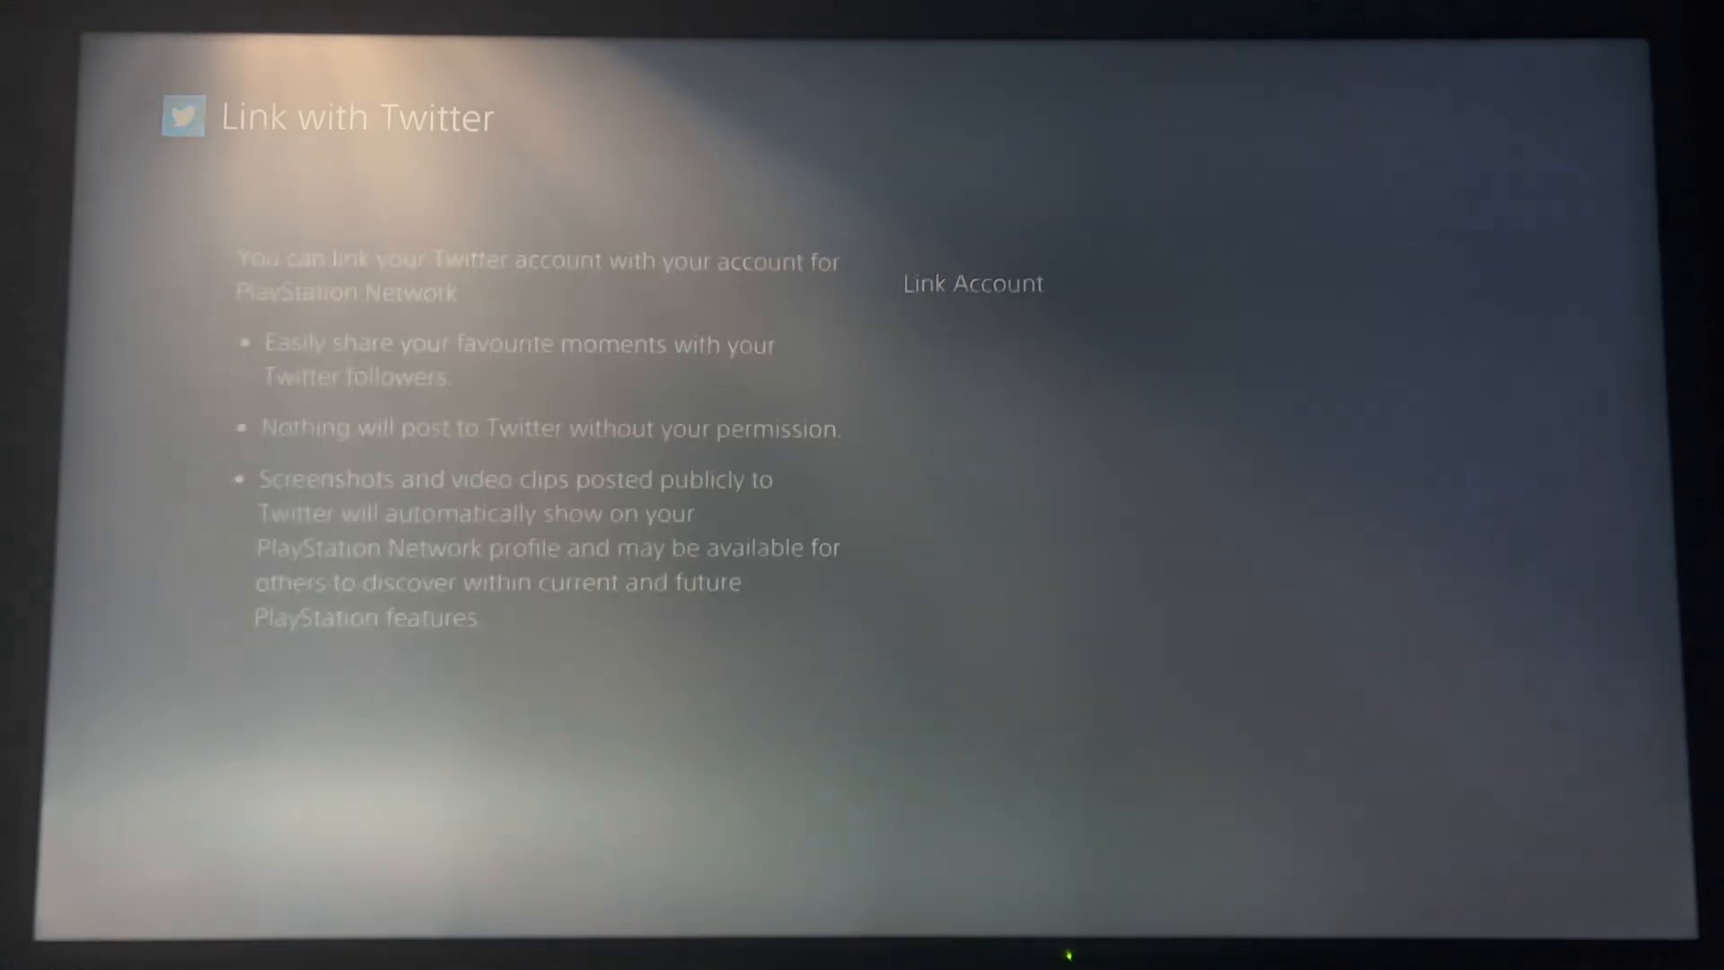
left_click(971, 283)
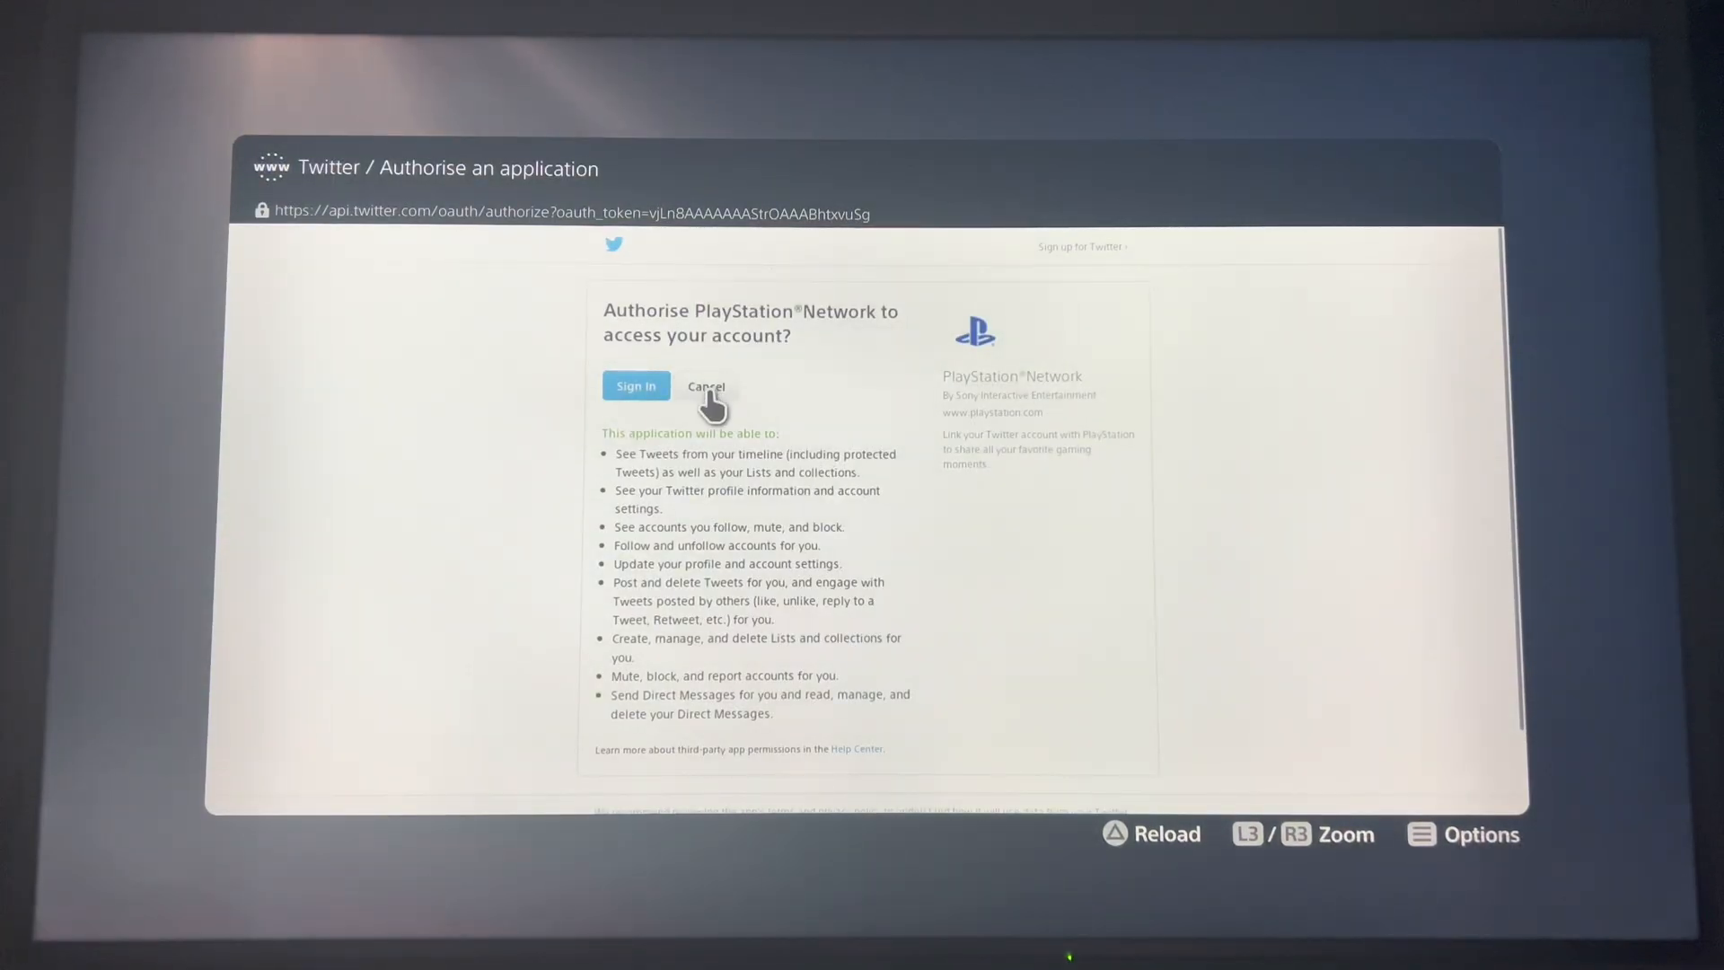
left_click(635, 387)
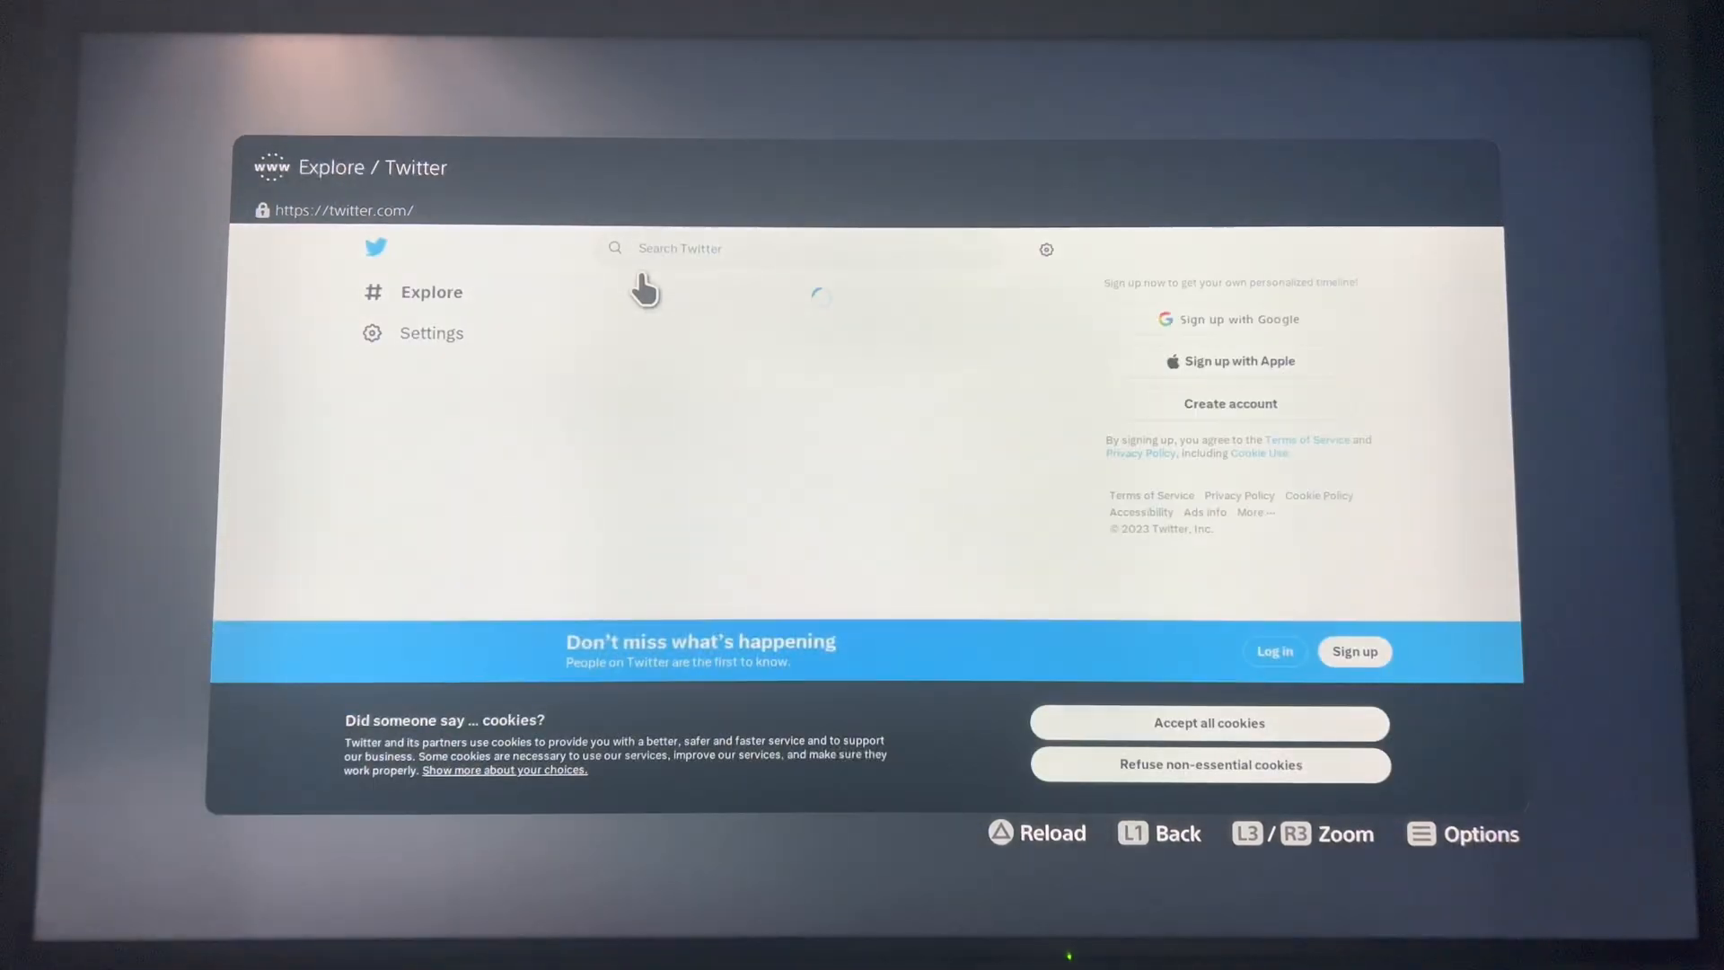
left_click(680, 248)
type("g")
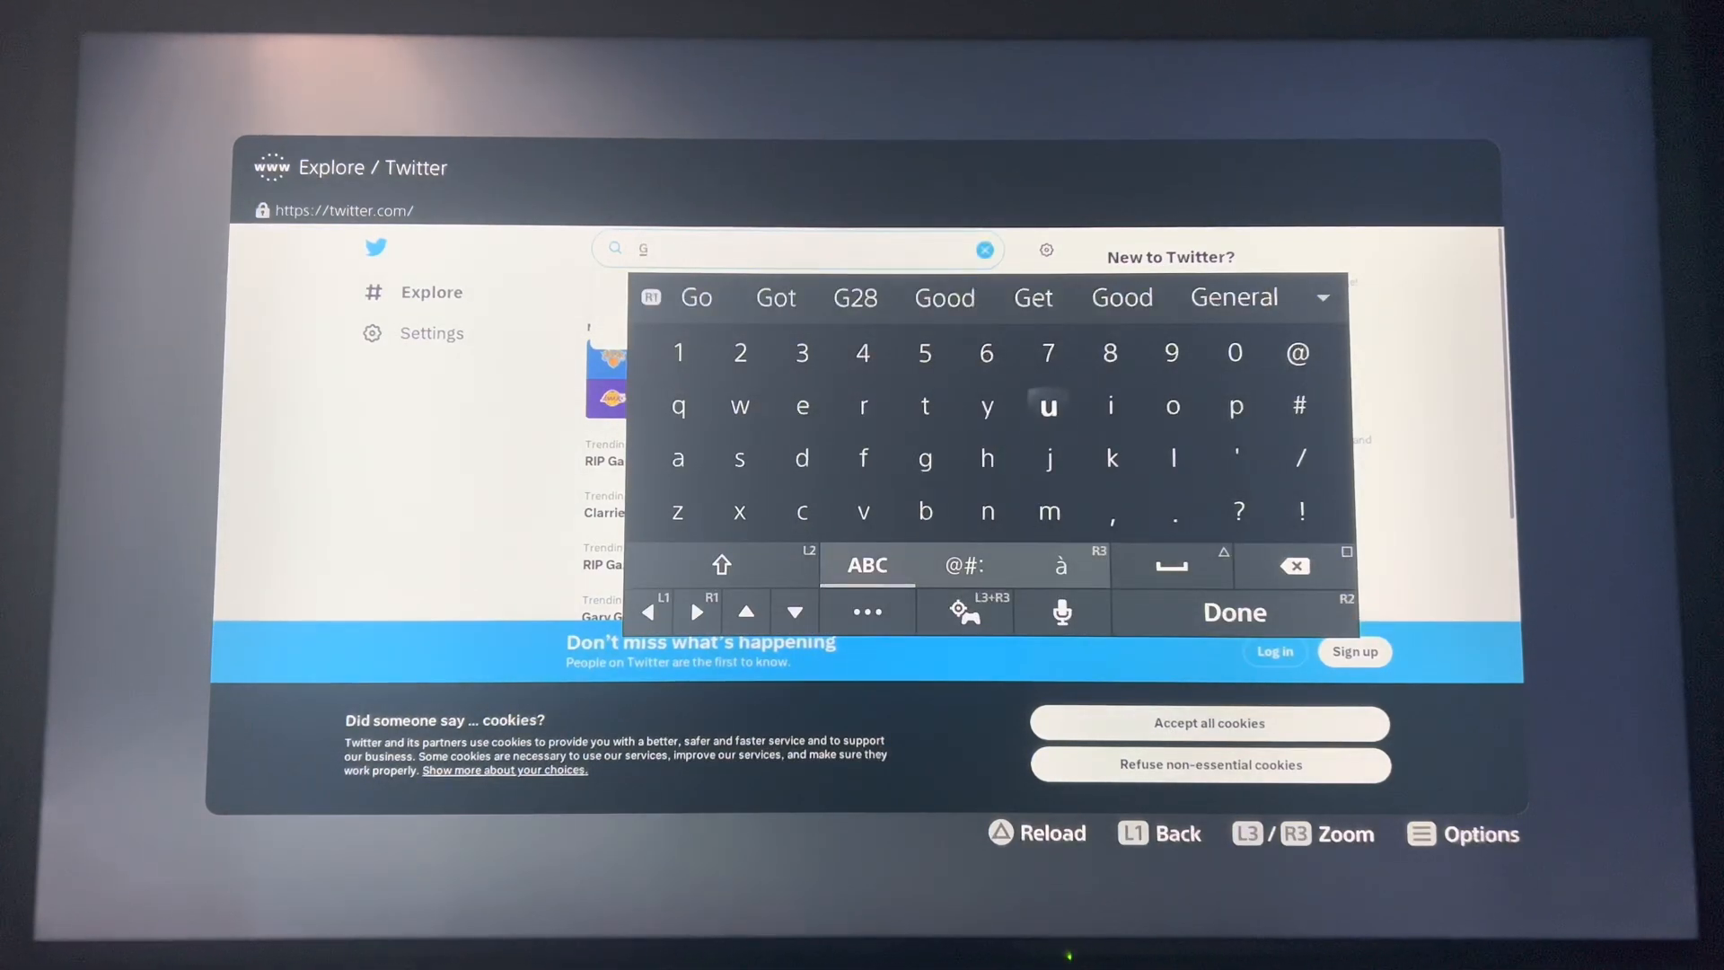
type("oogle")
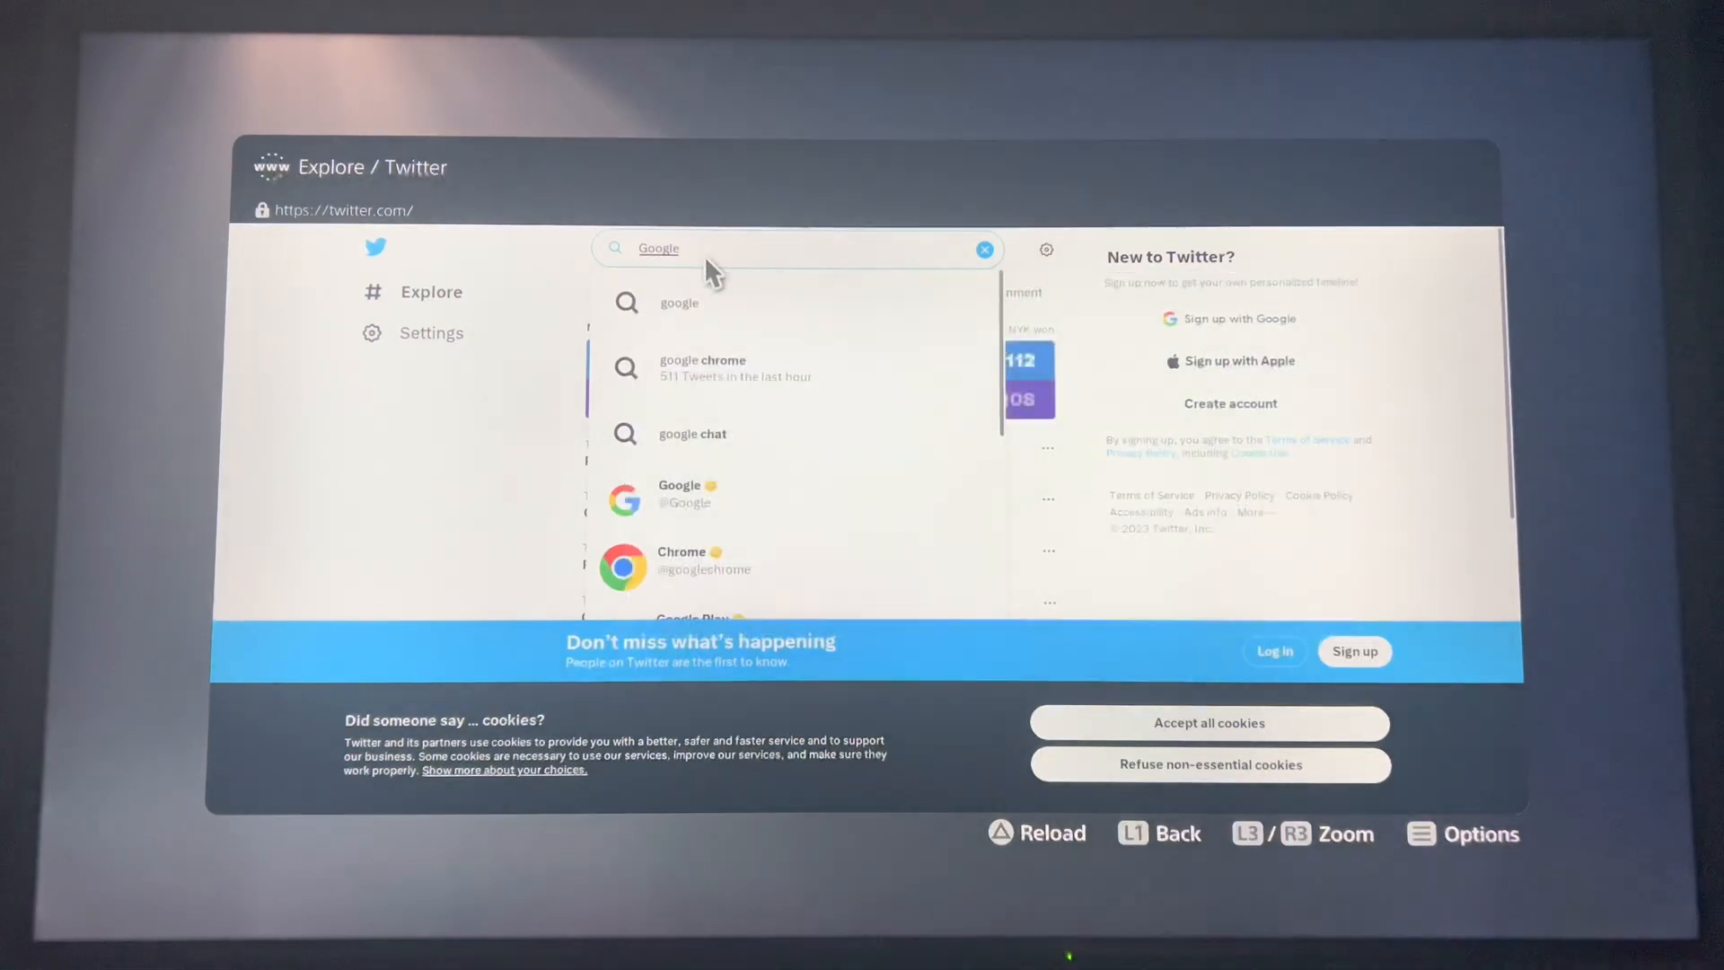
mouse_move(709, 313)
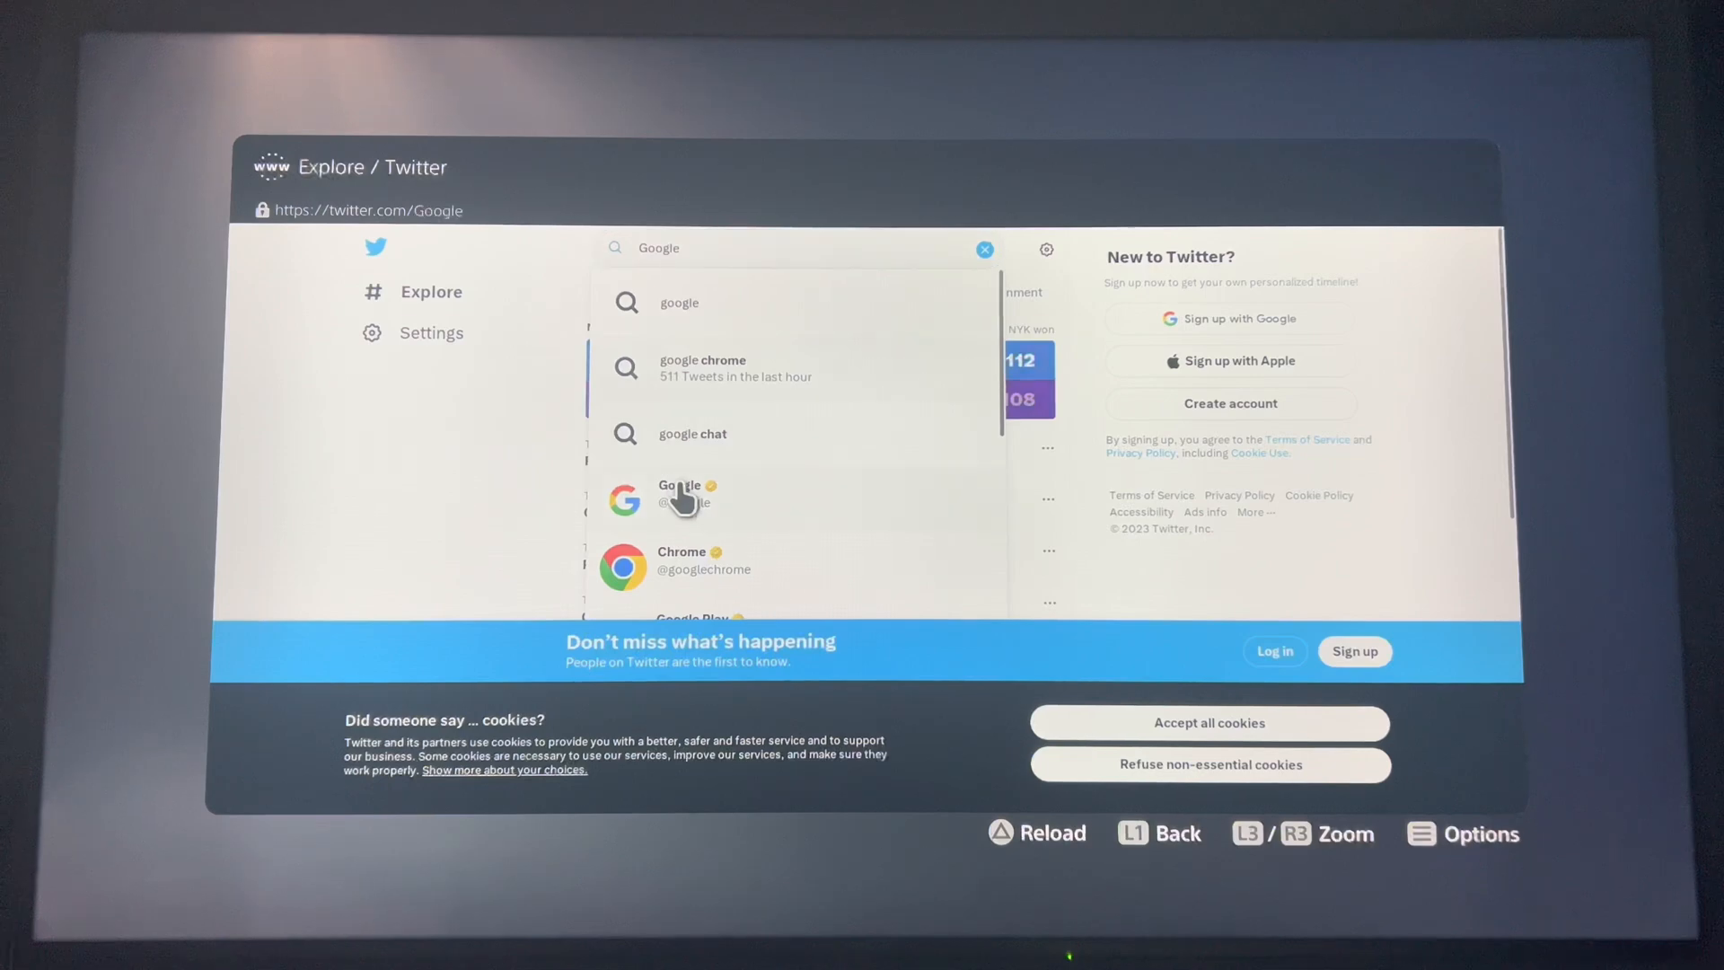
left_click(679, 494)
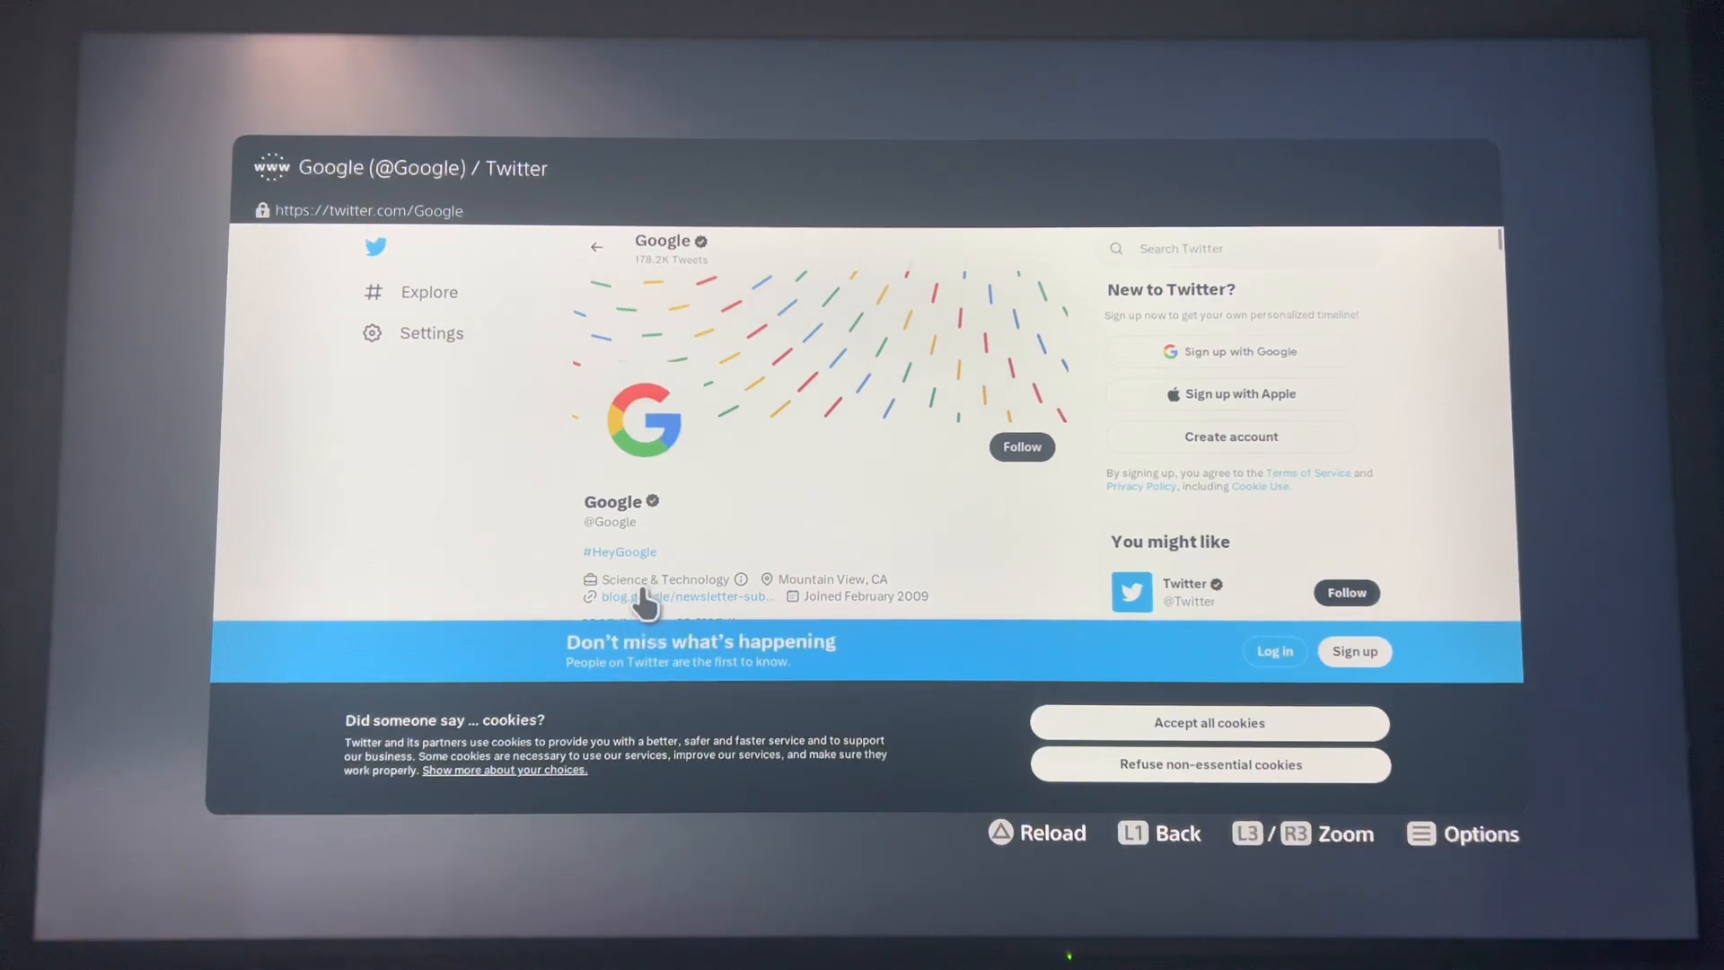
- Follow the profile's blog link to google.com and enter 'YouTube' in the search box
left_click(638, 596)
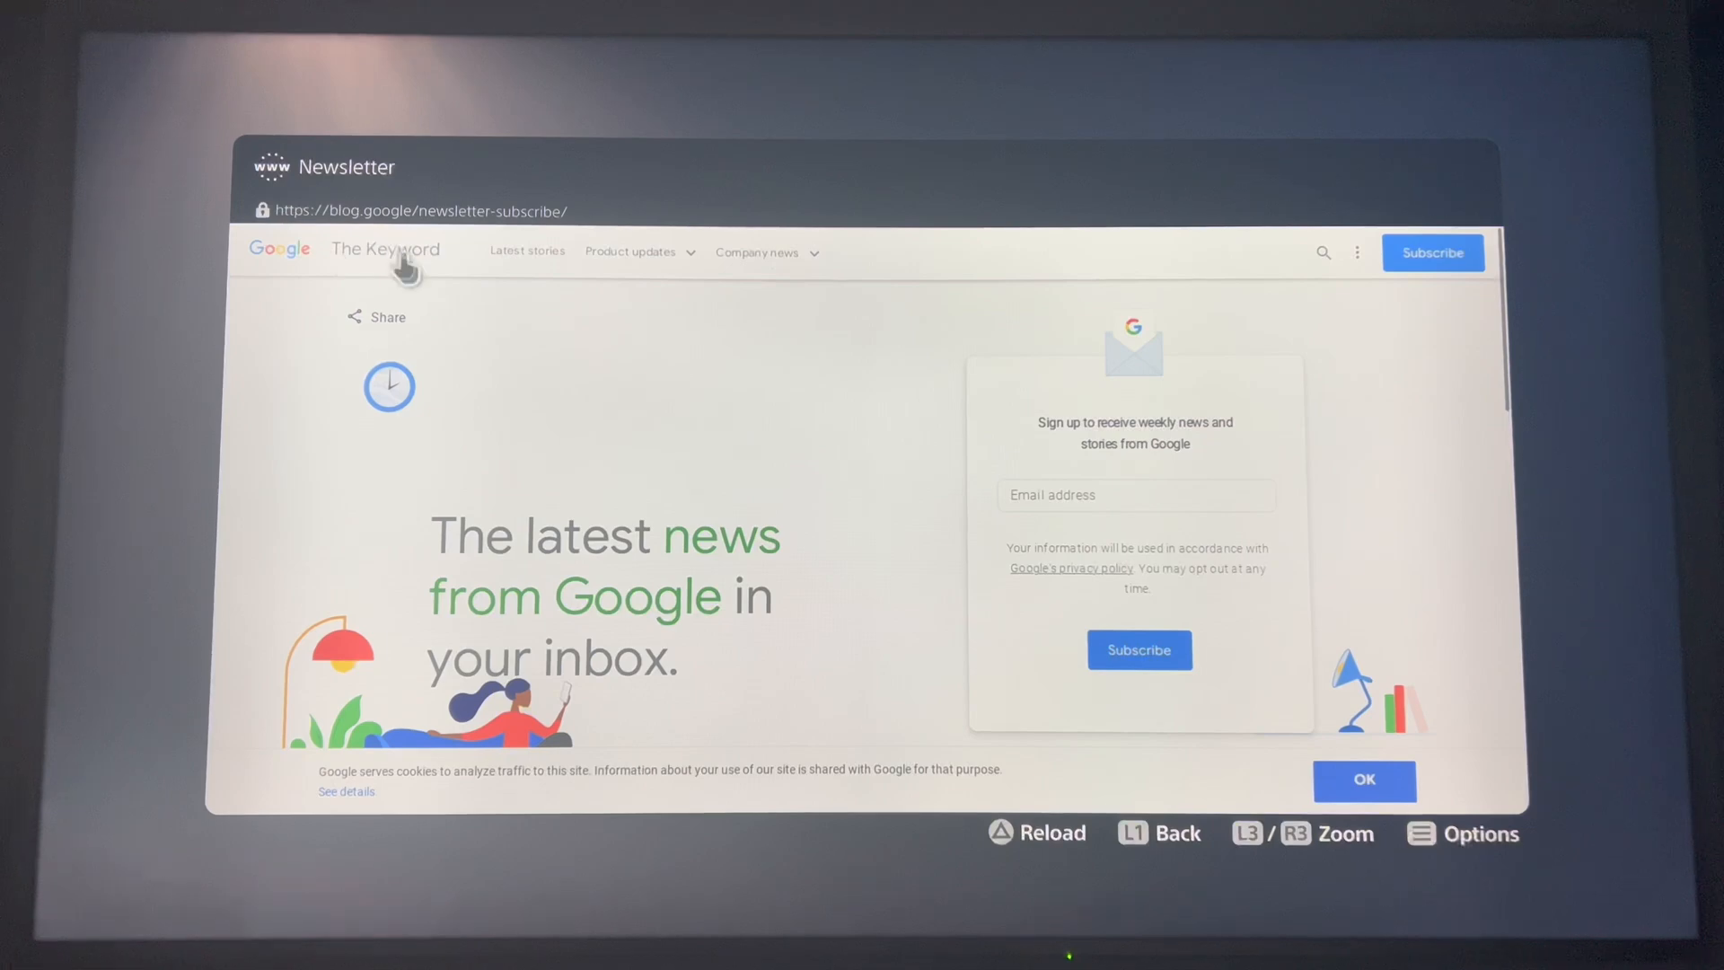
scroll("down", 3)
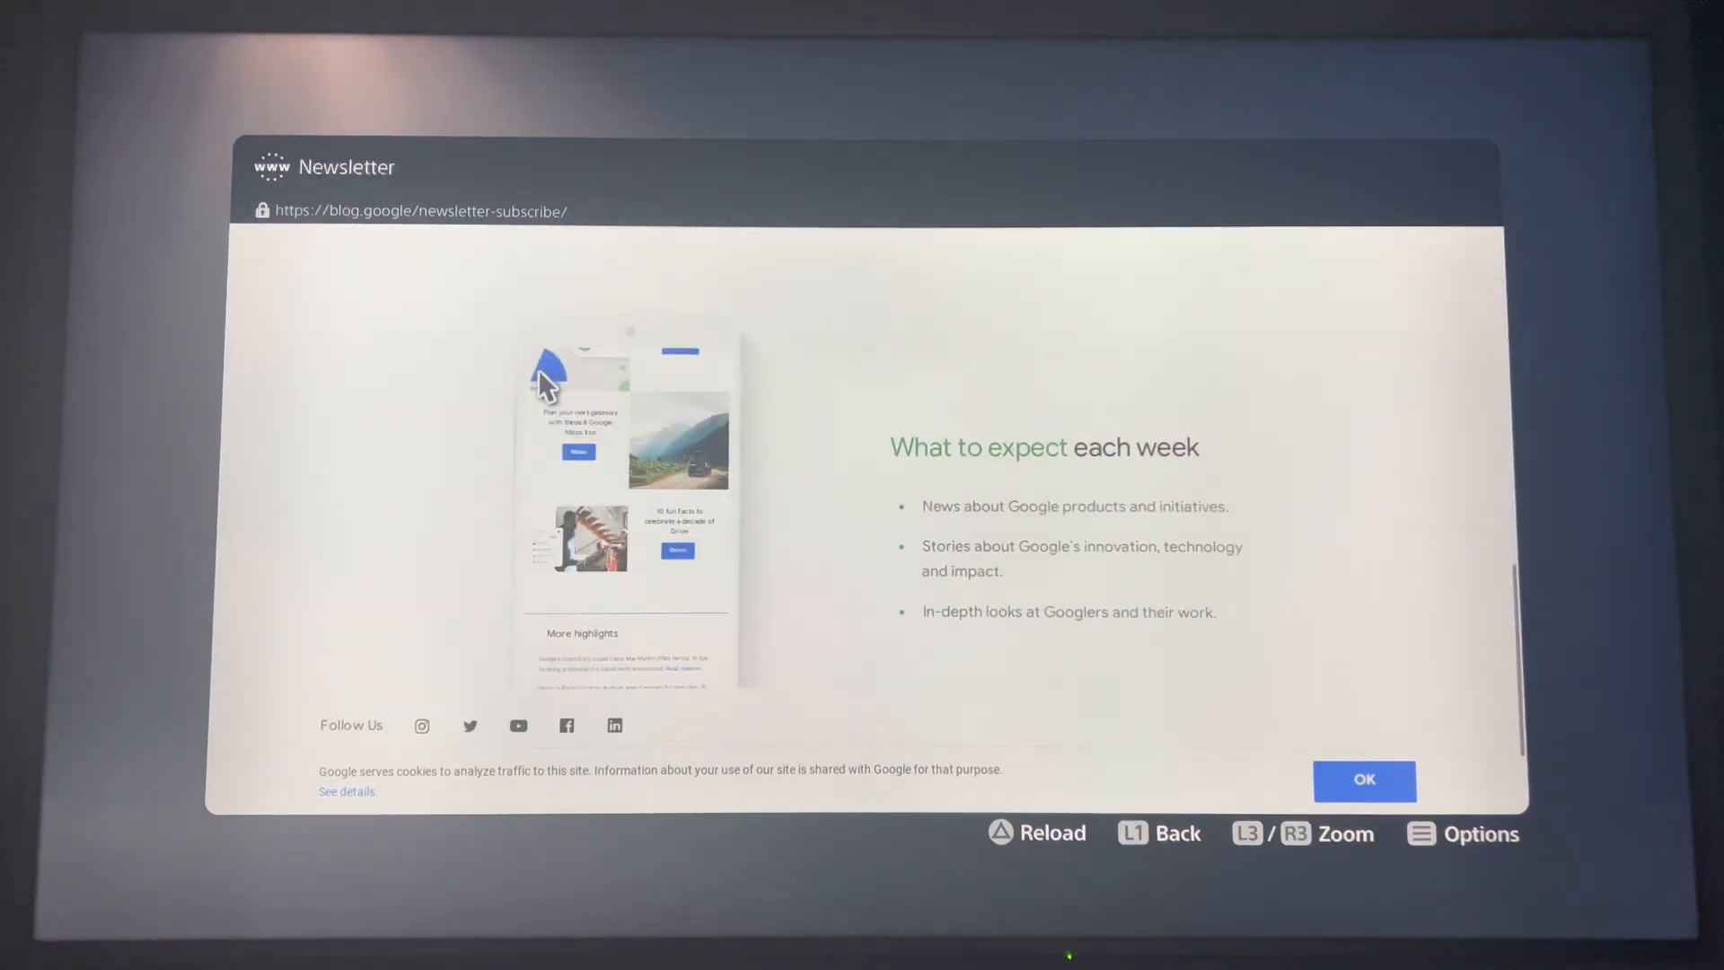
scroll("down", 3)
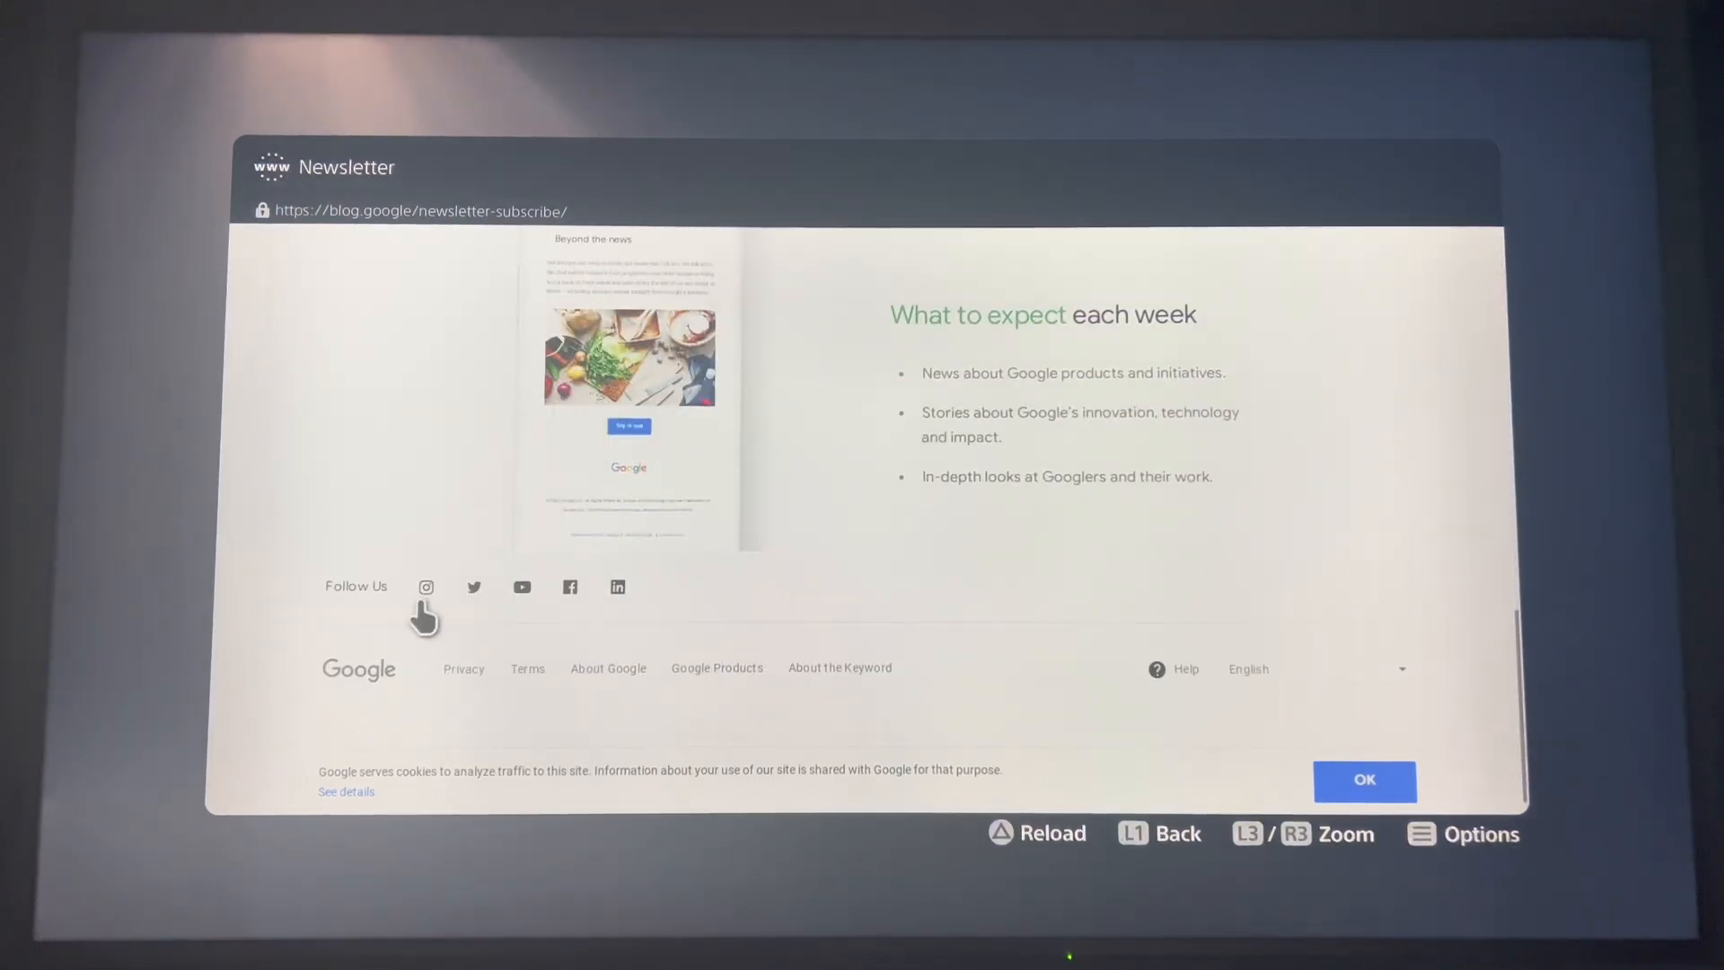
mouse_move(393, 640)
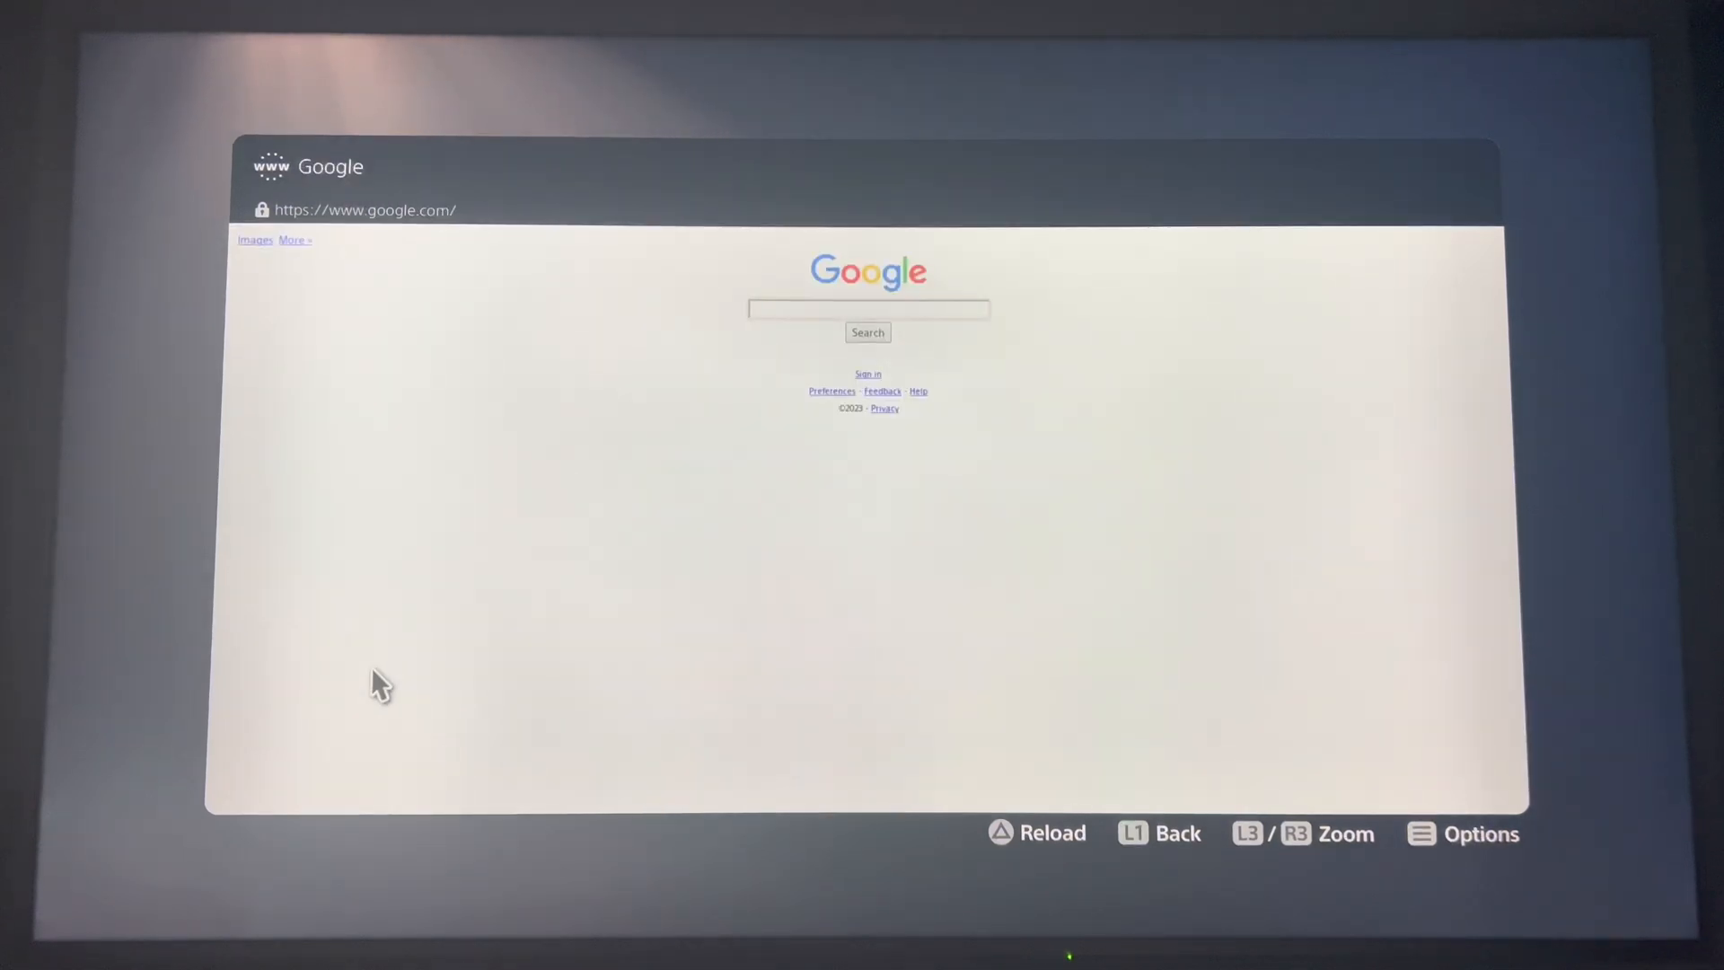
mouse_move(783, 322)
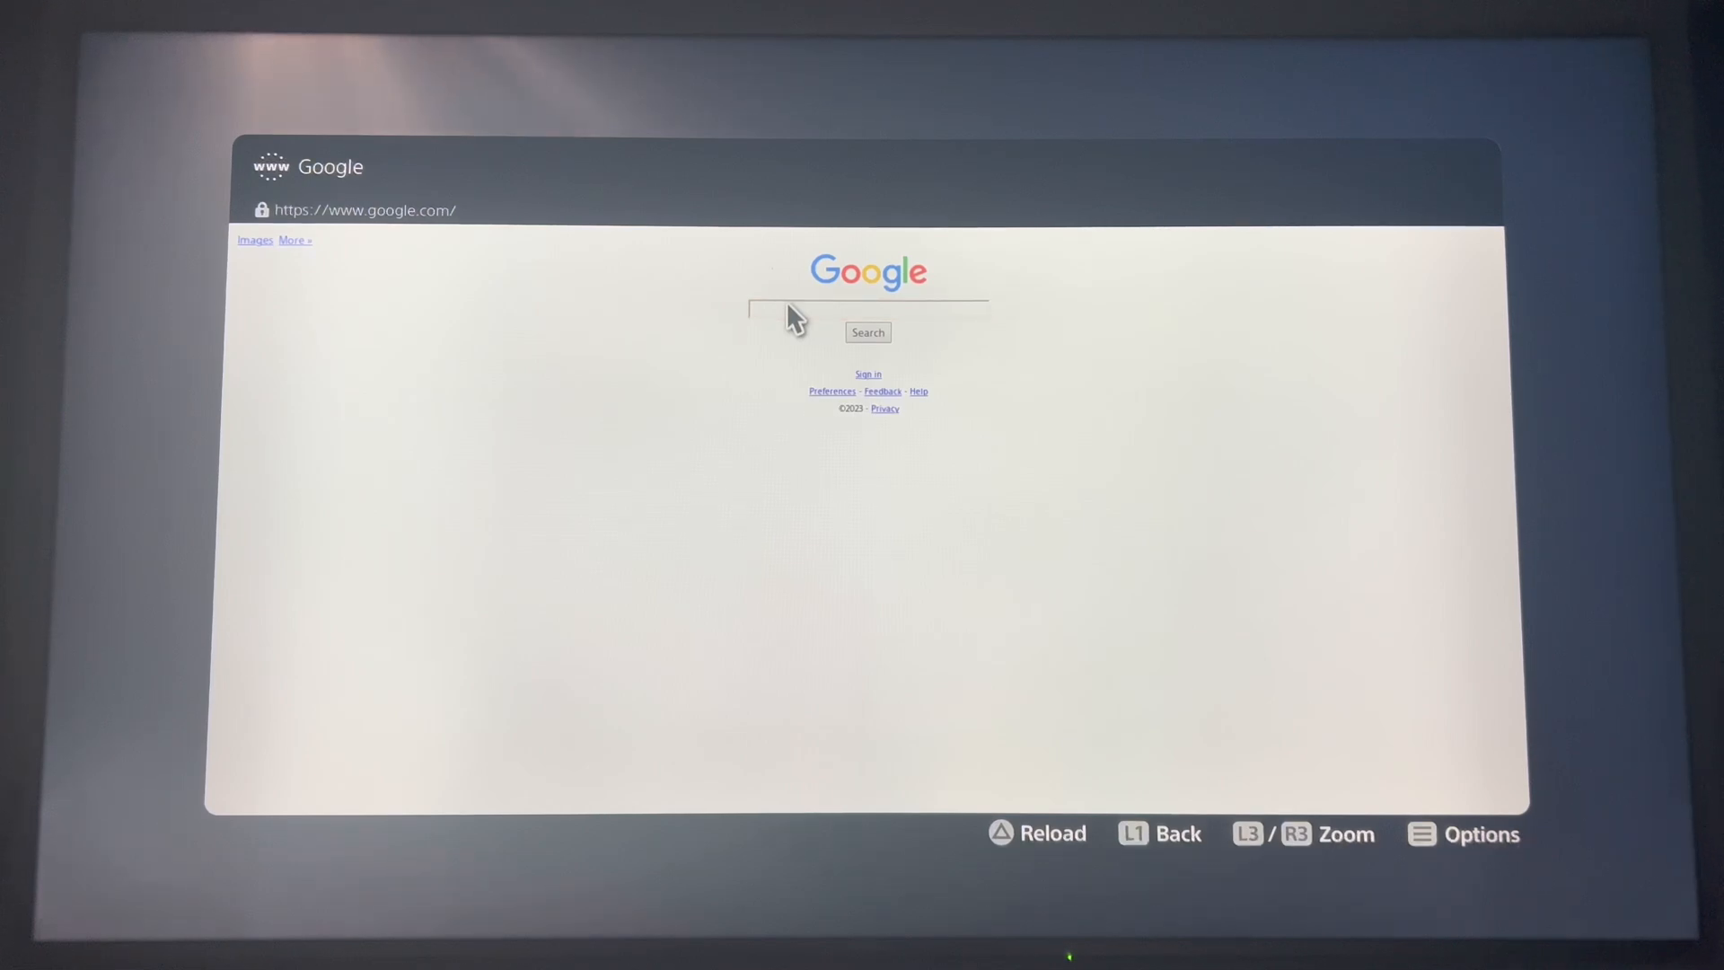
left_click(868, 310)
type("YouTube")
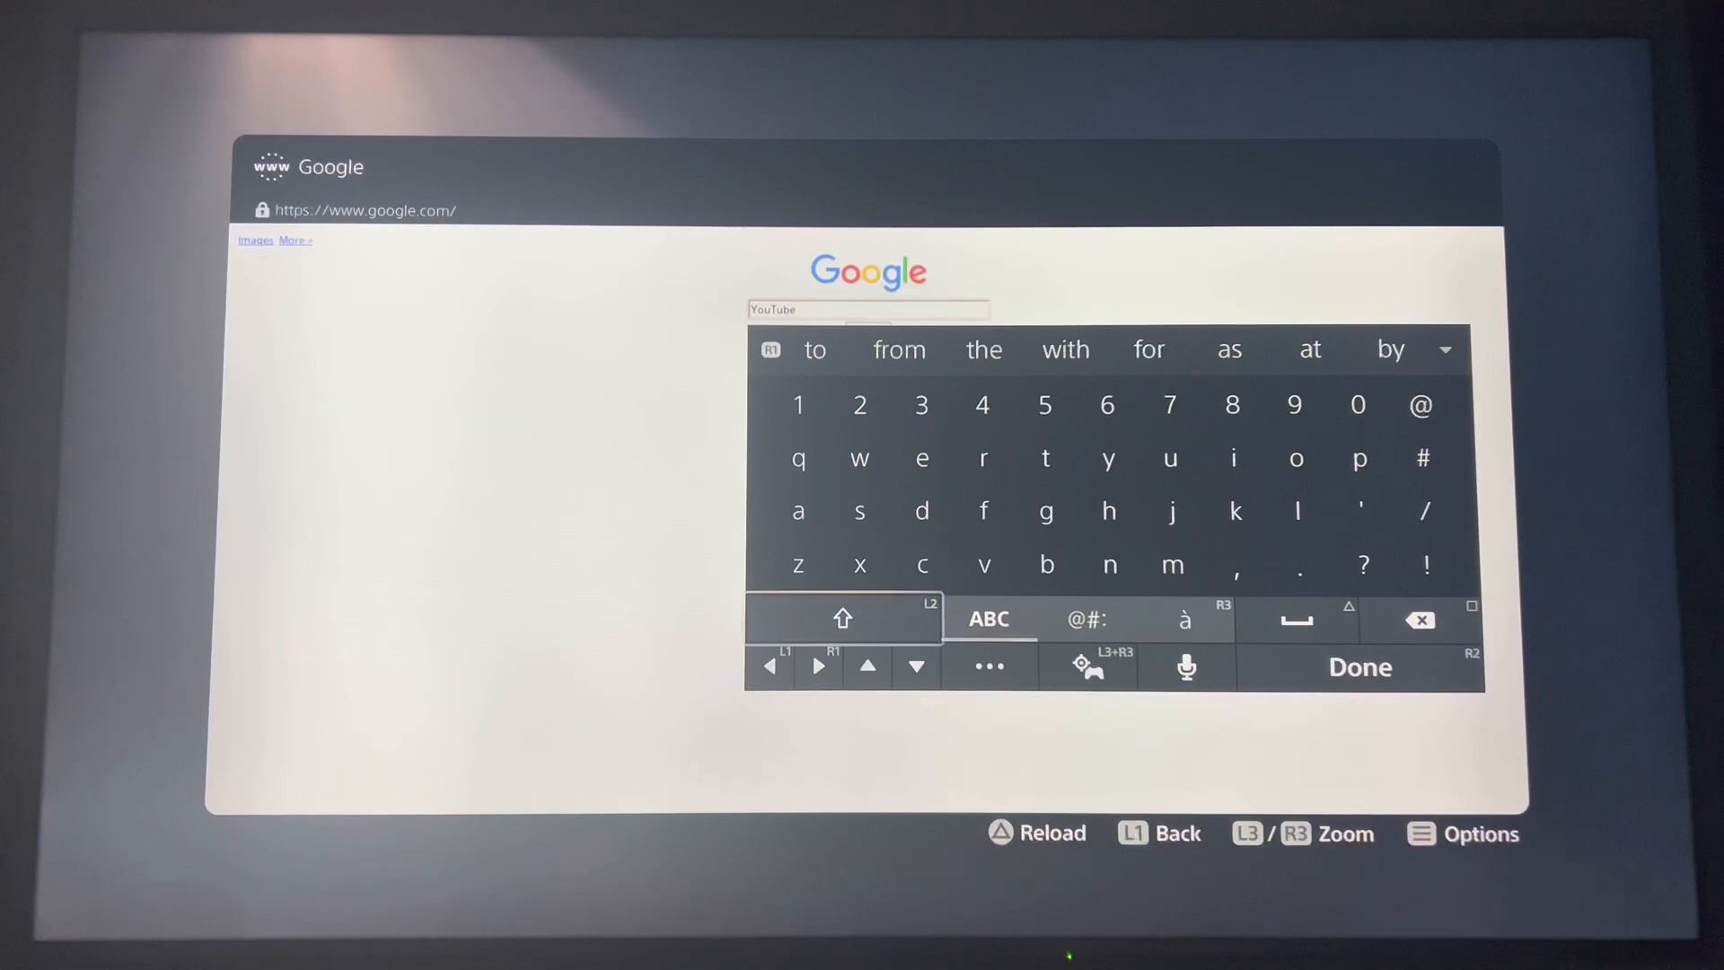
- Run the Google search for YouTube and open the YouTube website result
left_click(1359, 667)
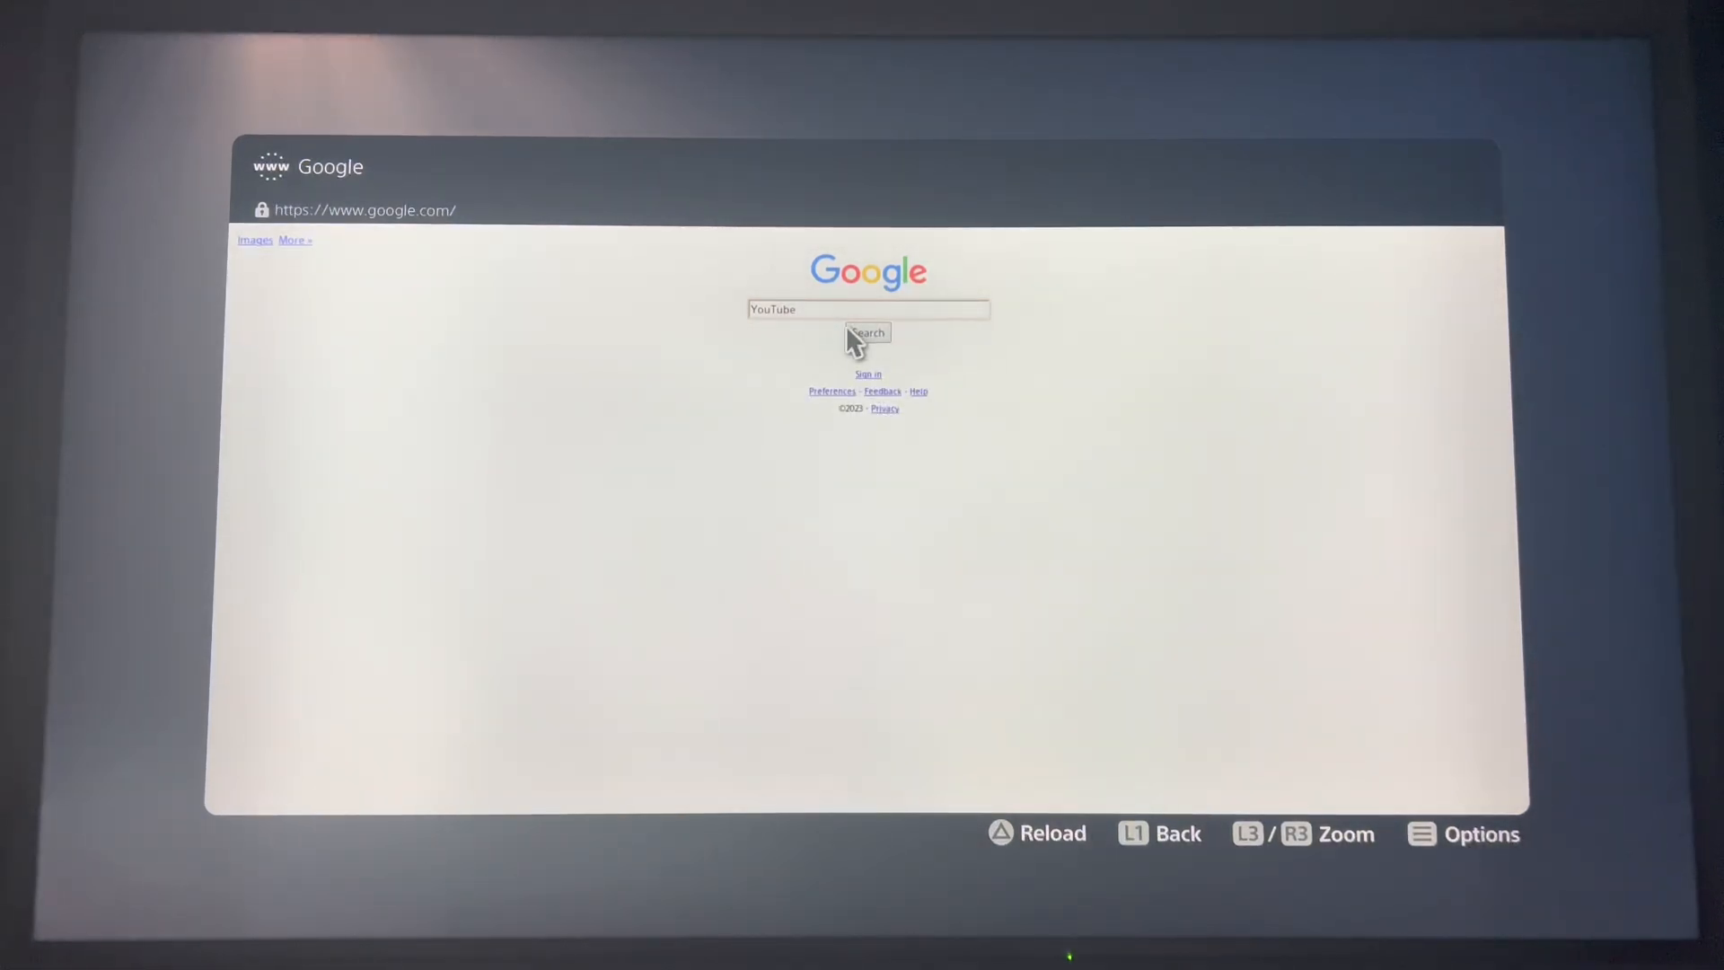
left_click(868, 332)
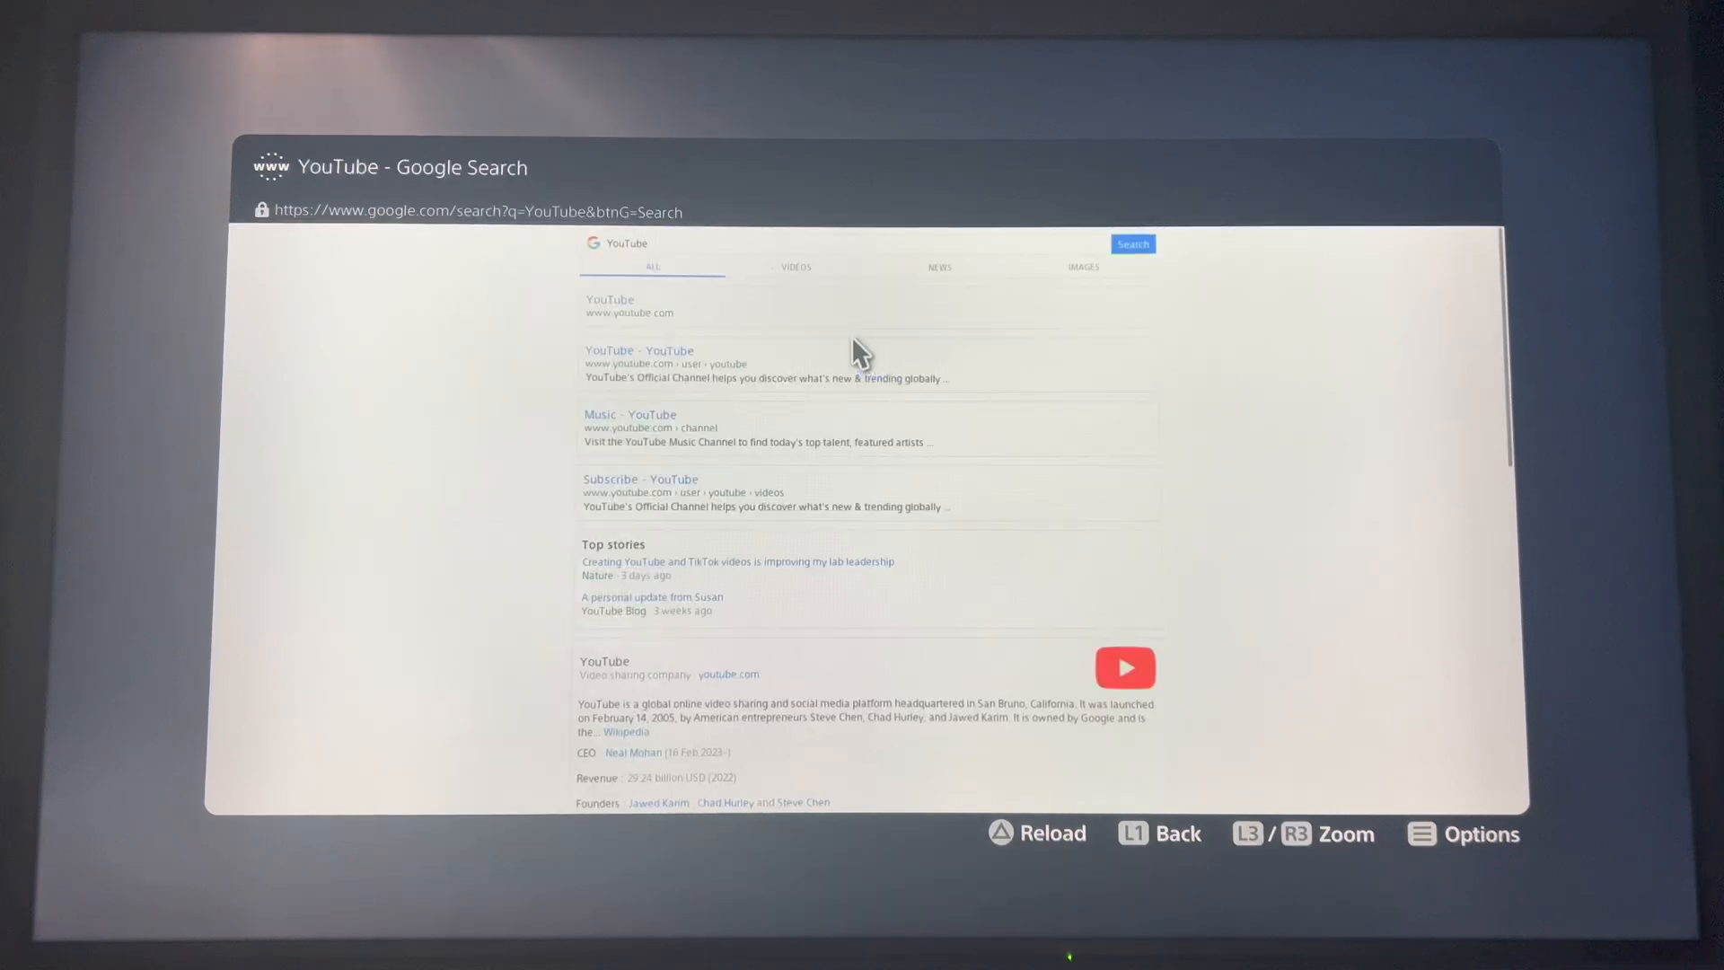
mouse_move(642, 303)
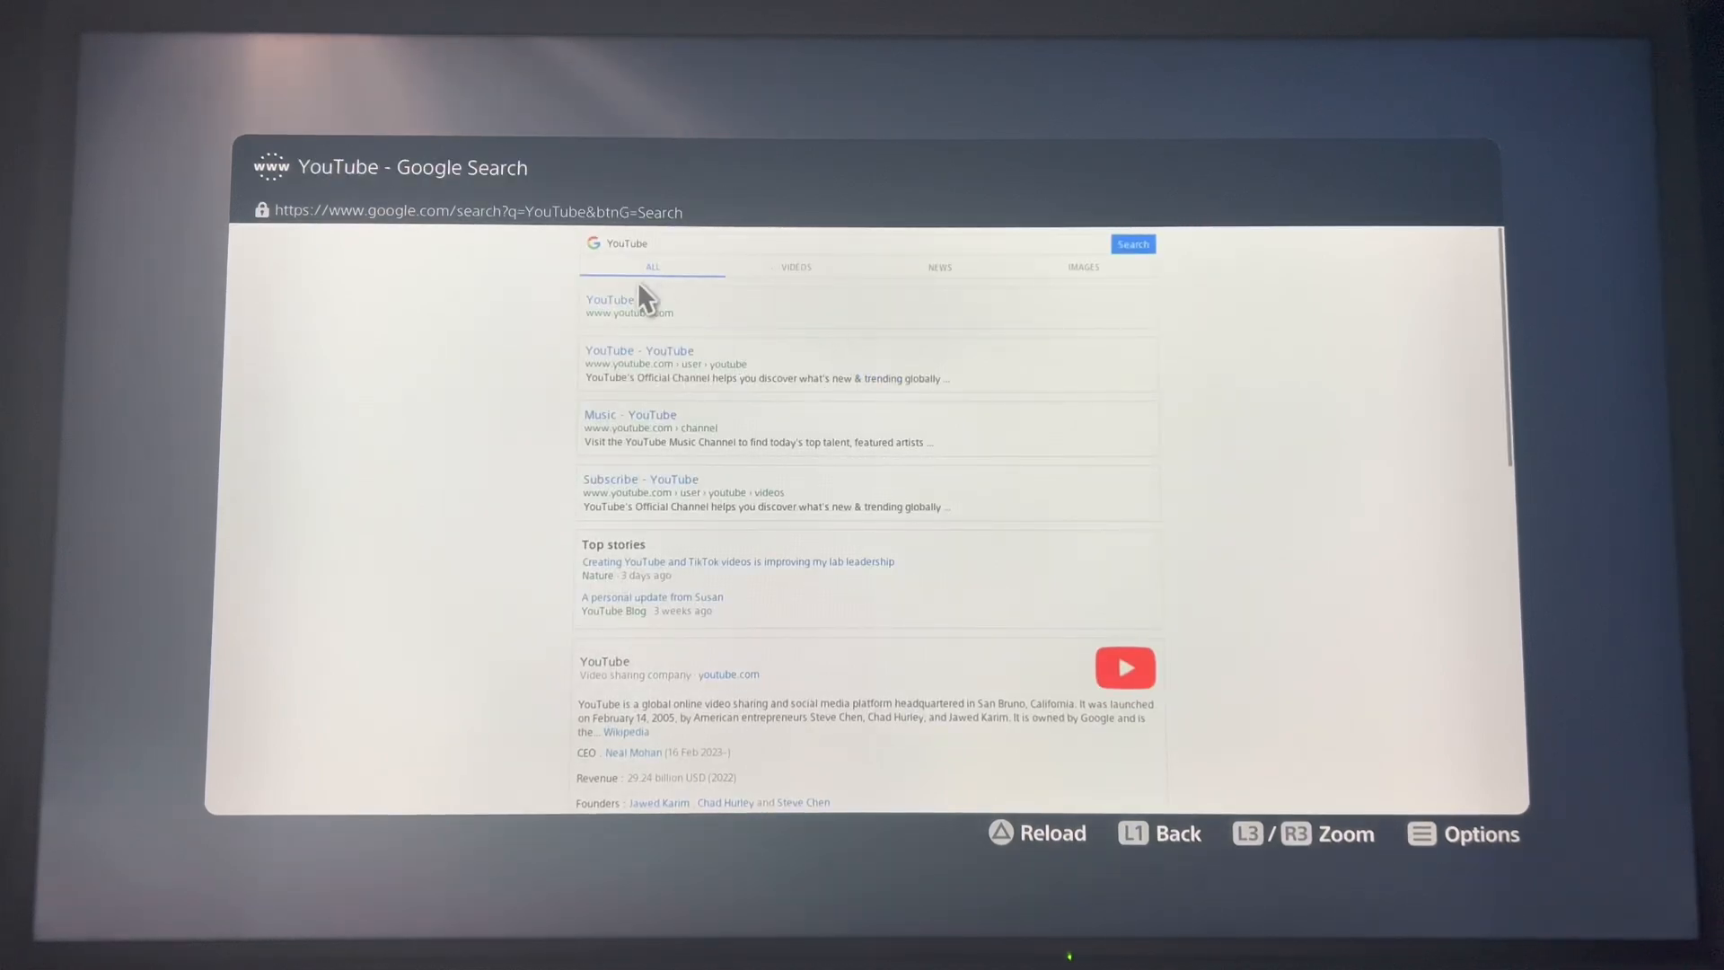
left_click(609, 305)
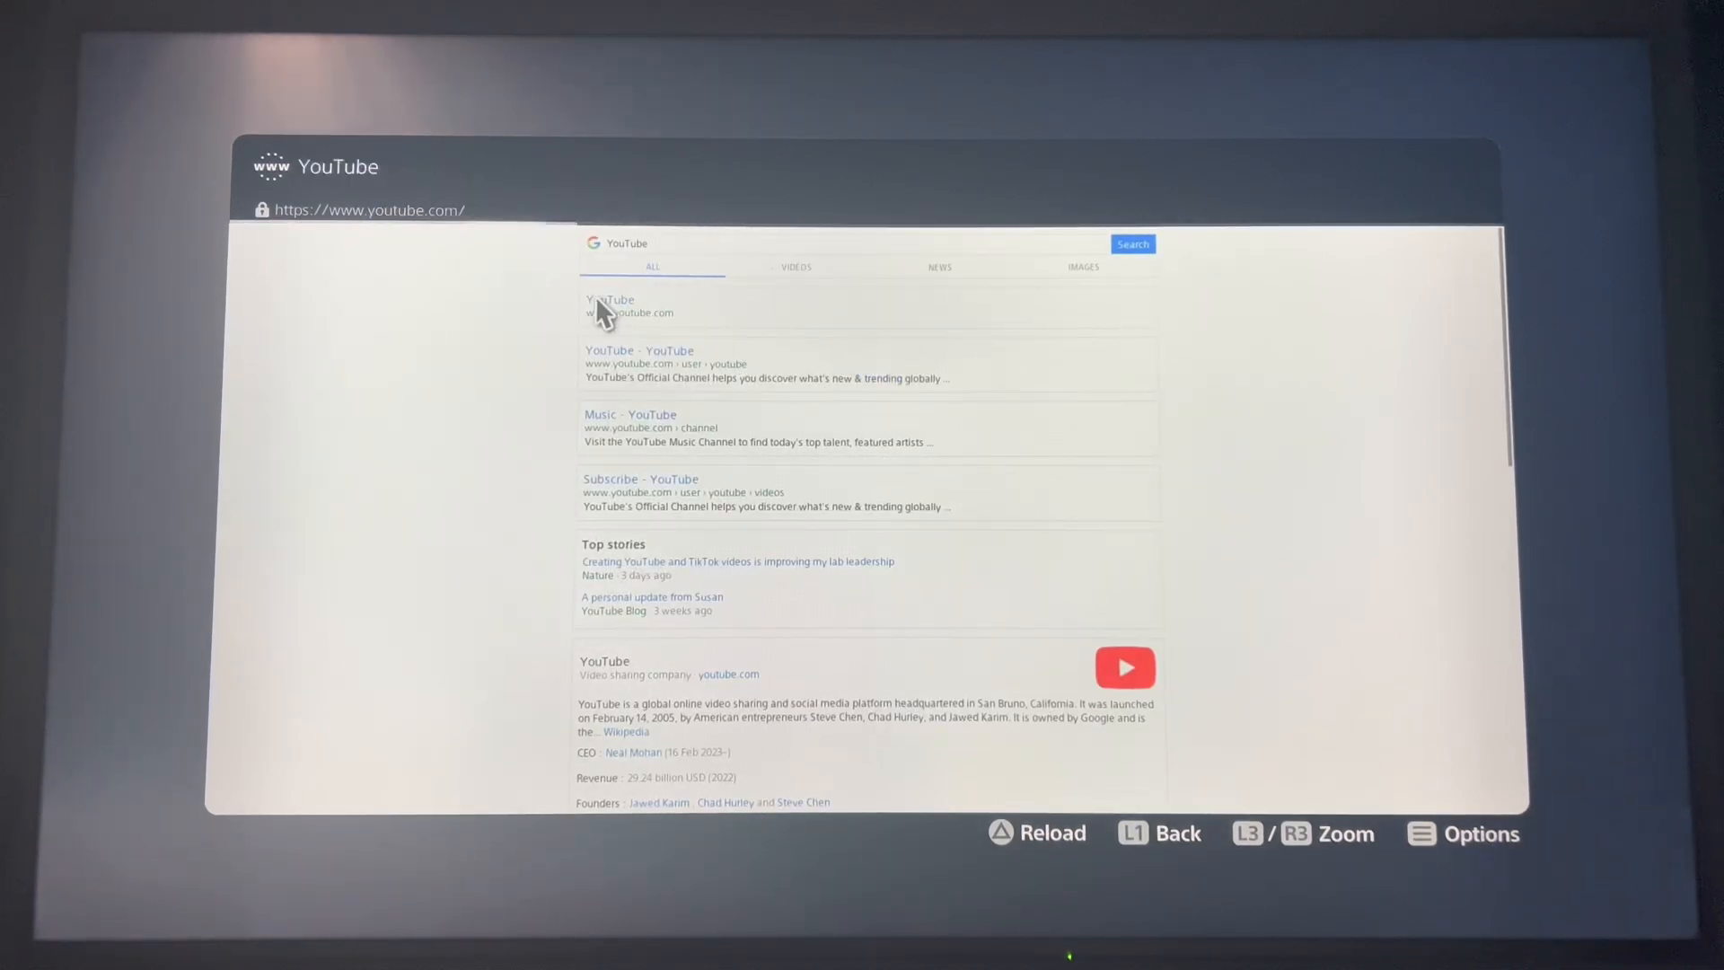
left_click(610, 305)
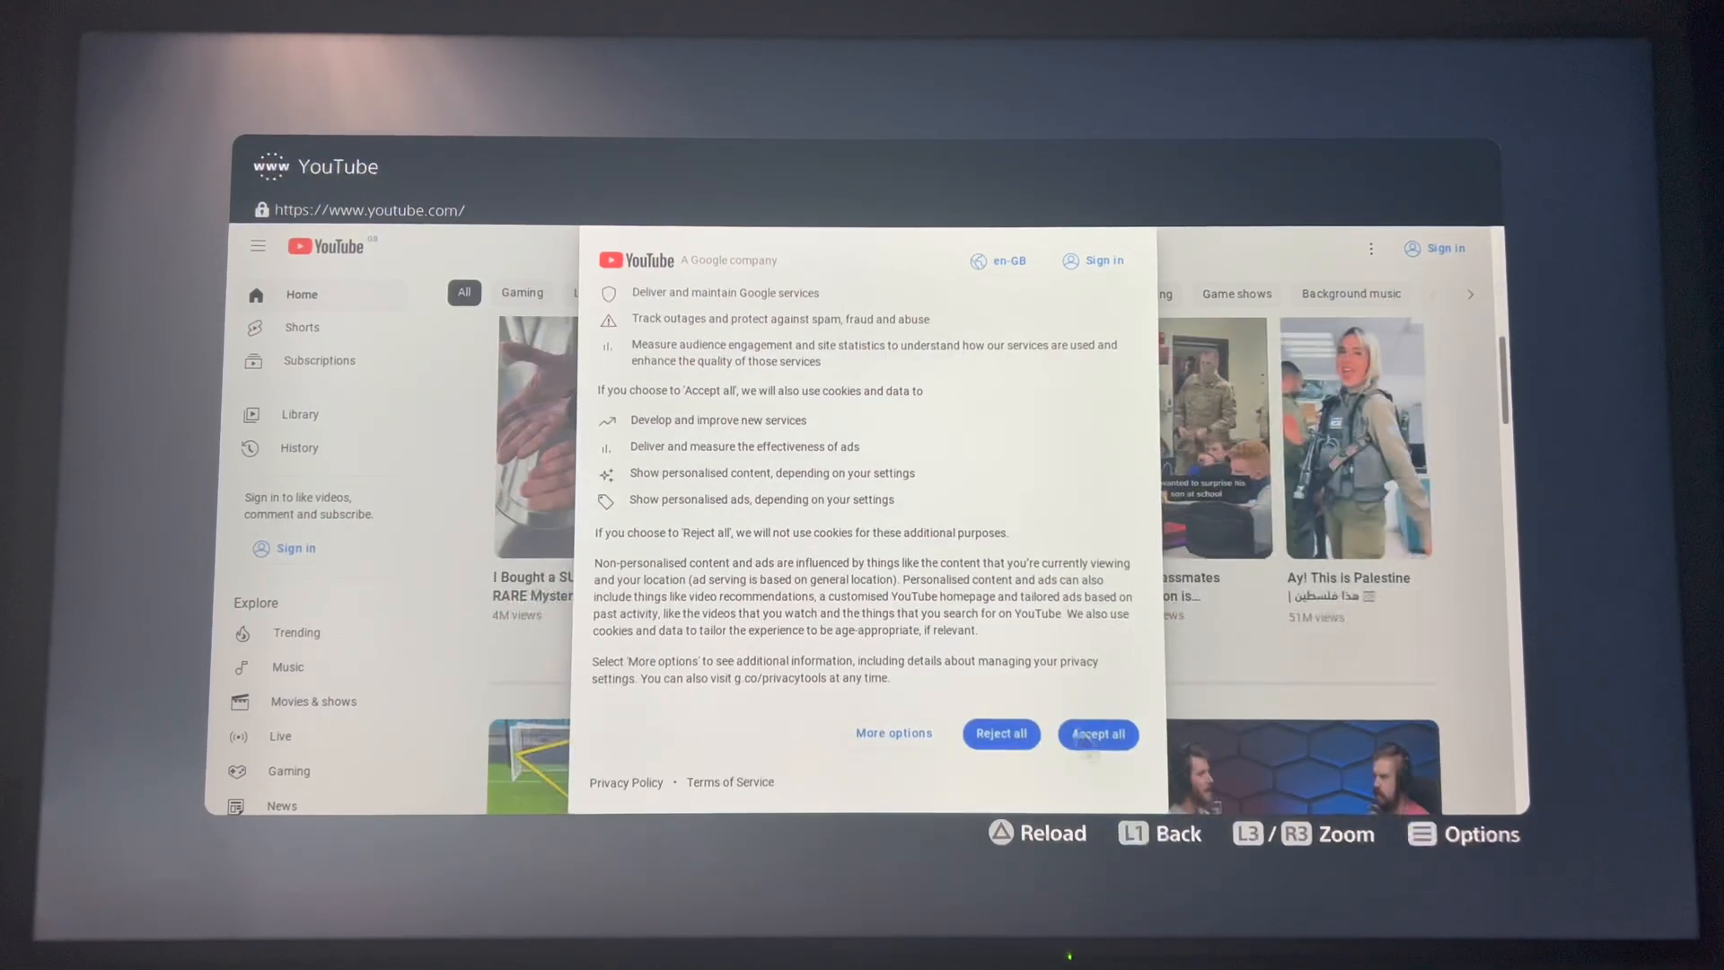
- Accept YouTube's cookies and search YouTube for 'DavidMarfe' with the on-screen keyboard
left_click(1097, 735)
type("Dav")
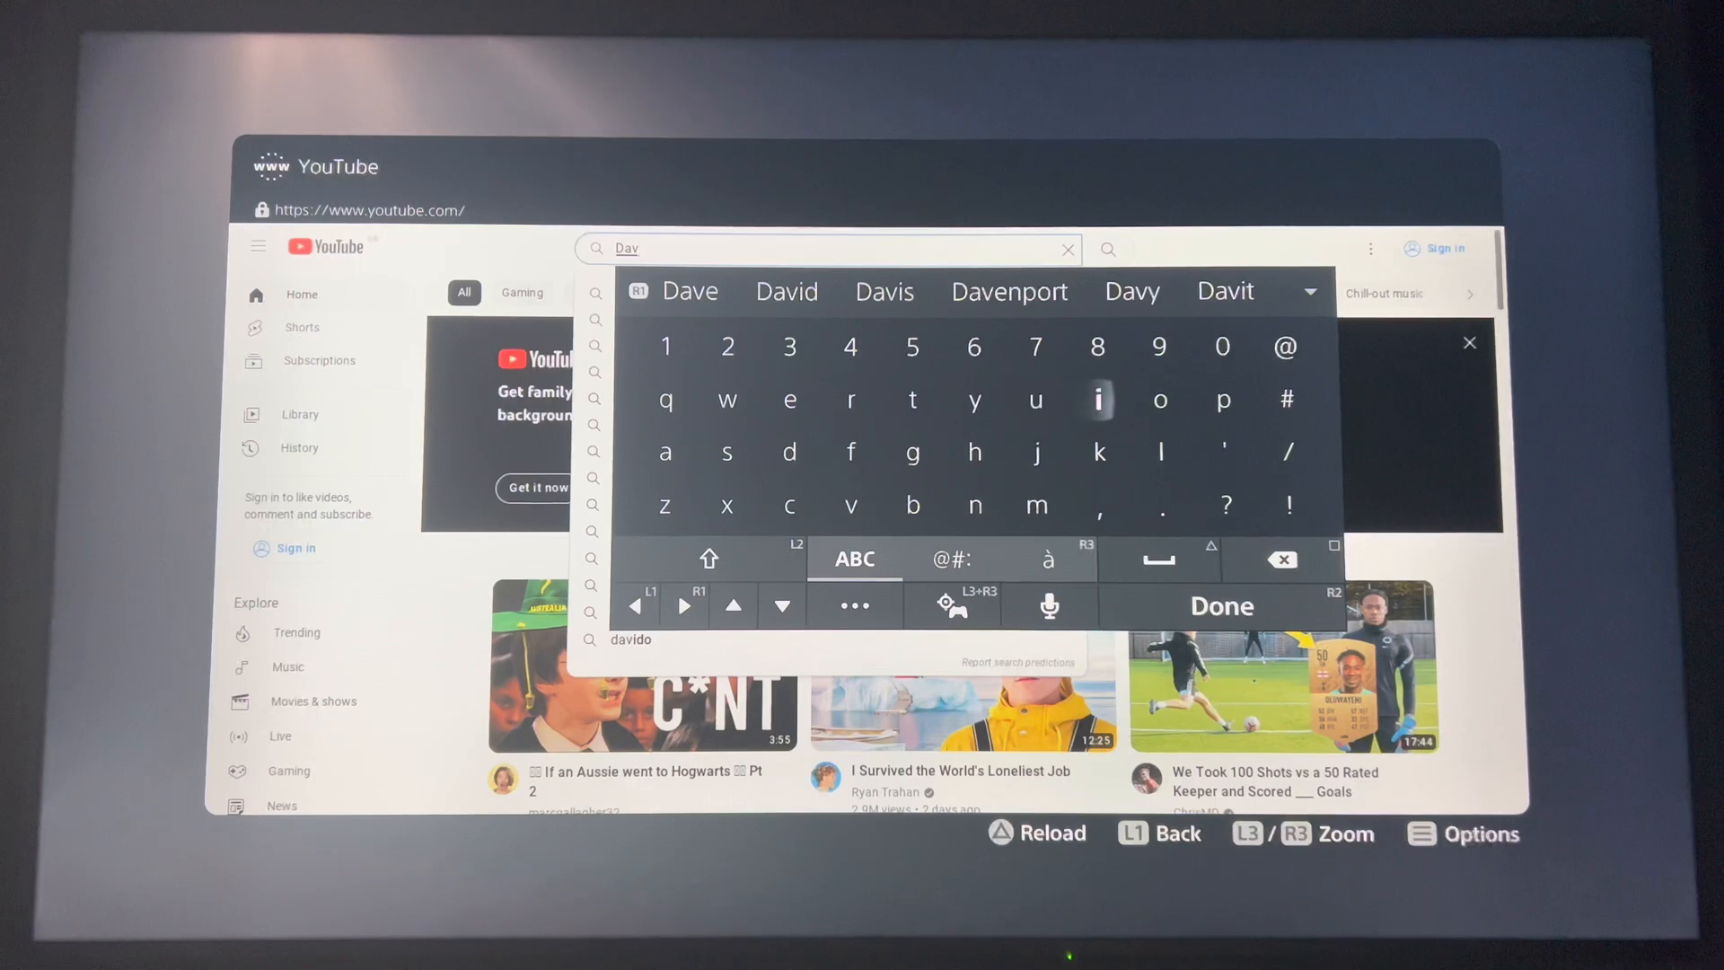
left_click(1097, 399)
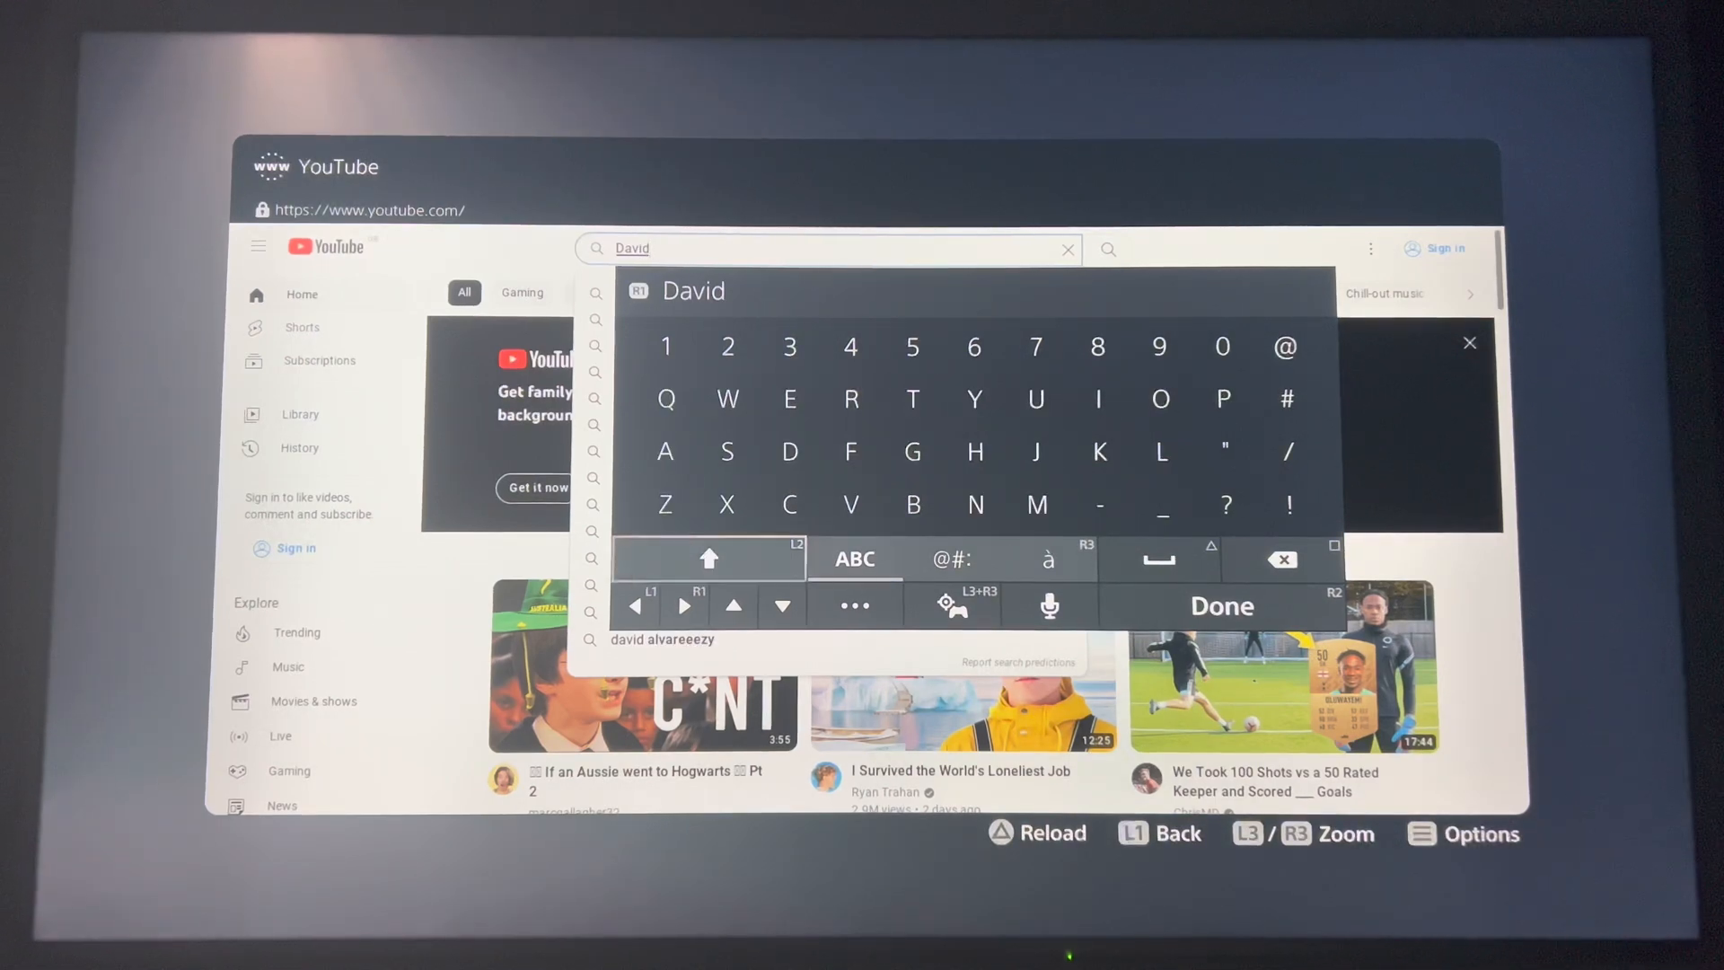
left_click(1035, 505)
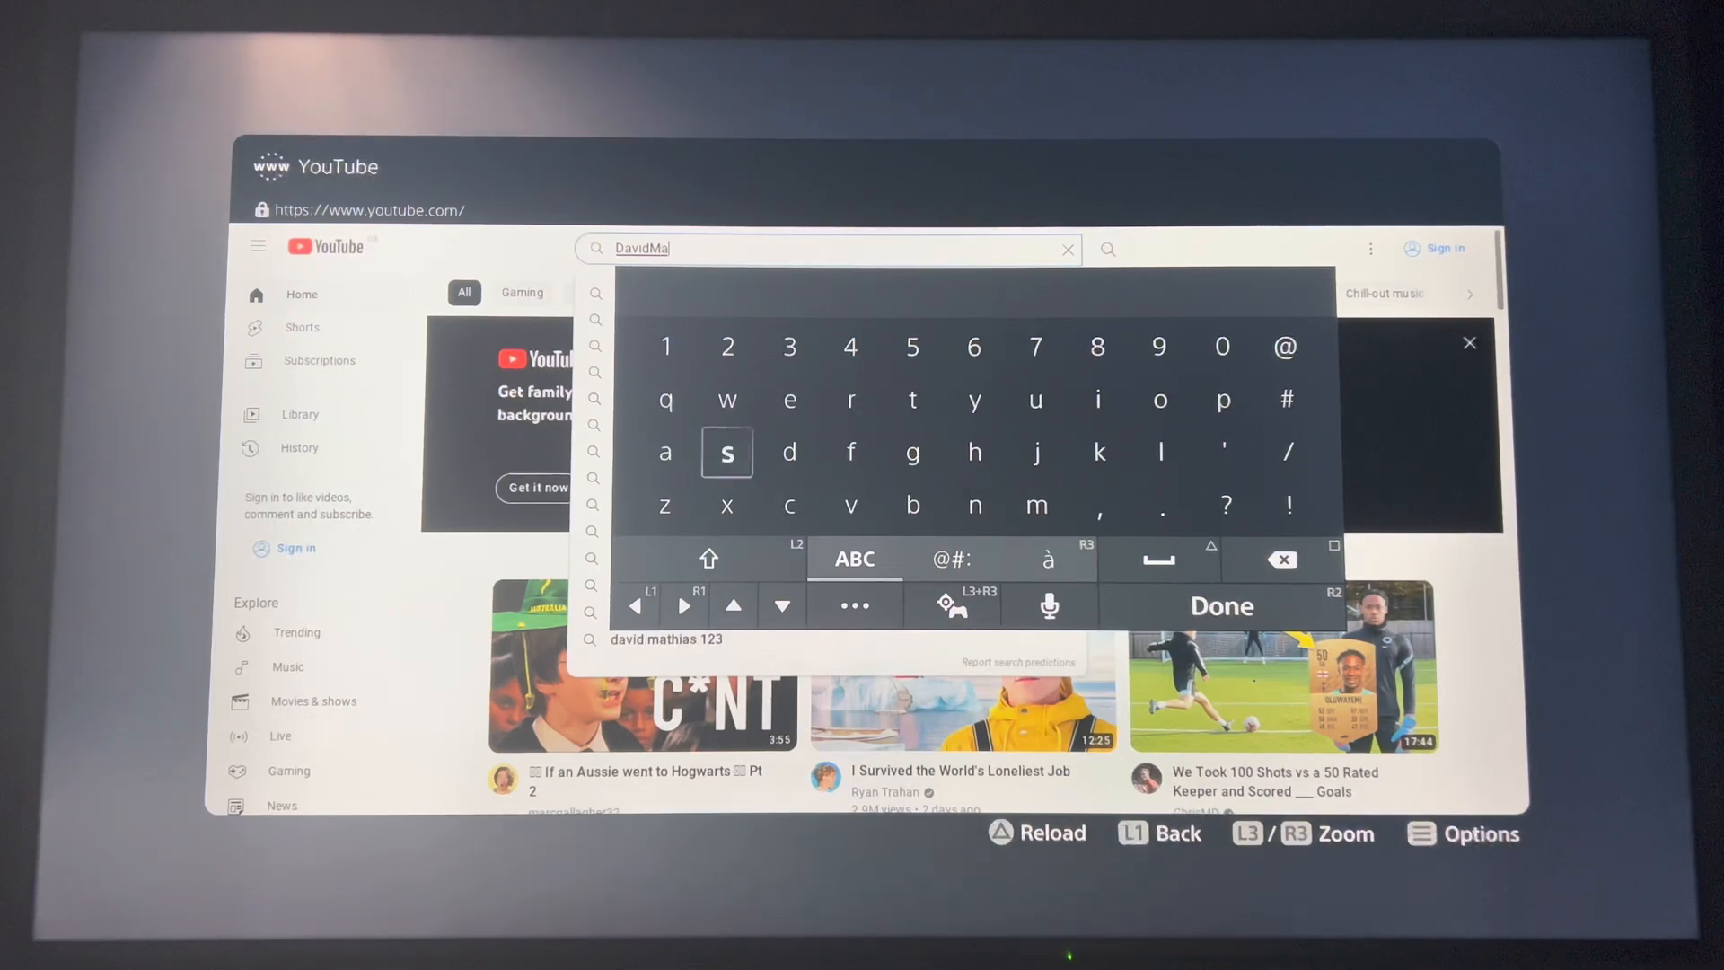
left_click(789, 398)
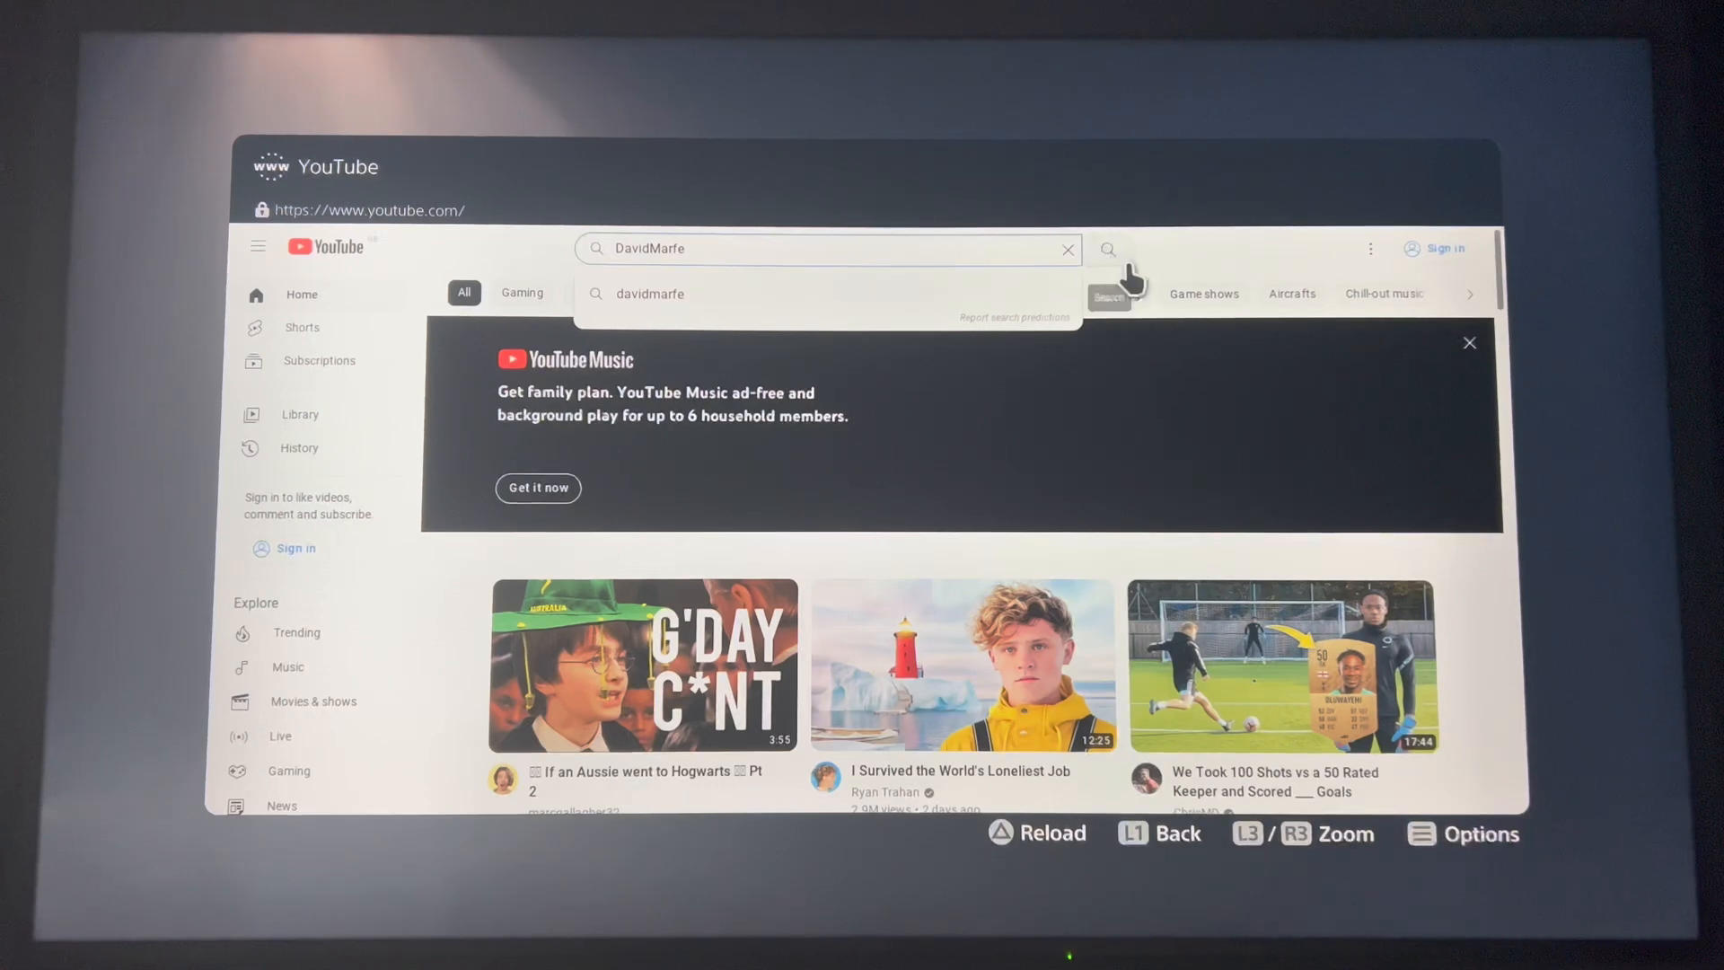
left_click(1107, 248)
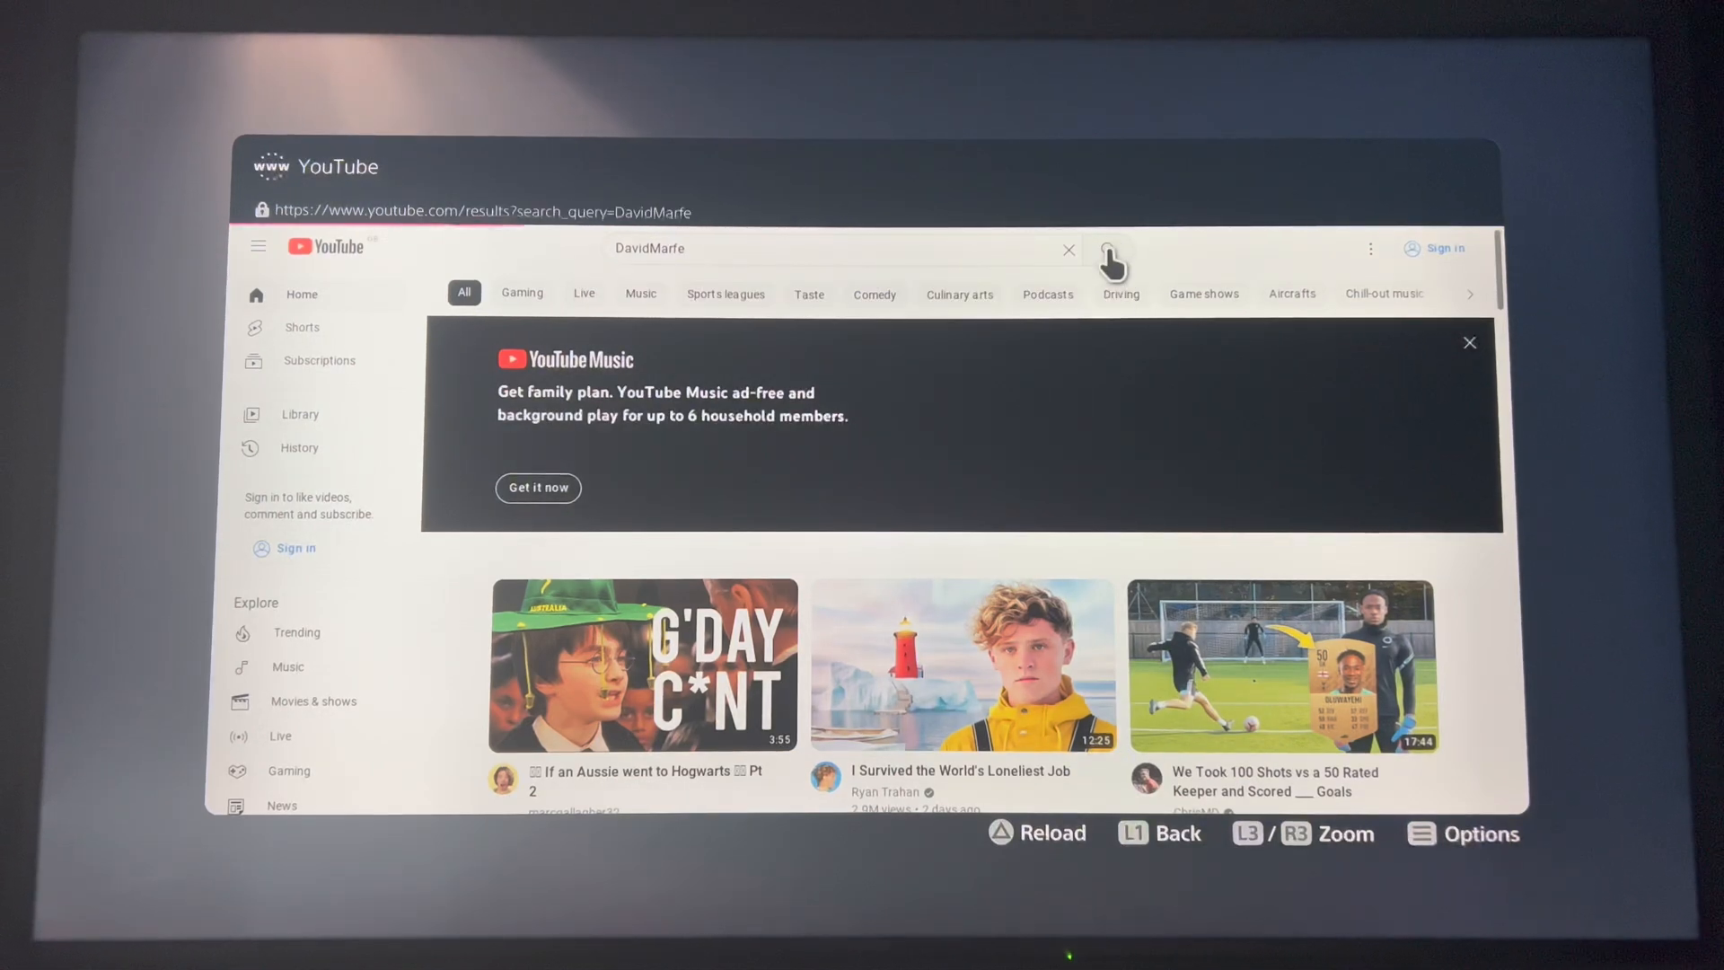
left_click(1107, 249)
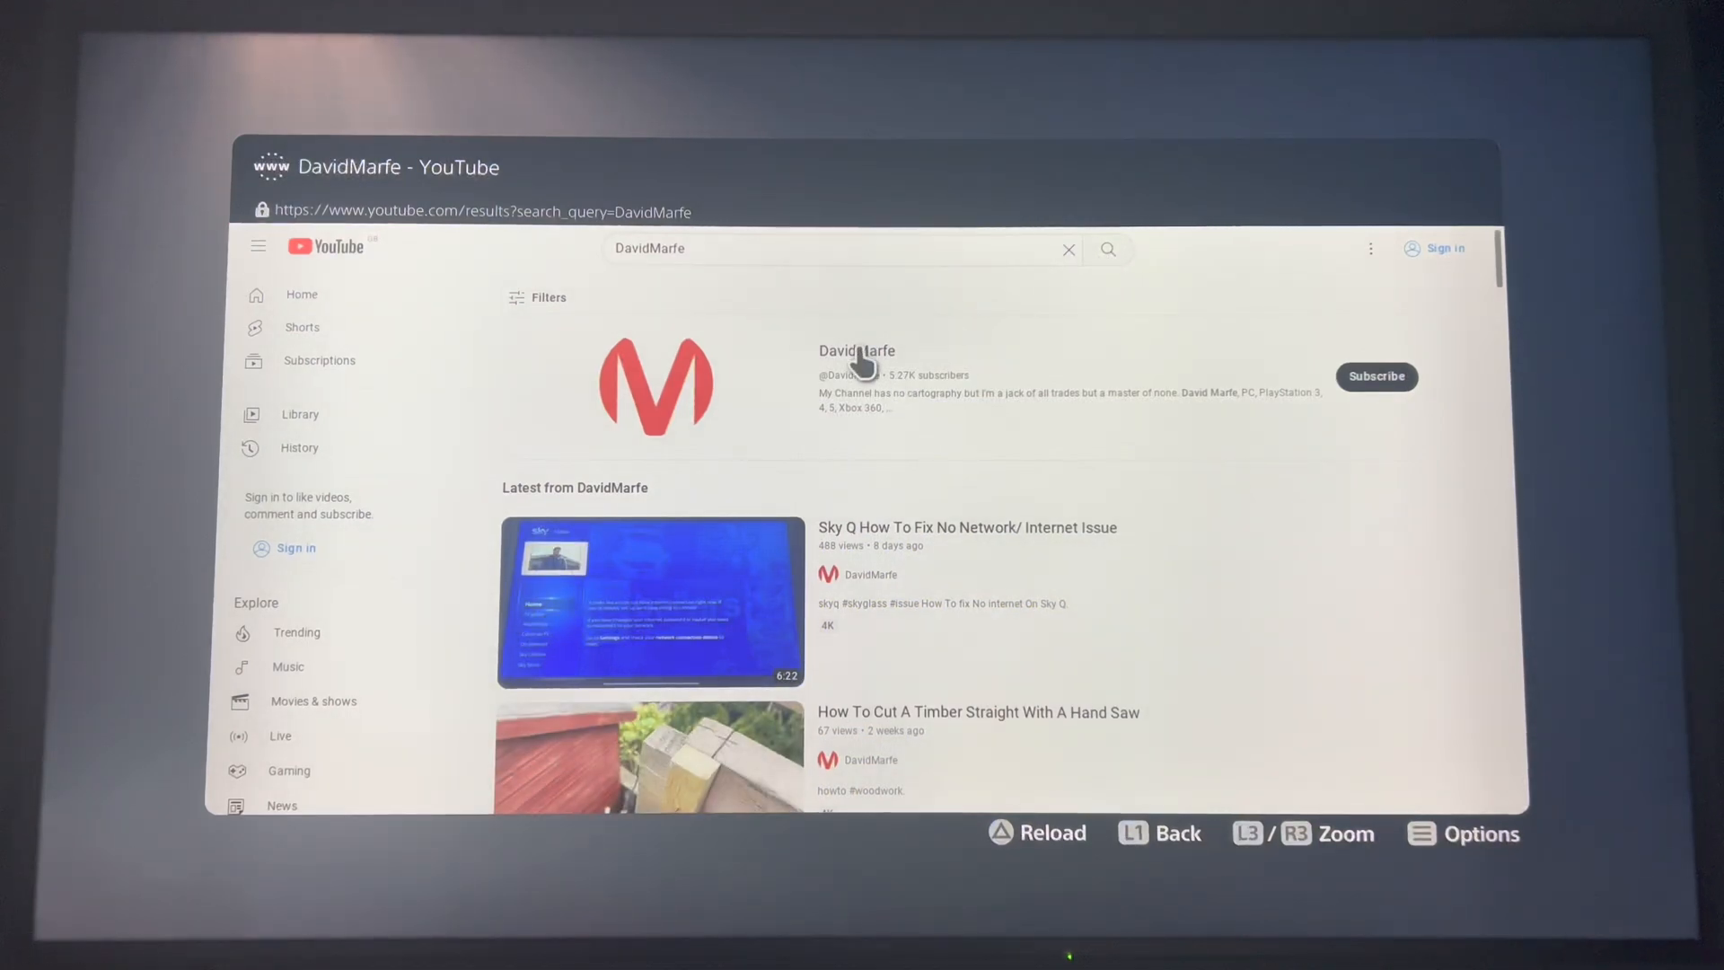
- Visit the DavidMarfe channel page, then return to Google's results for YouTube
left_click(856, 350)
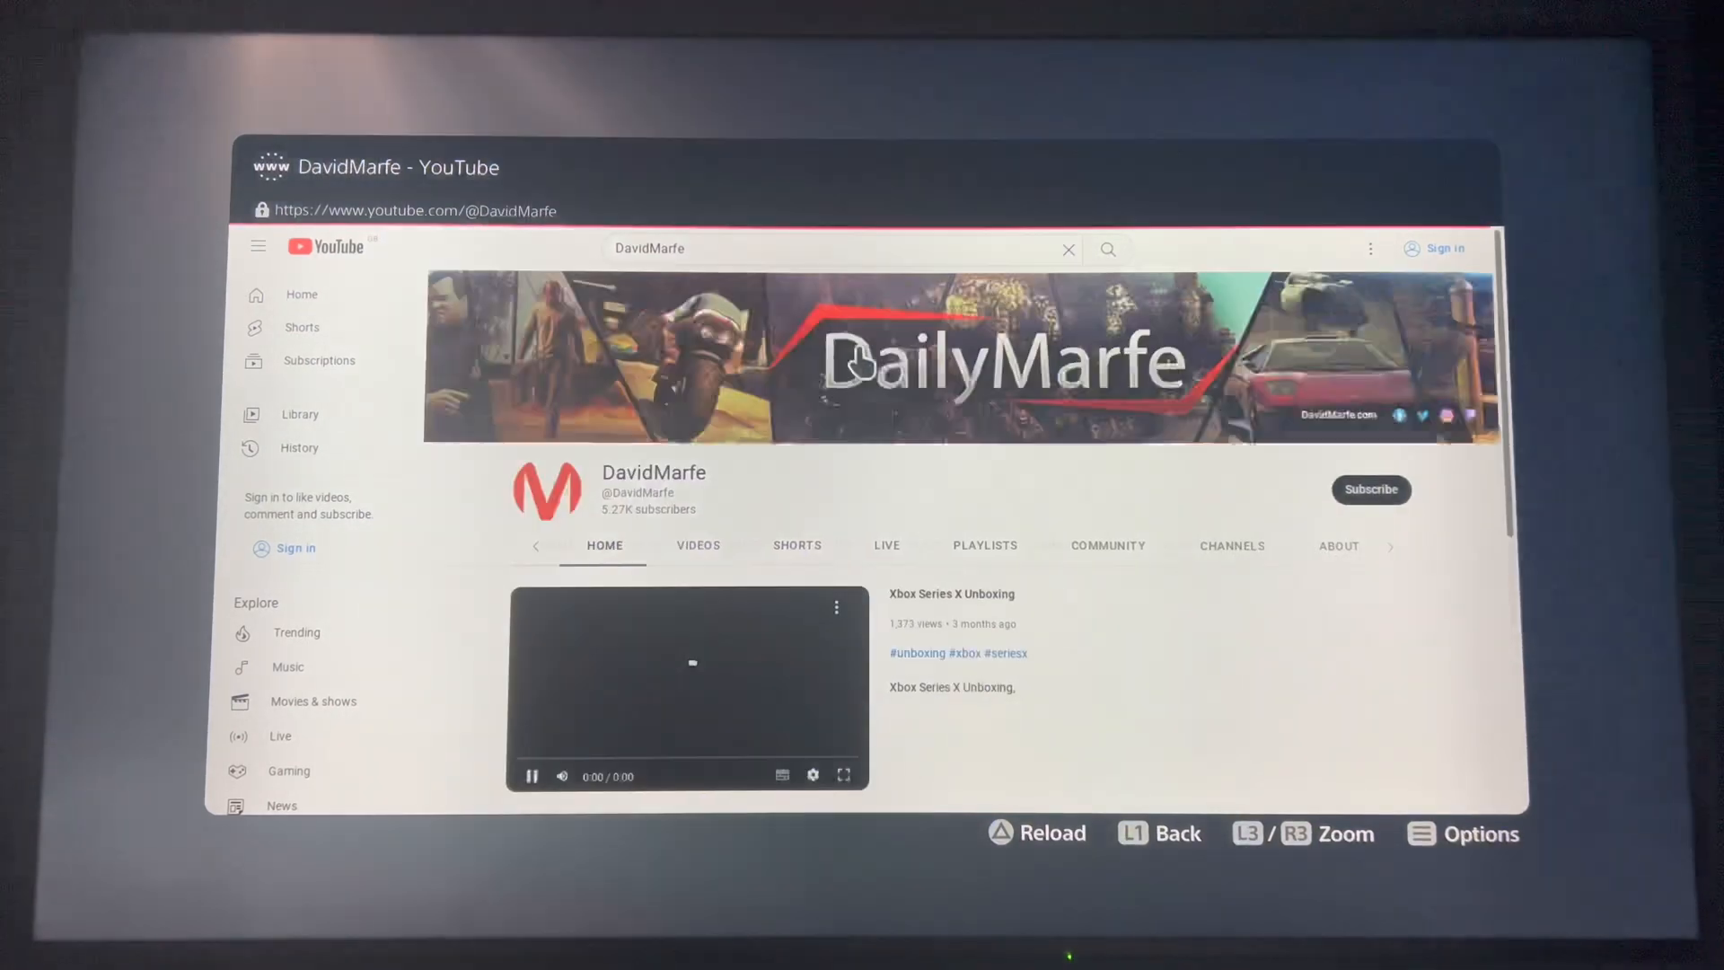
scroll("down", 3)
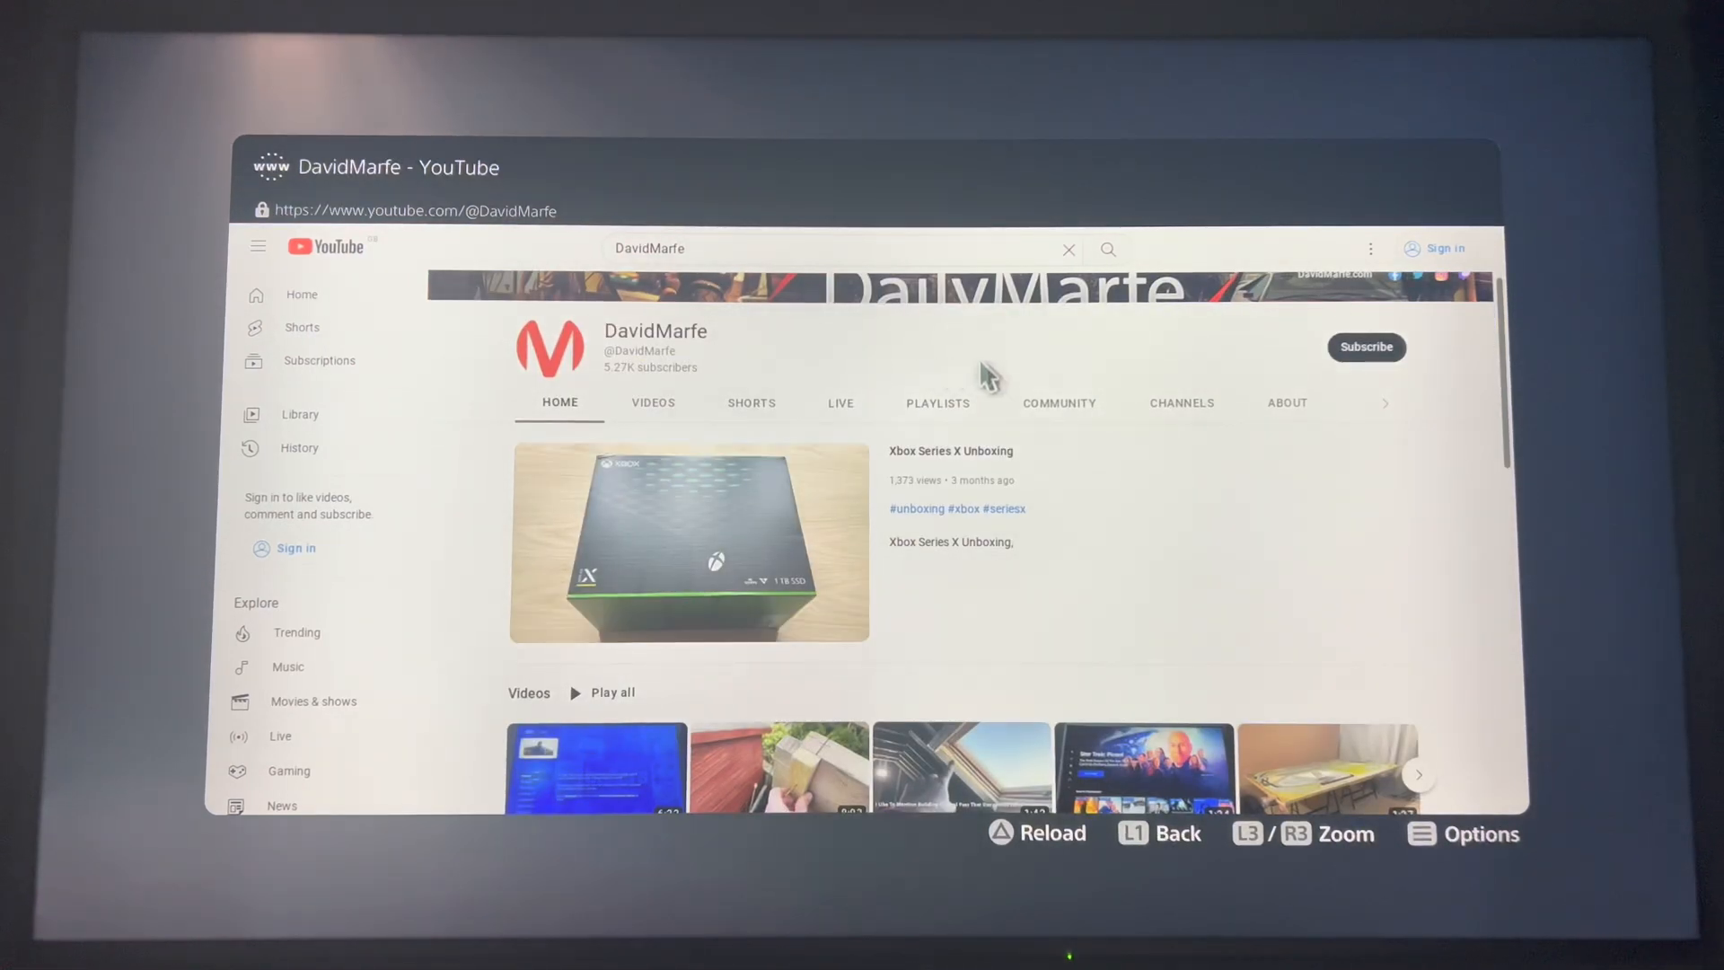
mouse_move(638, 369)
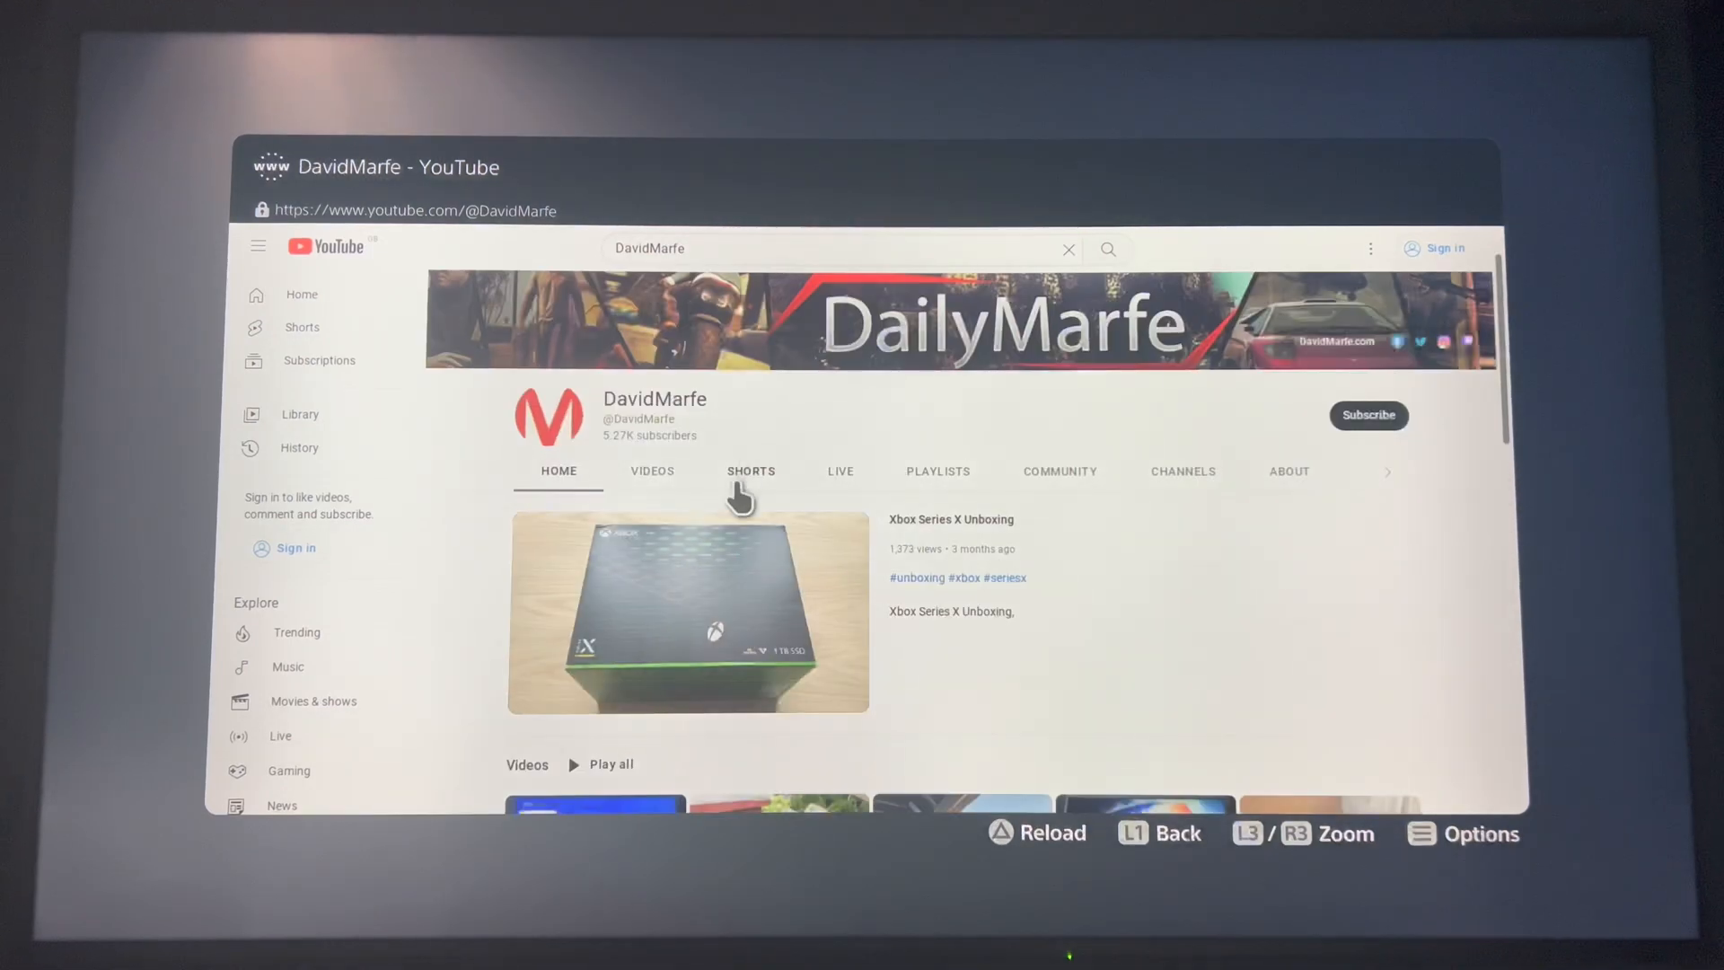
left_click(687, 613)
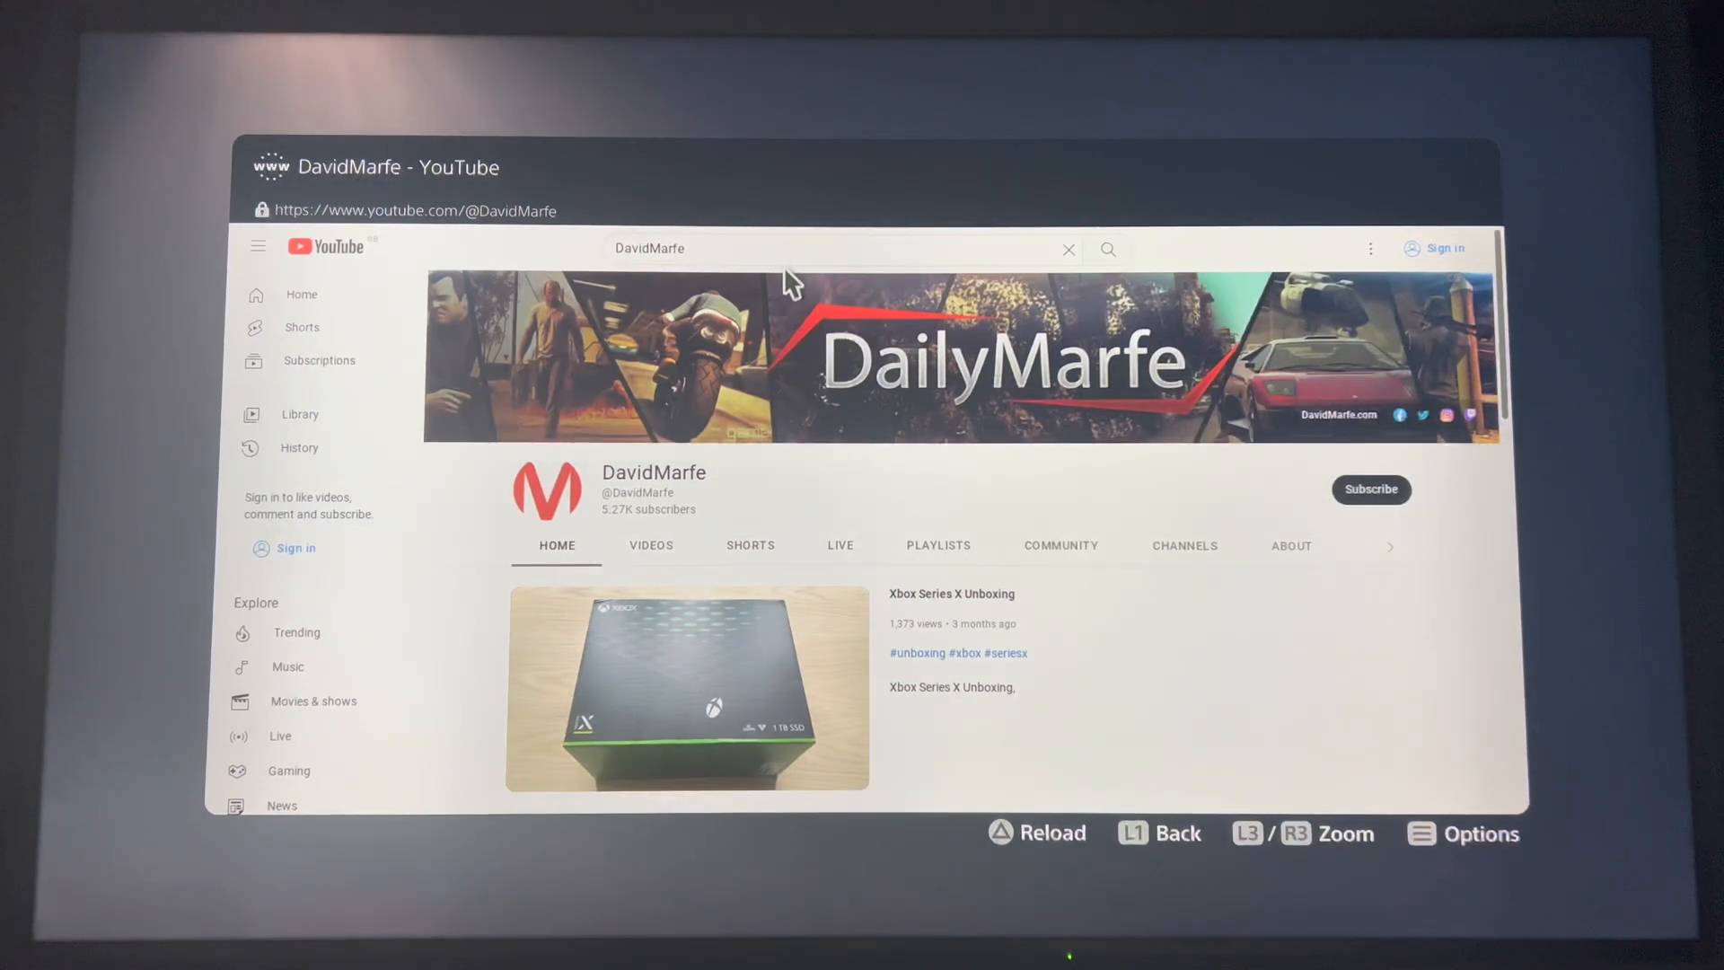
mouse_move(984, 406)
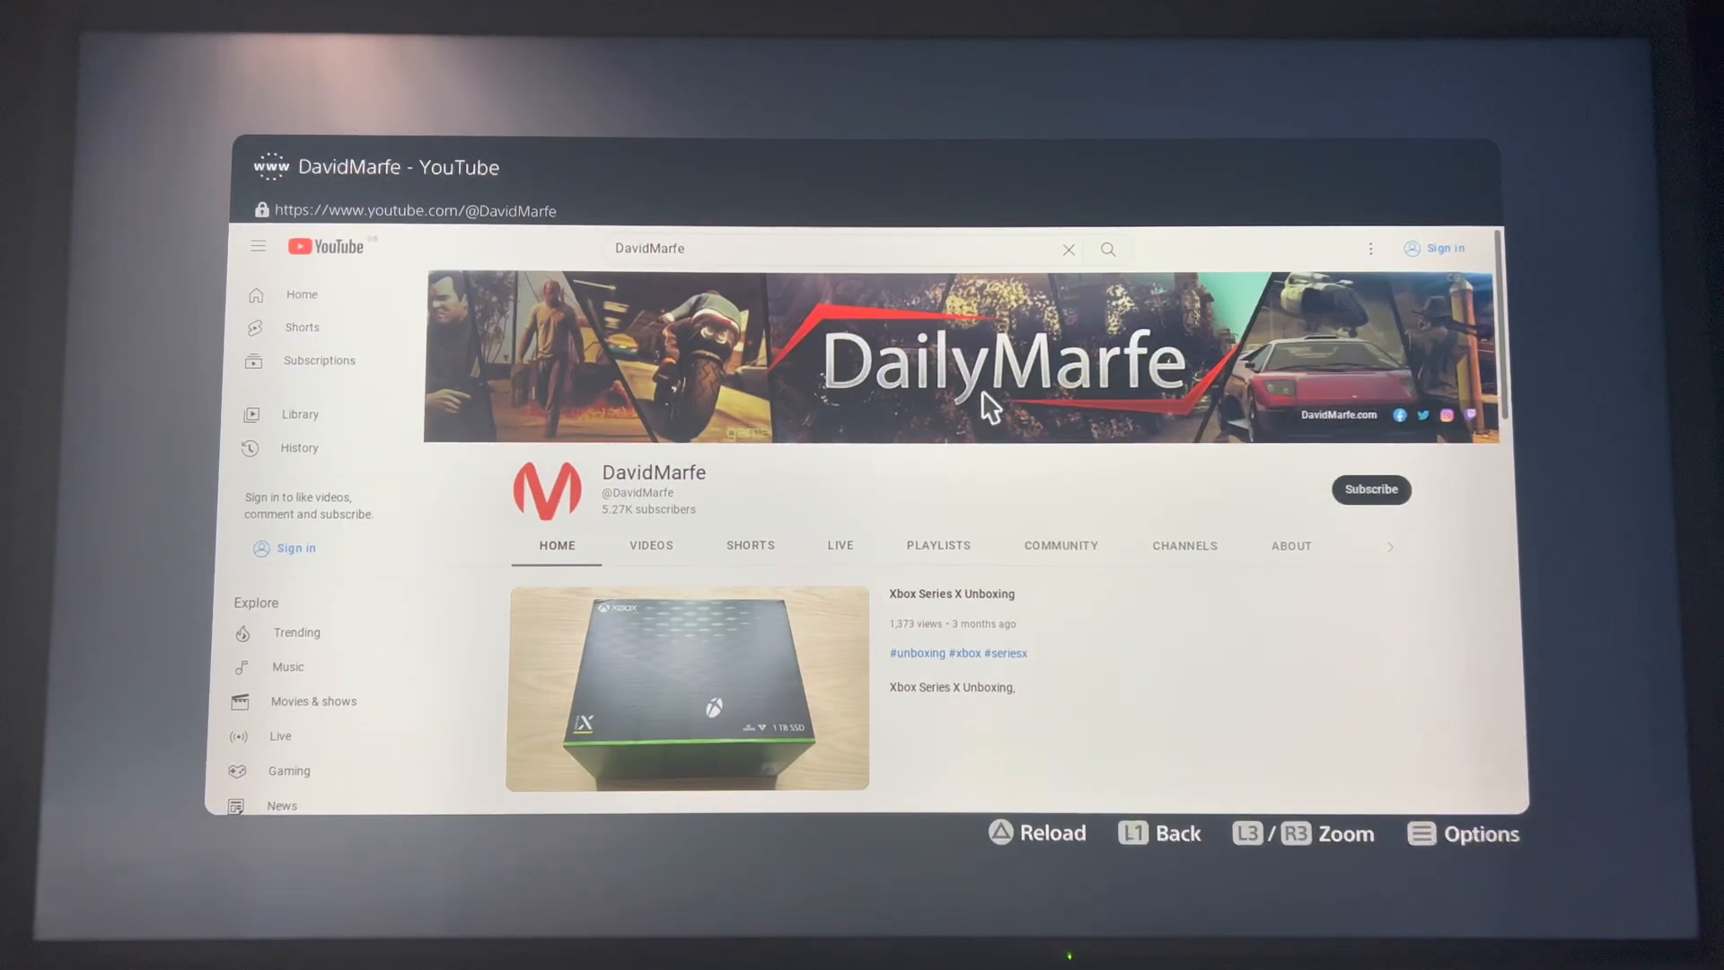
mouse_move(888, 478)
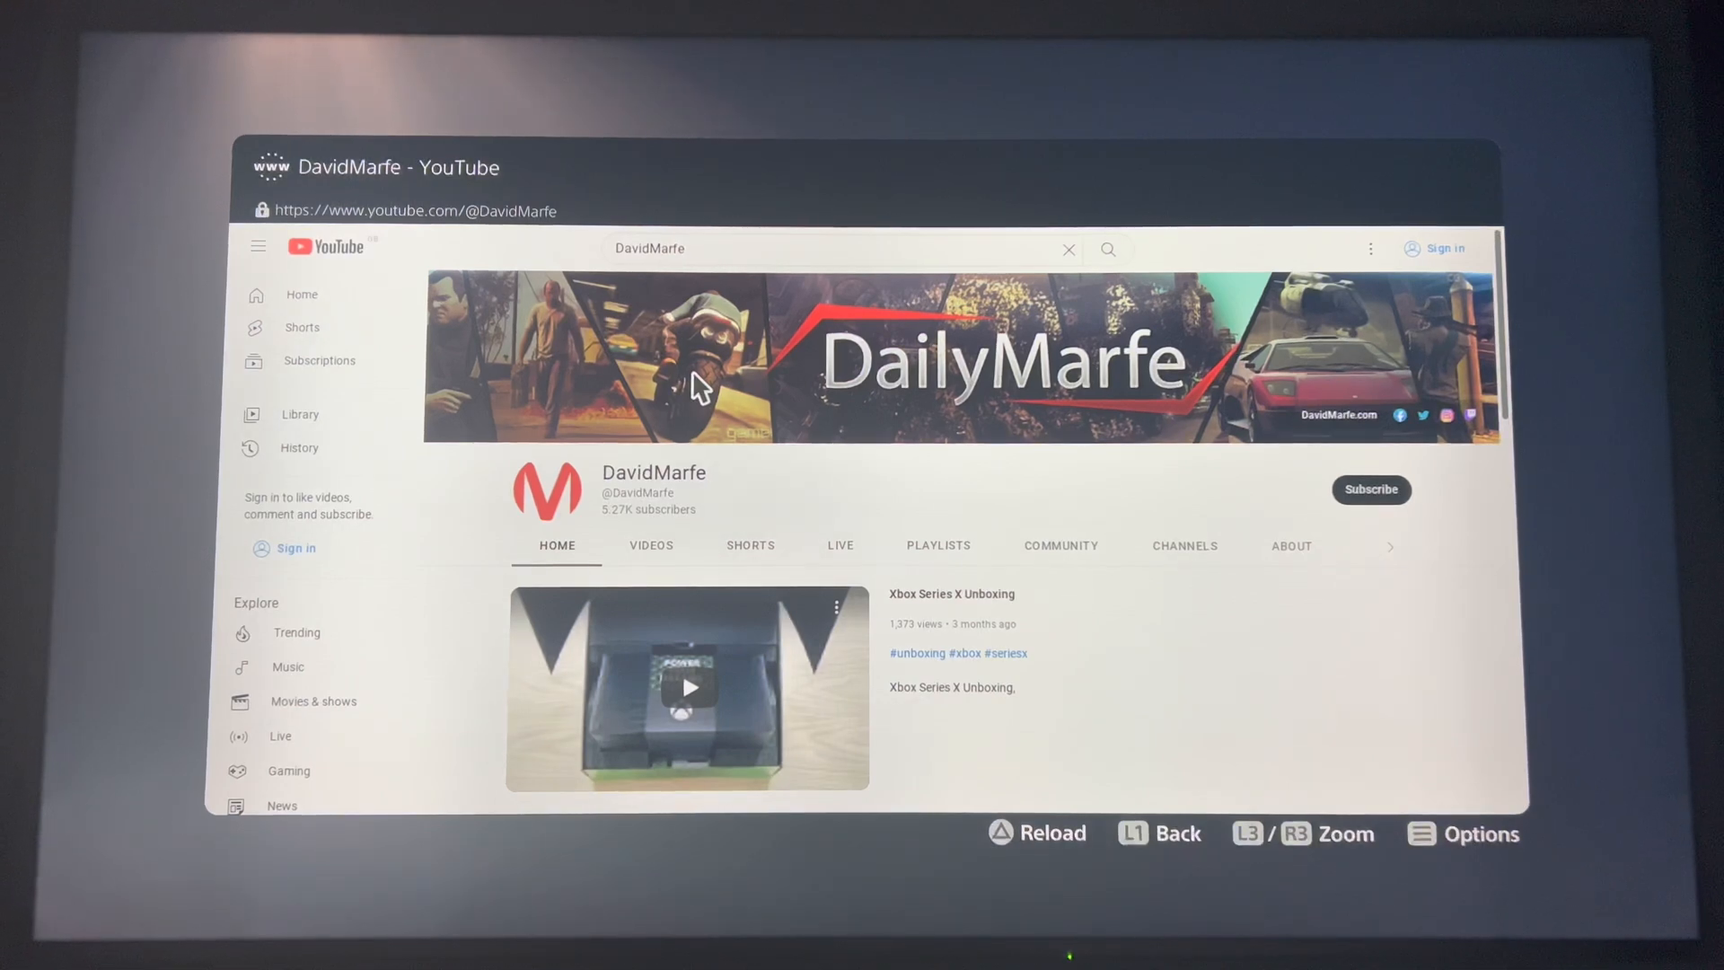
left_click(1108, 248)
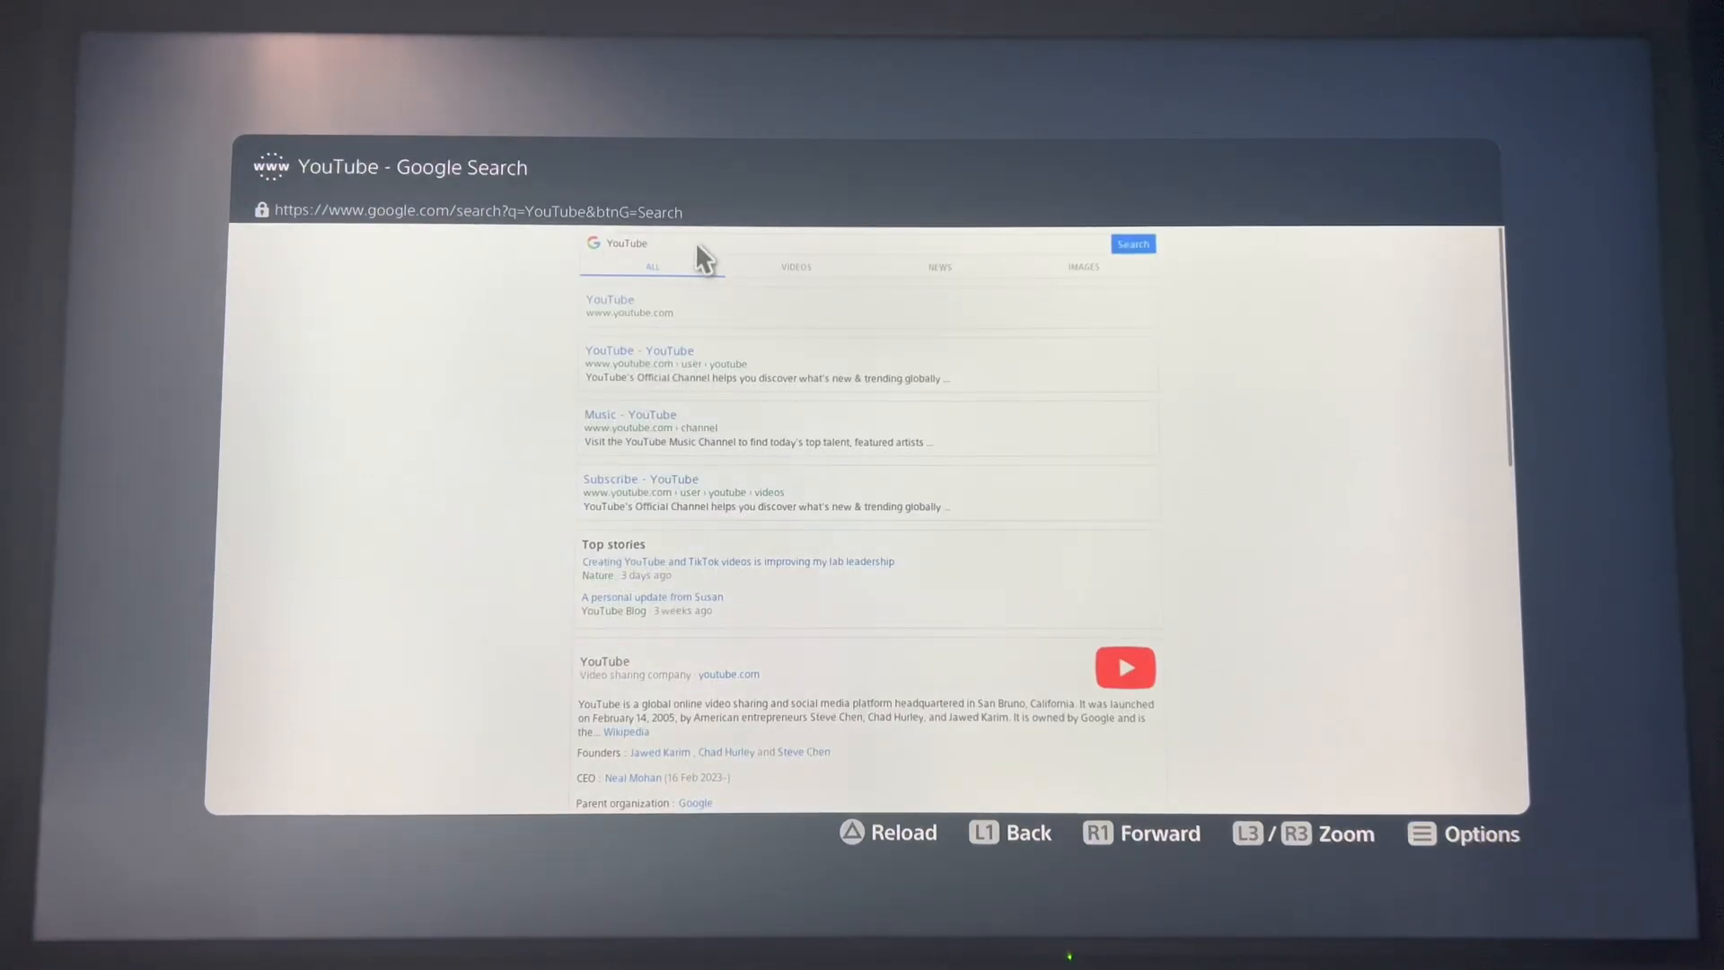
mouse_move(907, 248)
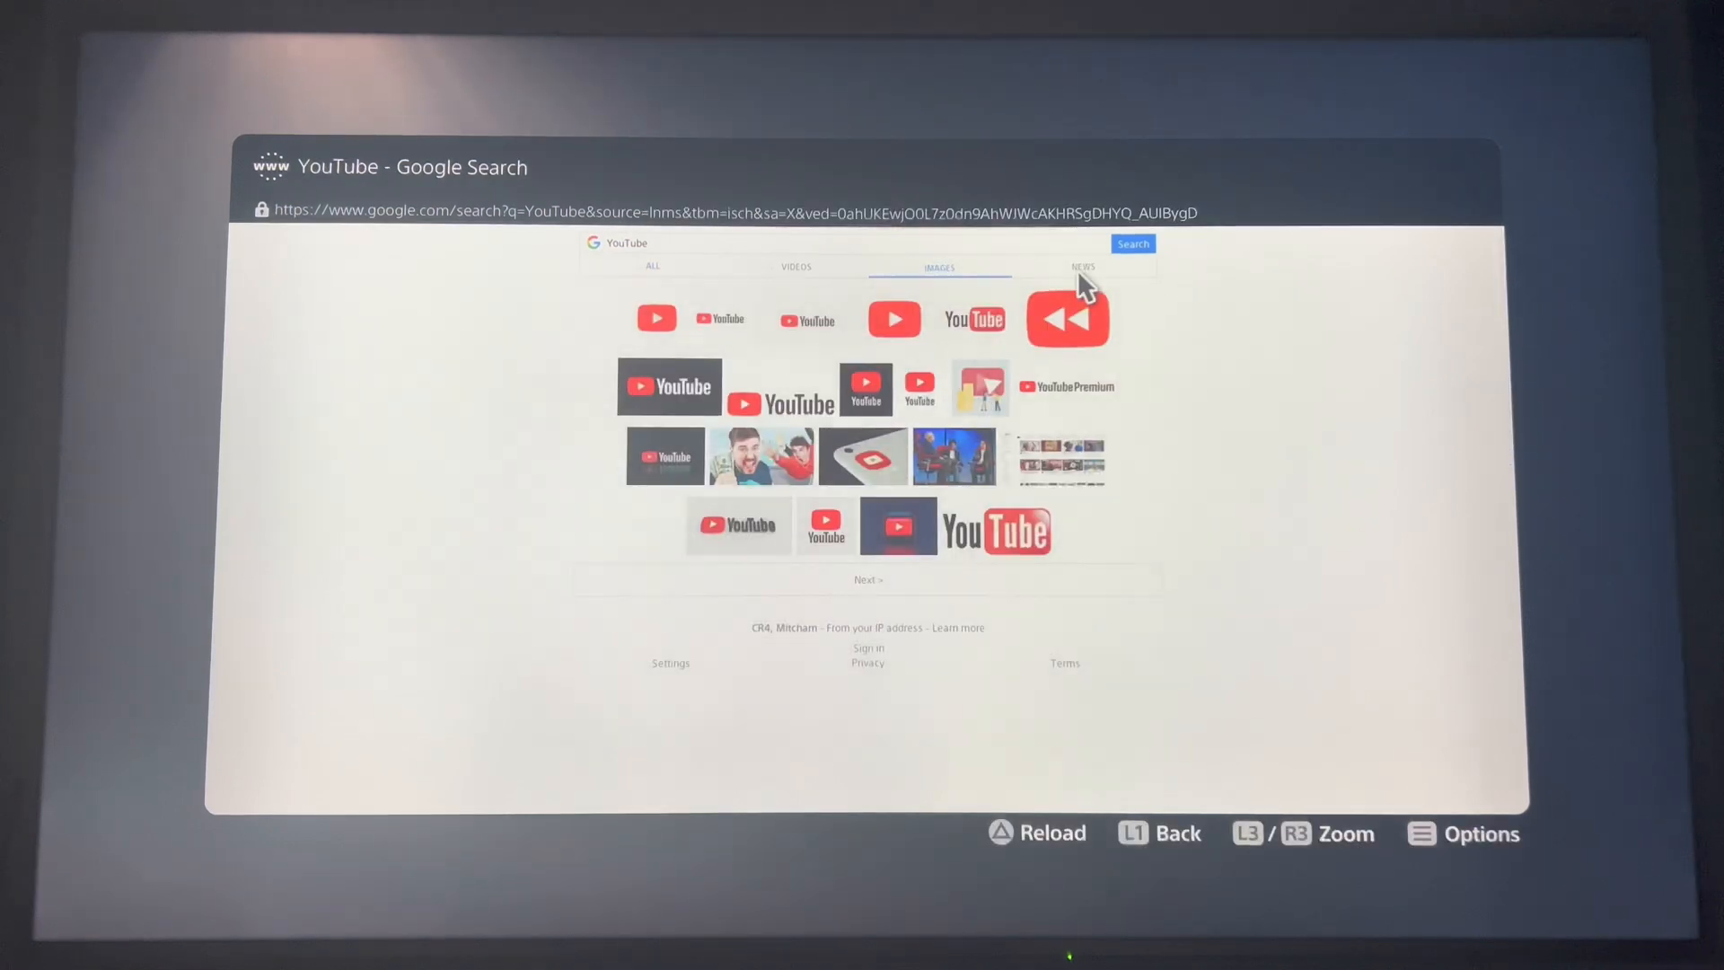
mouse_move(873, 362)
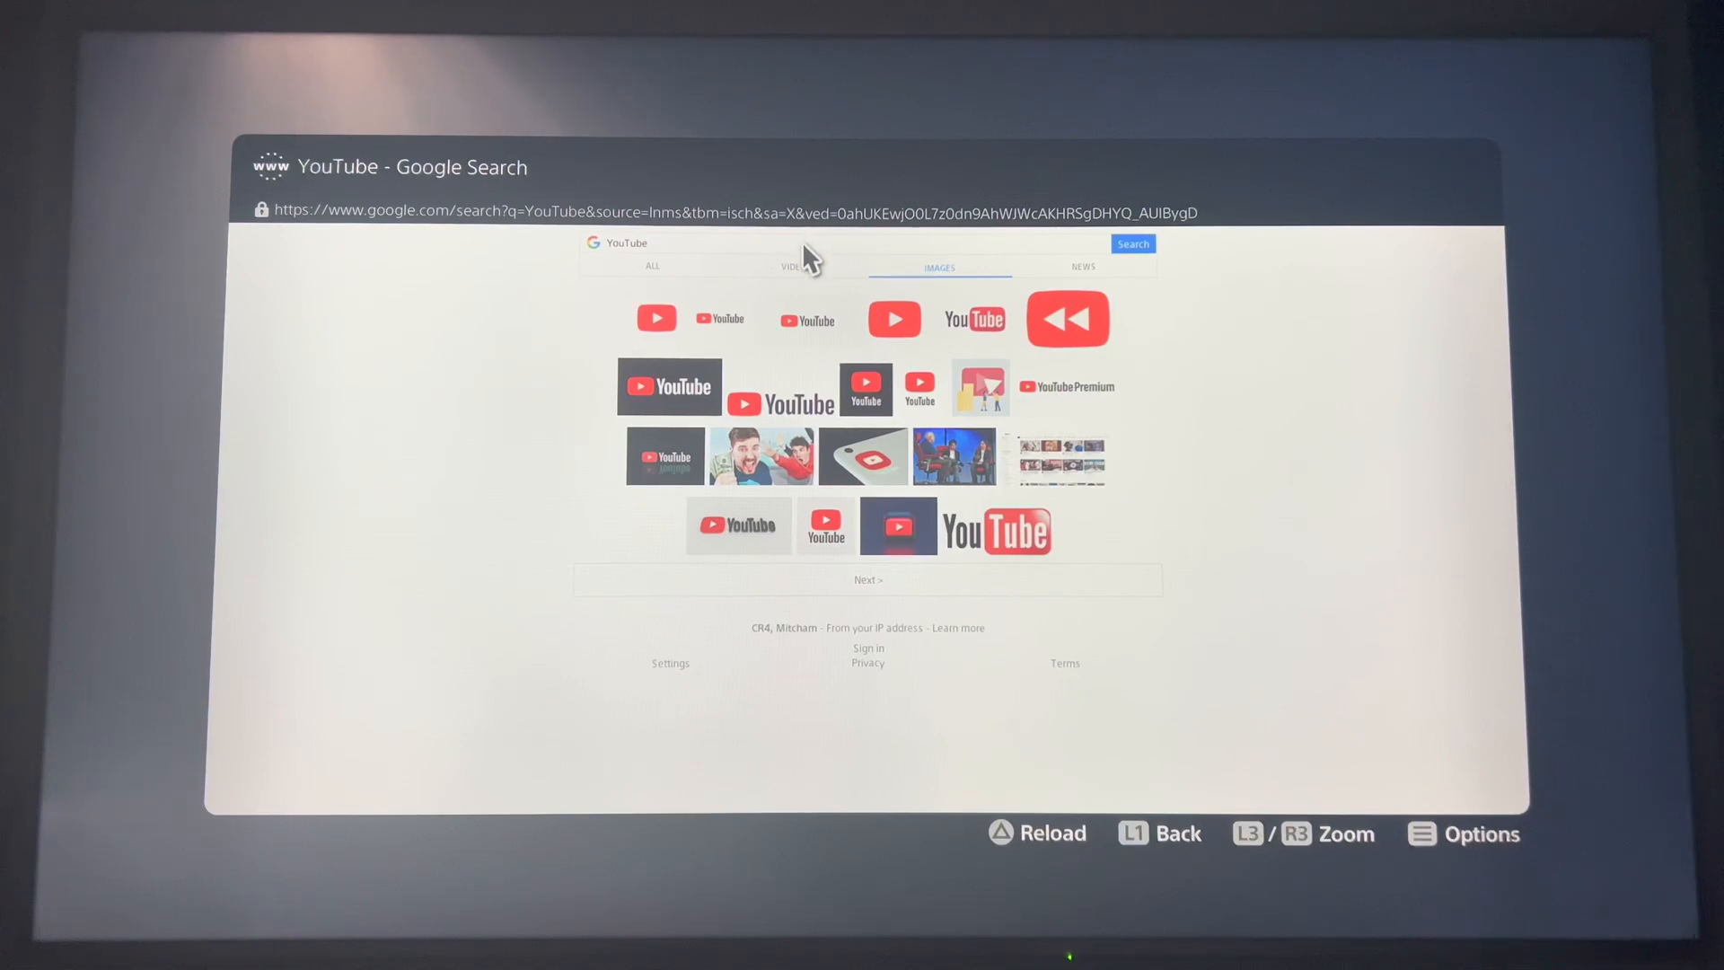
- Switch to Google Images results for YouTube and clear the search box
left_click(626, 243)
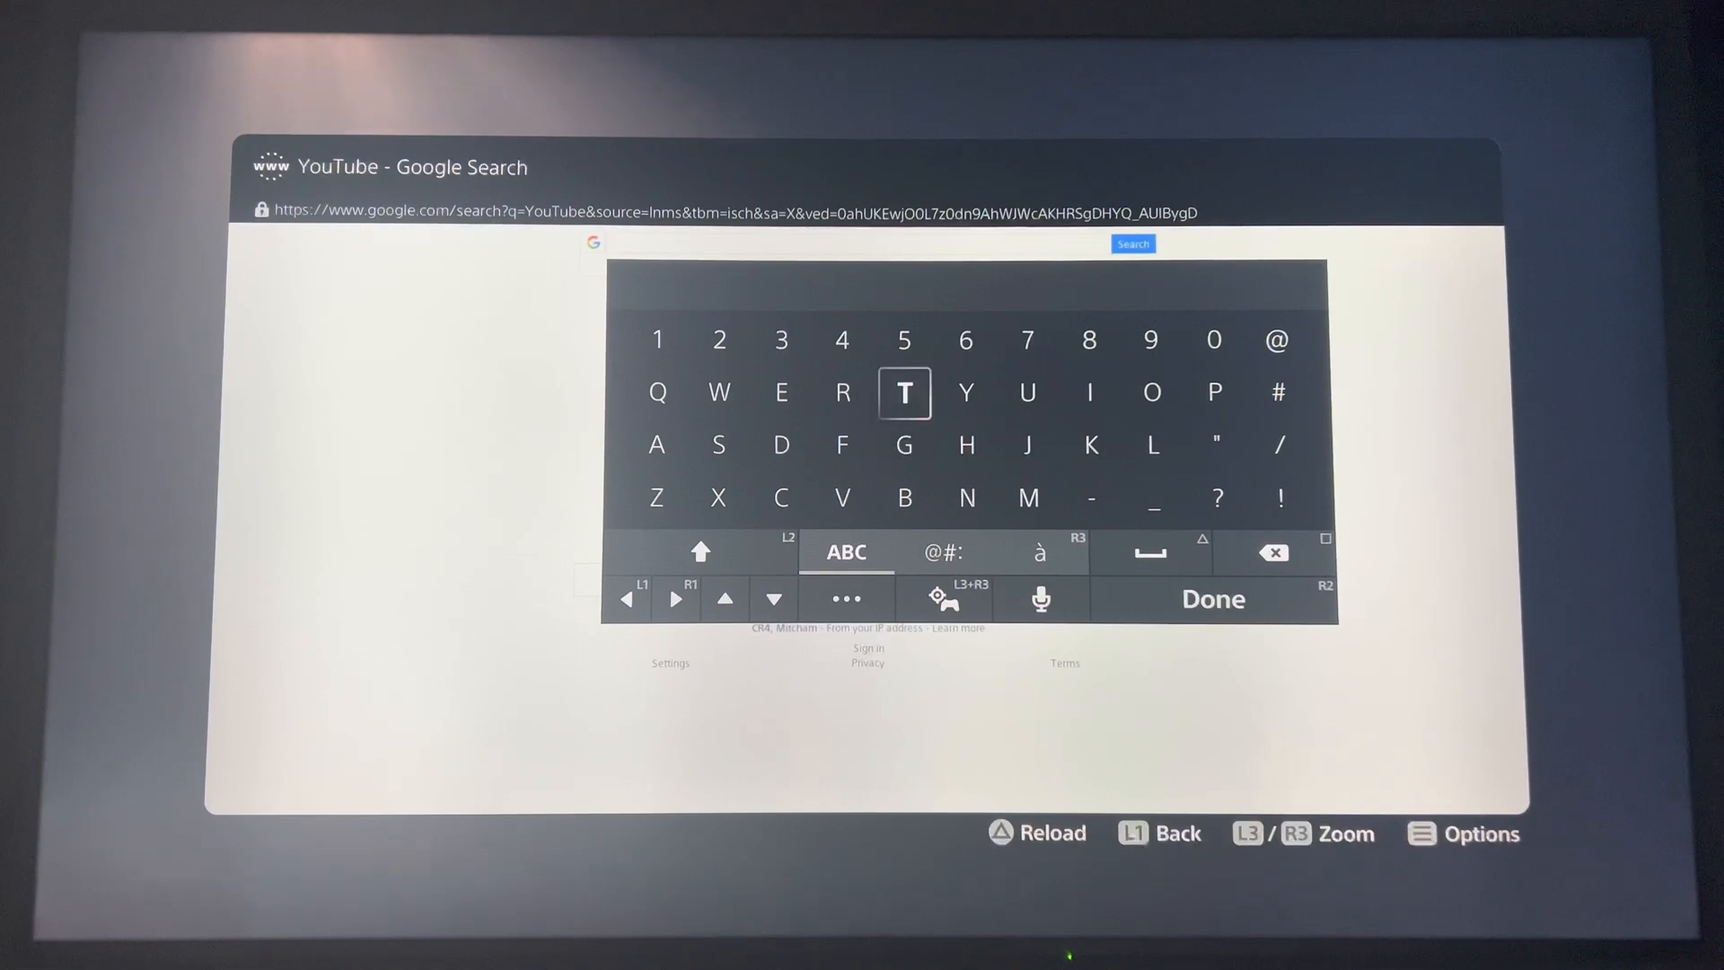
left_click(1213, 599)
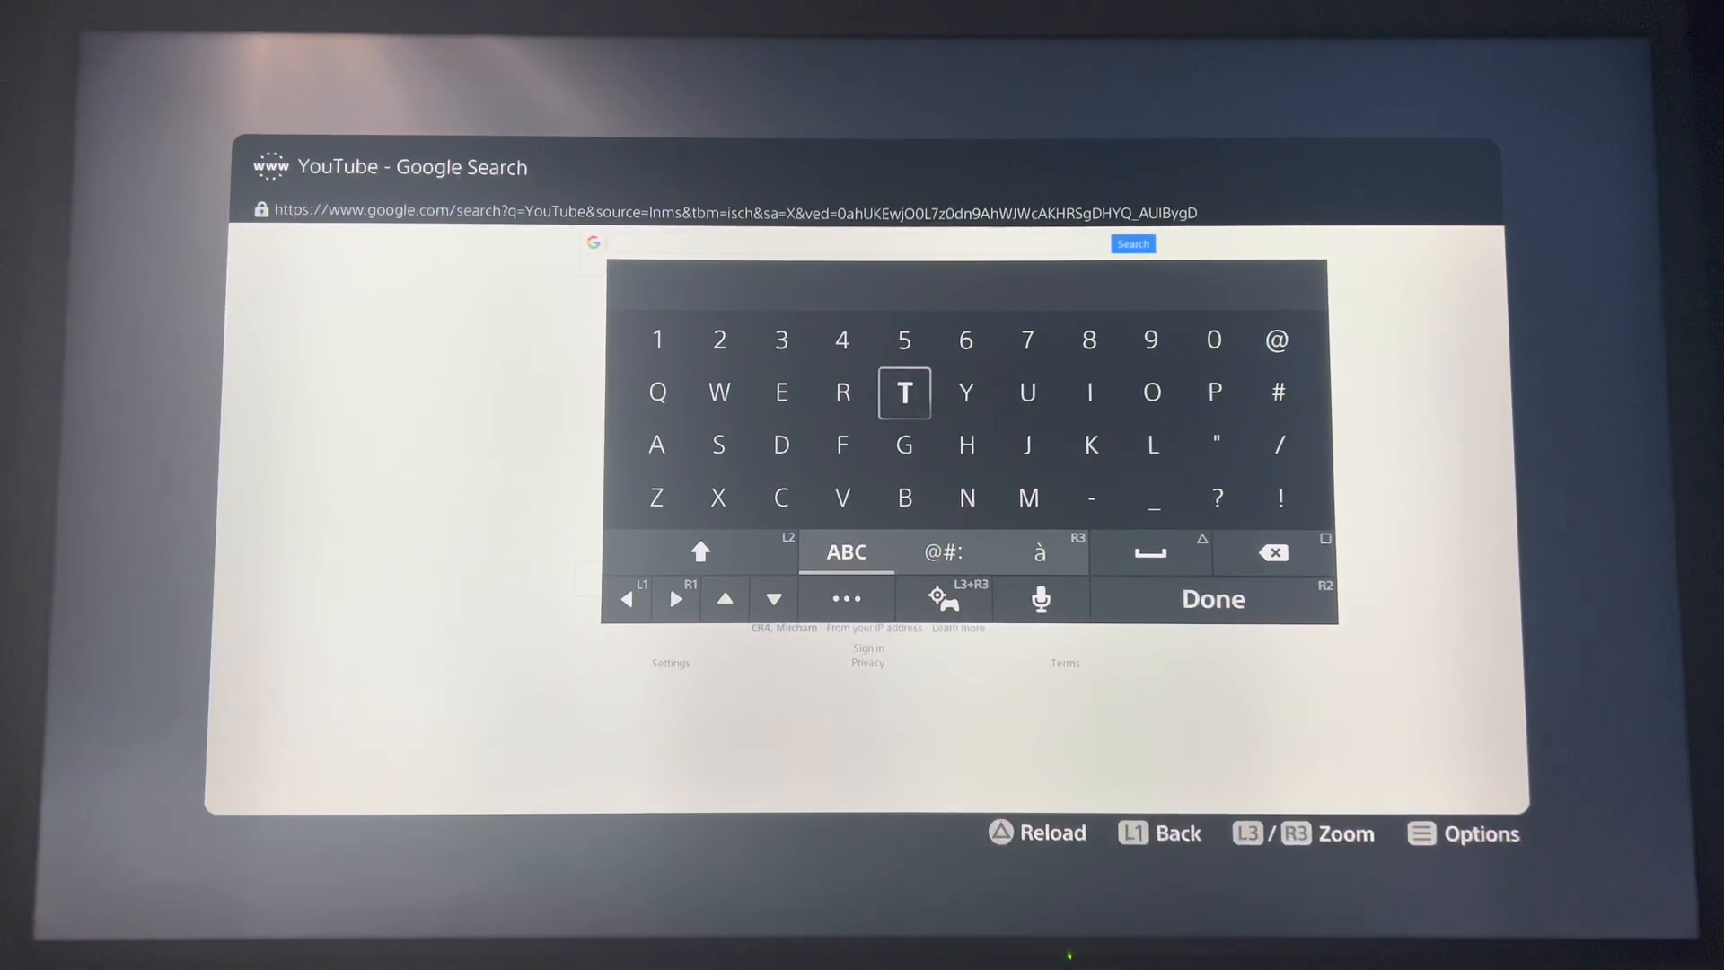
- Submit a new Google search from the on-screen keyboard
left_click(842, 444)
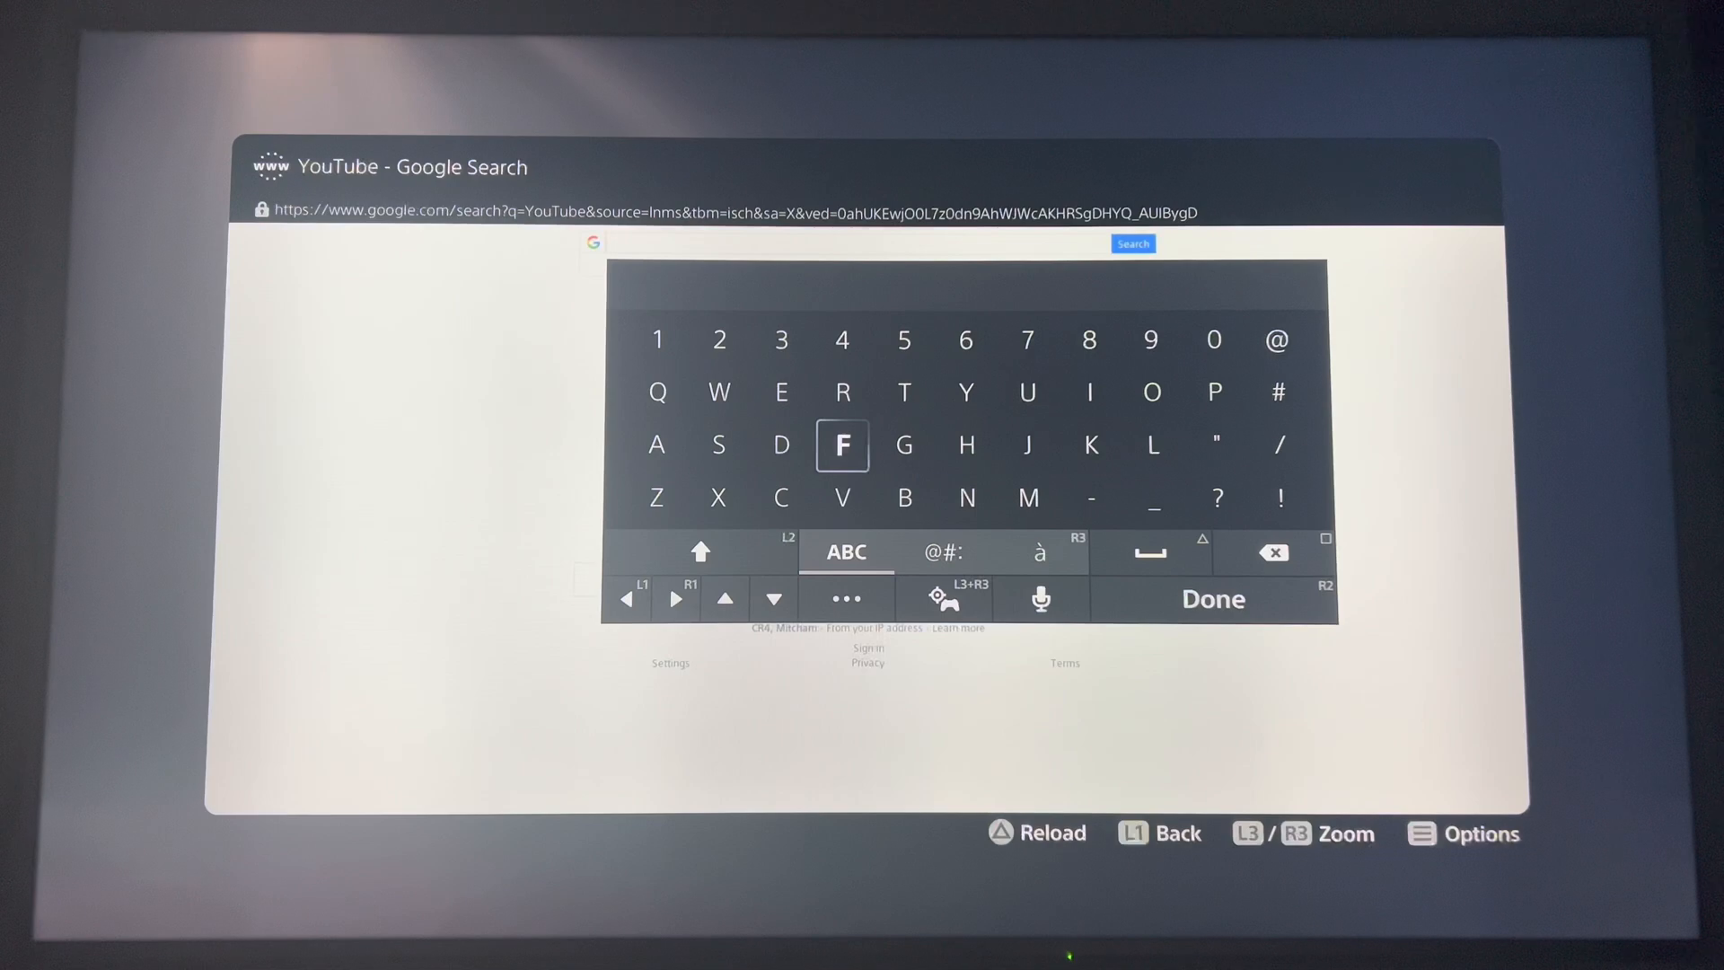
left_click(1213, 599)
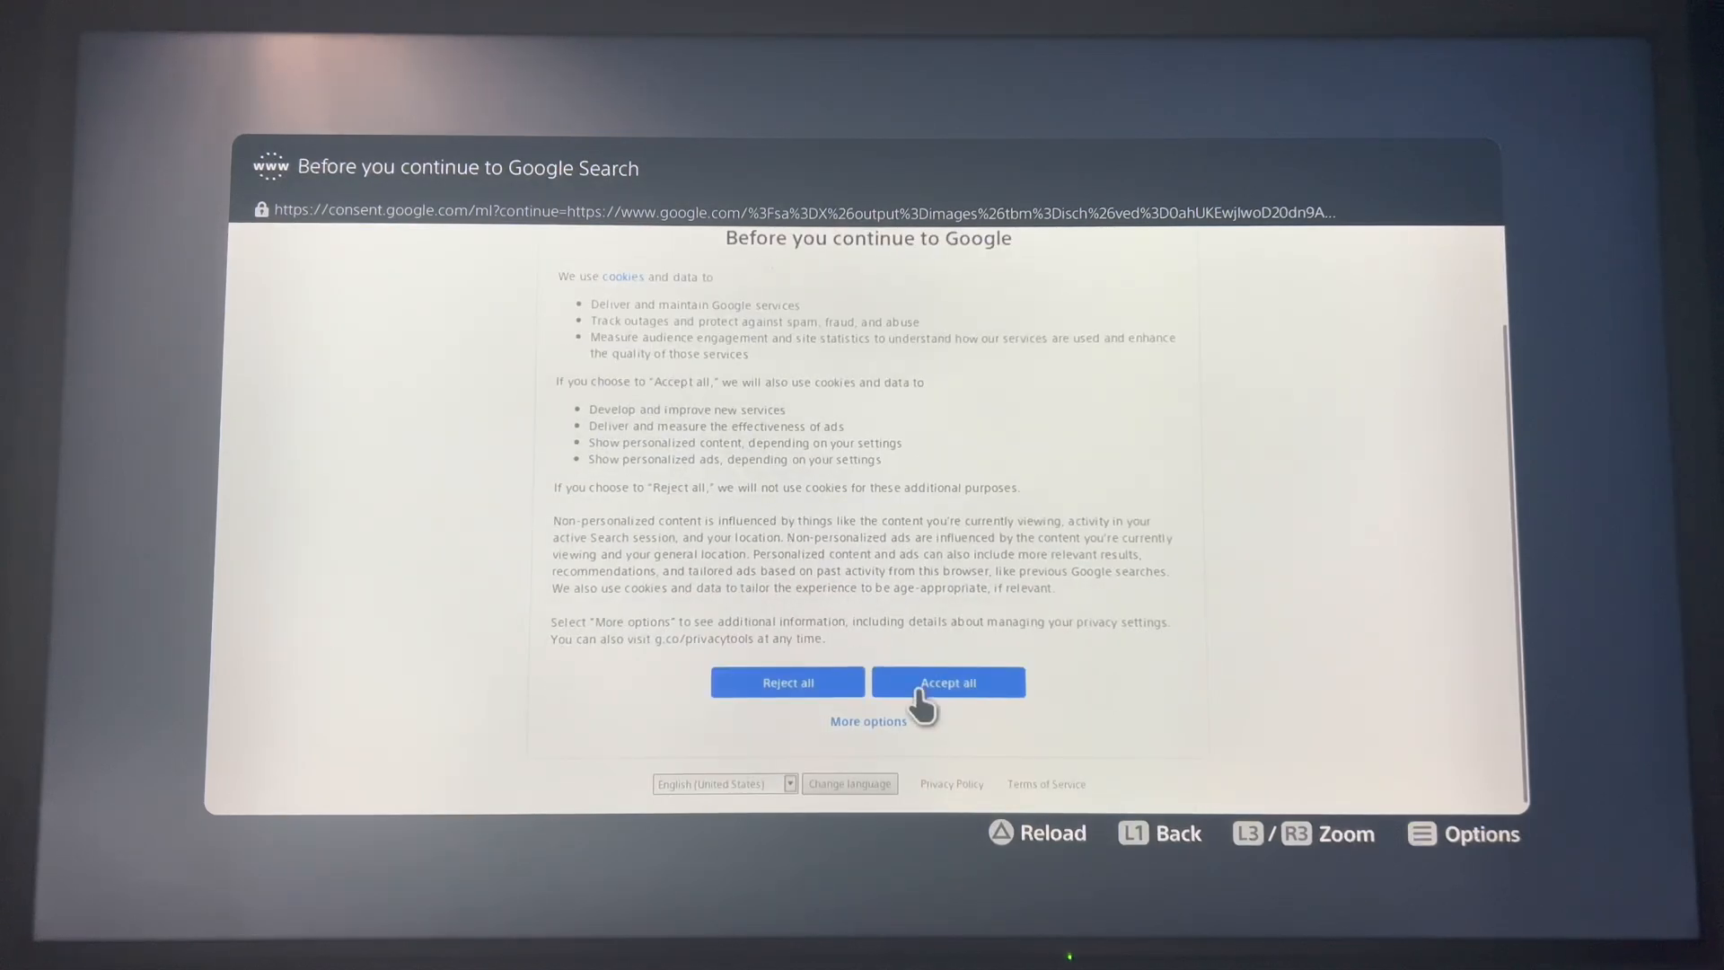
- Accept all Google cookies and select the search box to bring up the keyboard
left_click(948, 681)
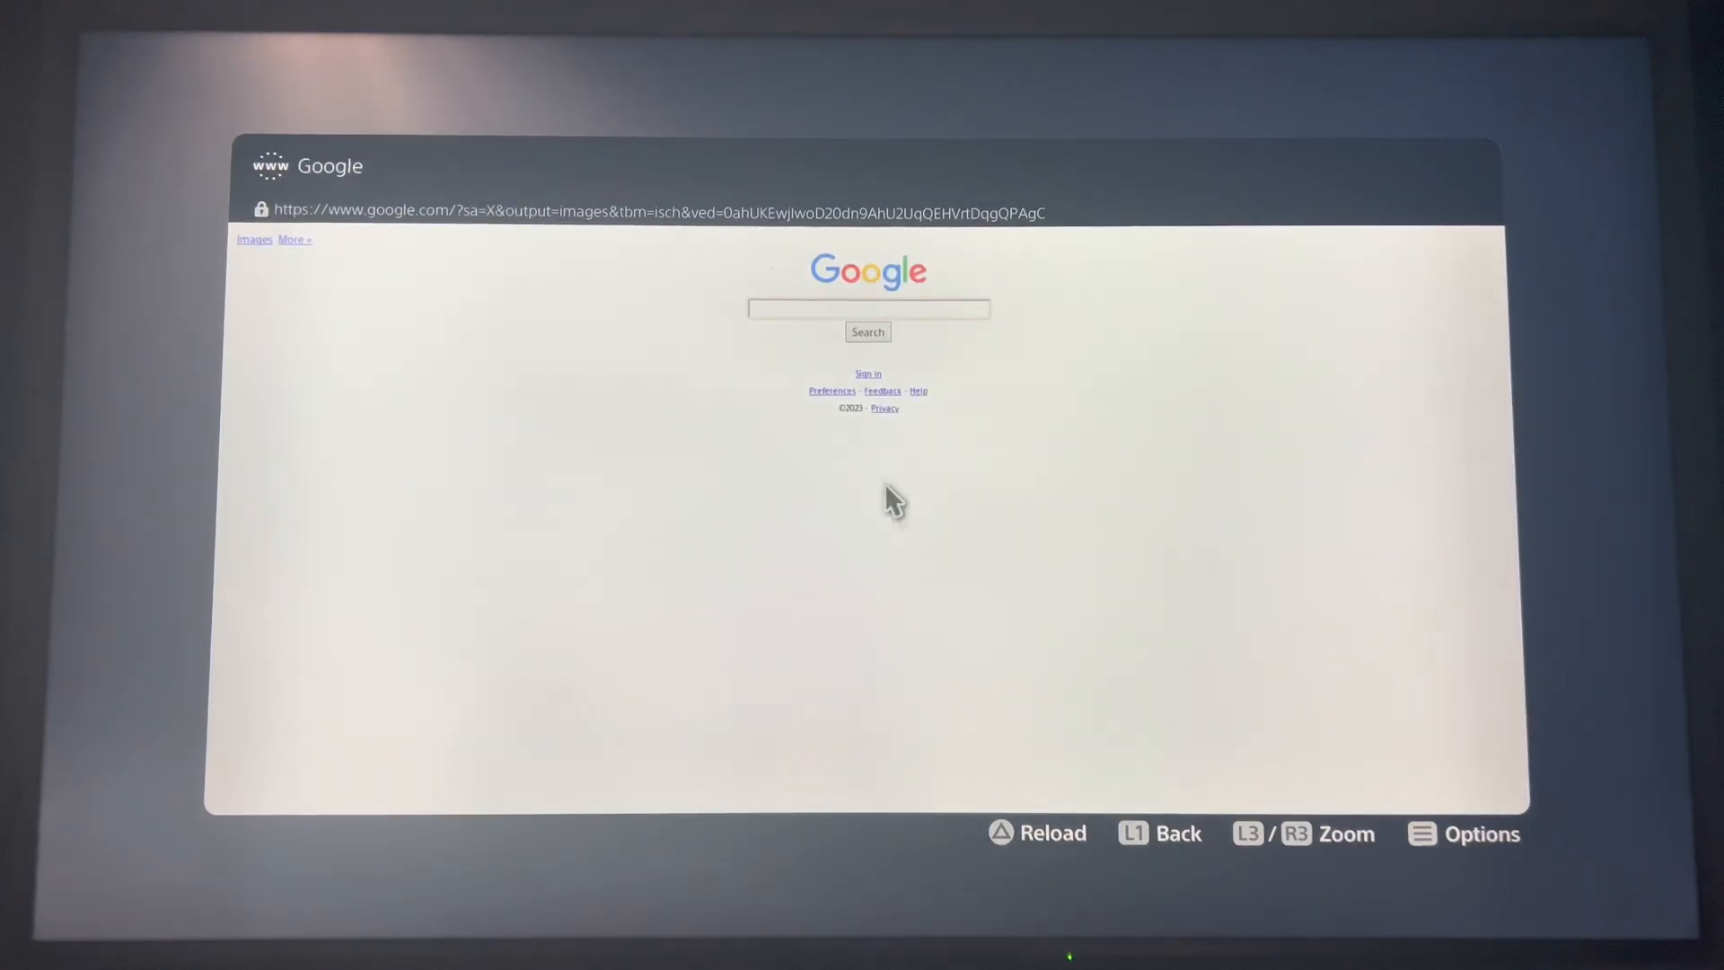
mouse_move(852, 318)
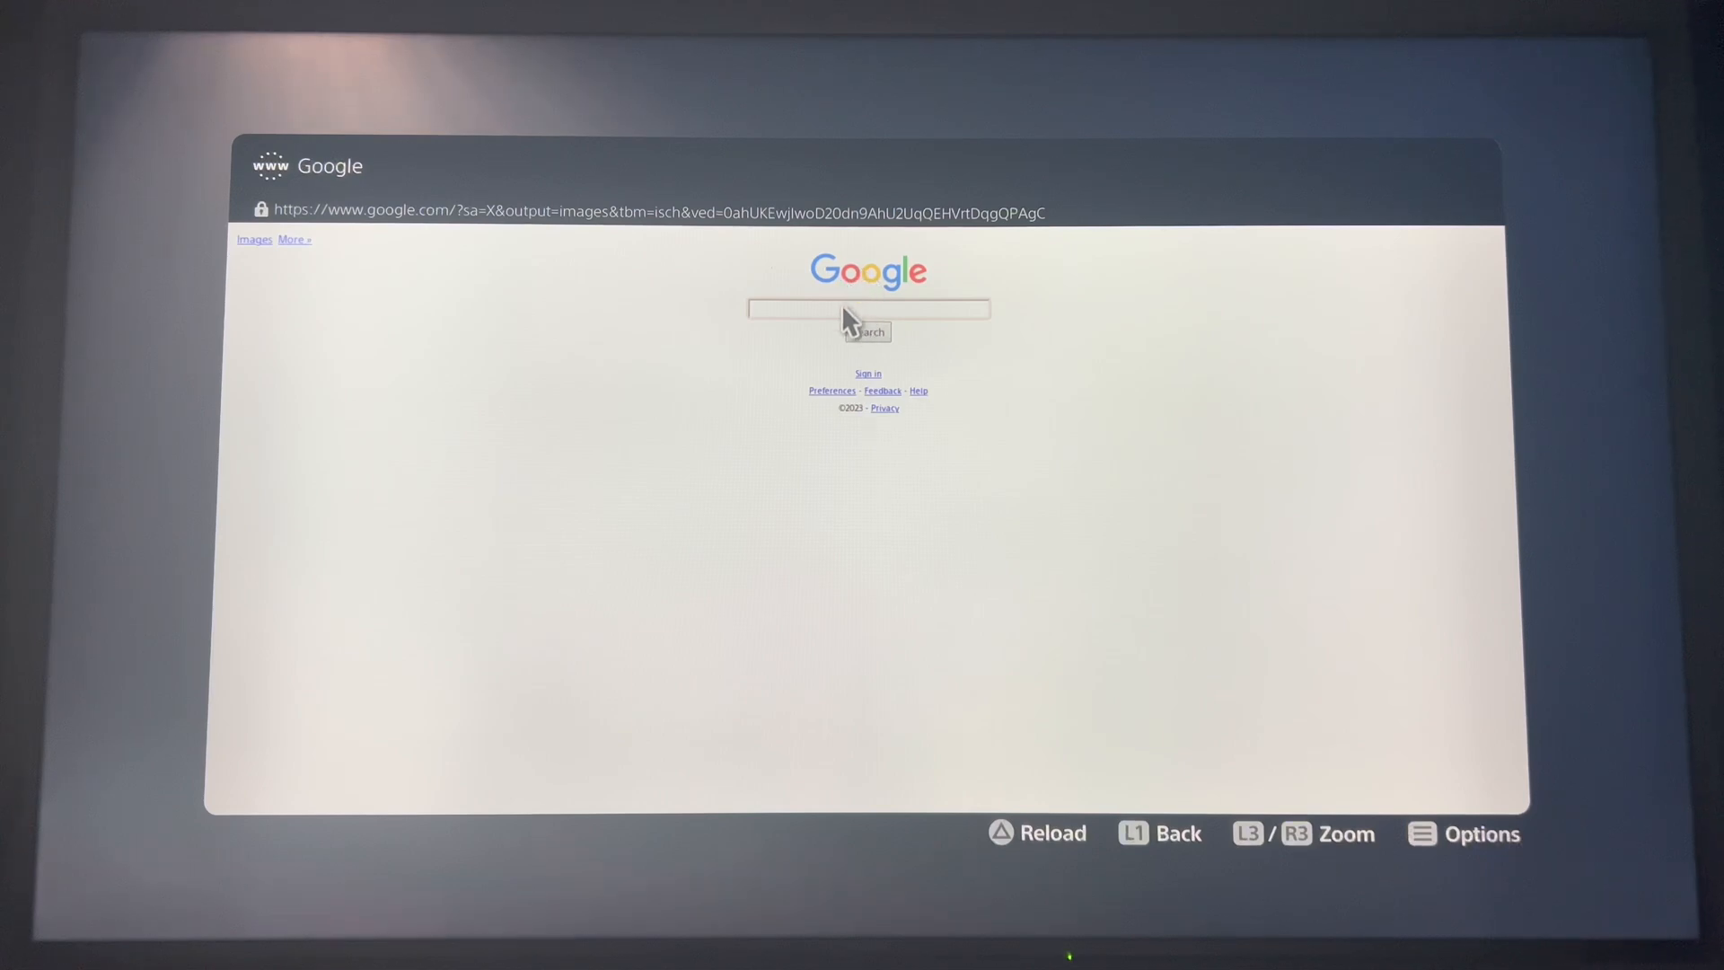
left_click(868, 309)
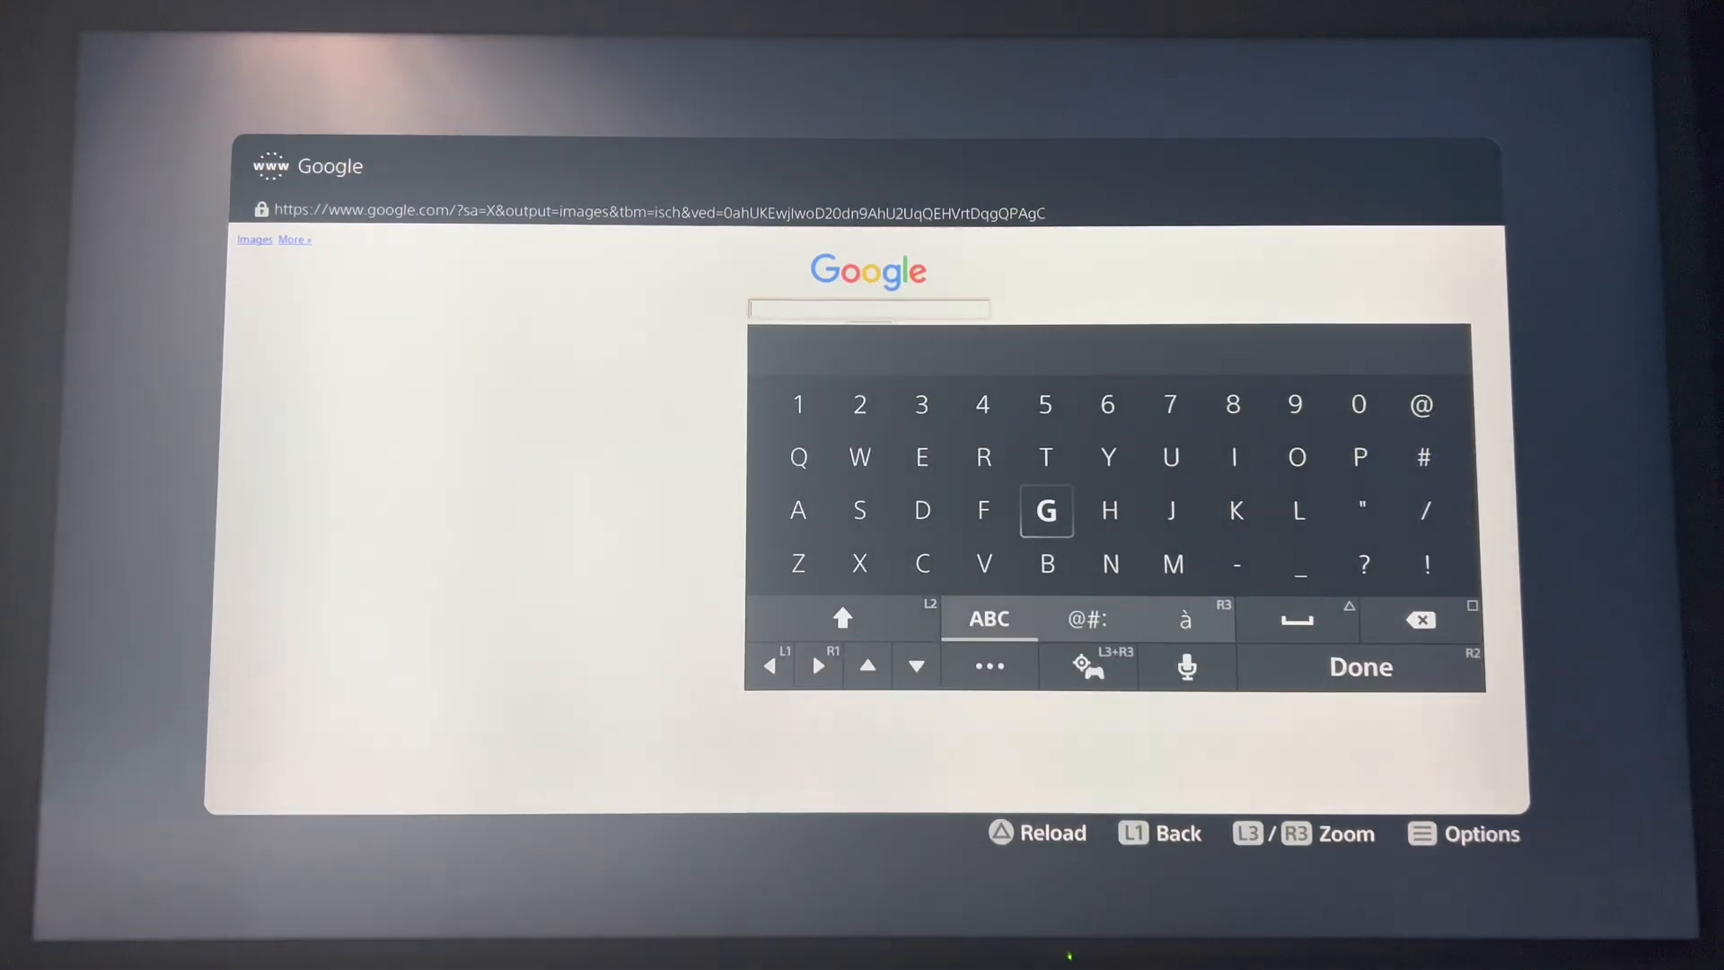